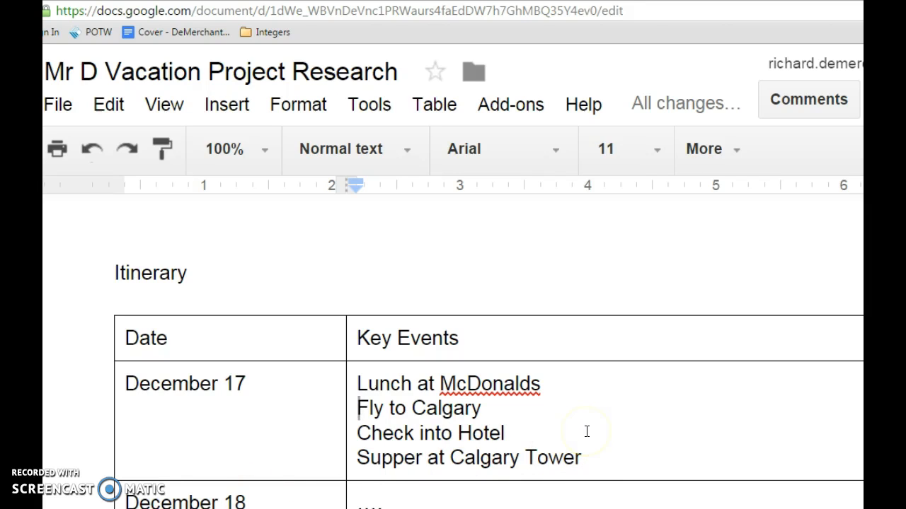
mouse_move(655, 395)
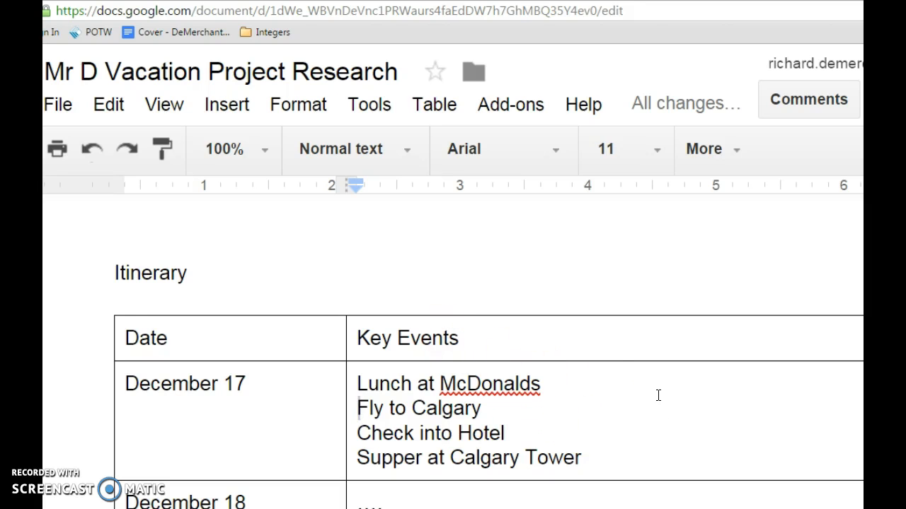
Step: Open Mr D Vacation Project Research from the Drive project folder
scroll("down", 3)
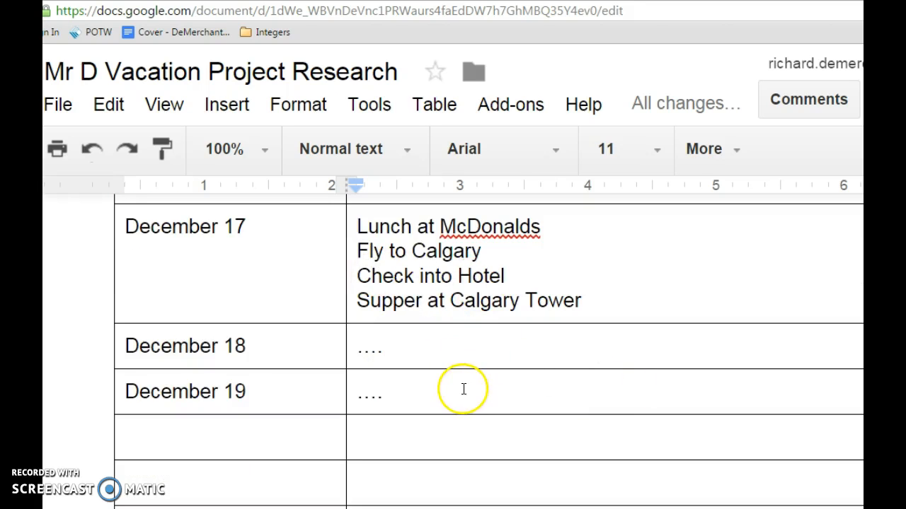
mouse_move(419, 366)
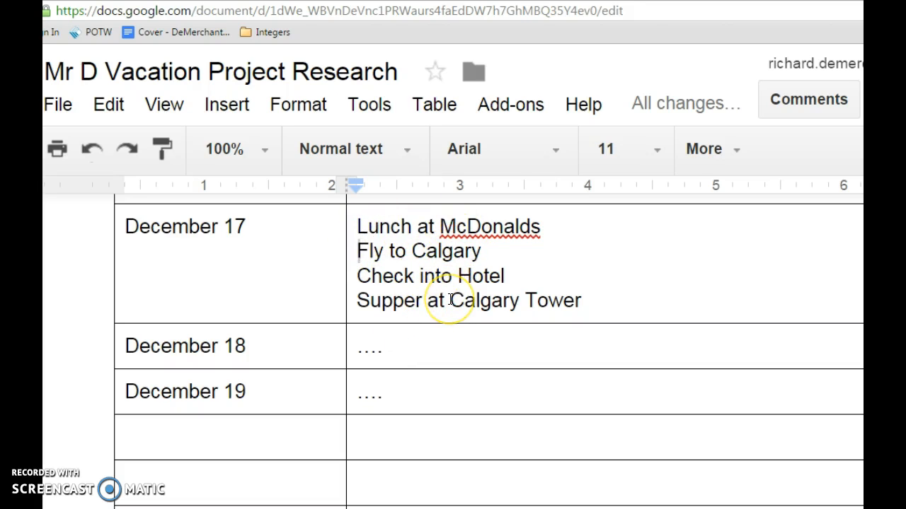
mouse_move(350, 350)
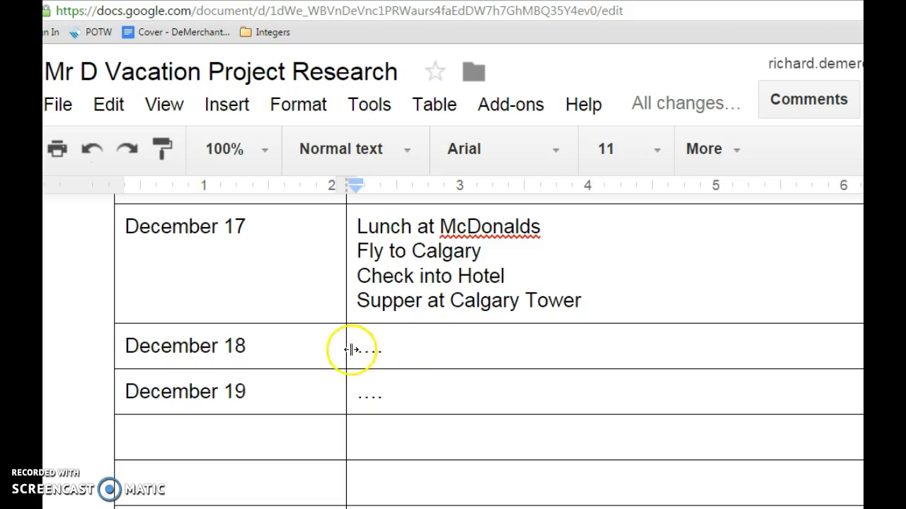
mouse_move(421, 363)
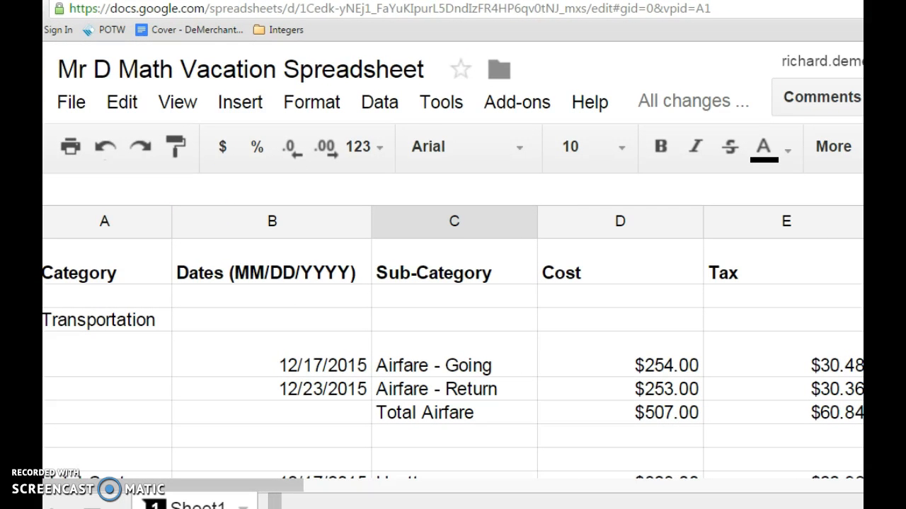
mouse_move(701, 257)
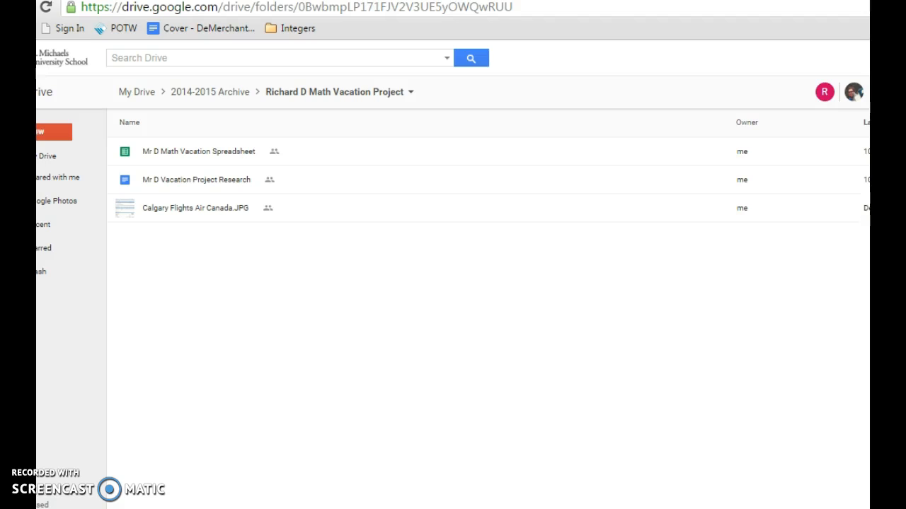
mouse_move(178, 185)
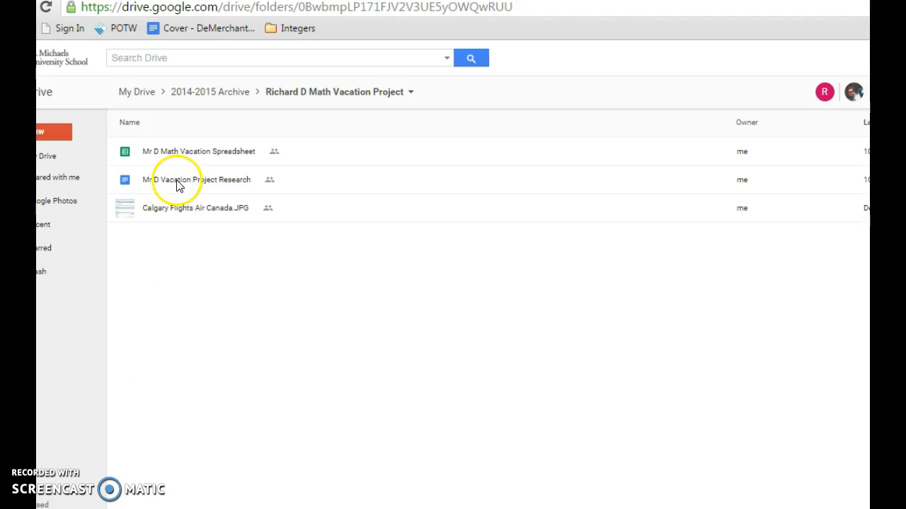
mouse_move(188, 191)
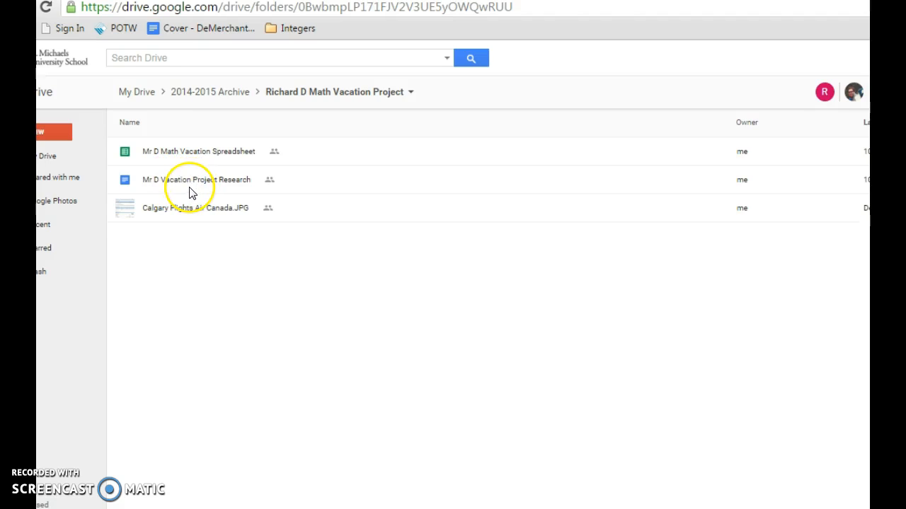
mouse_move(192, 194)
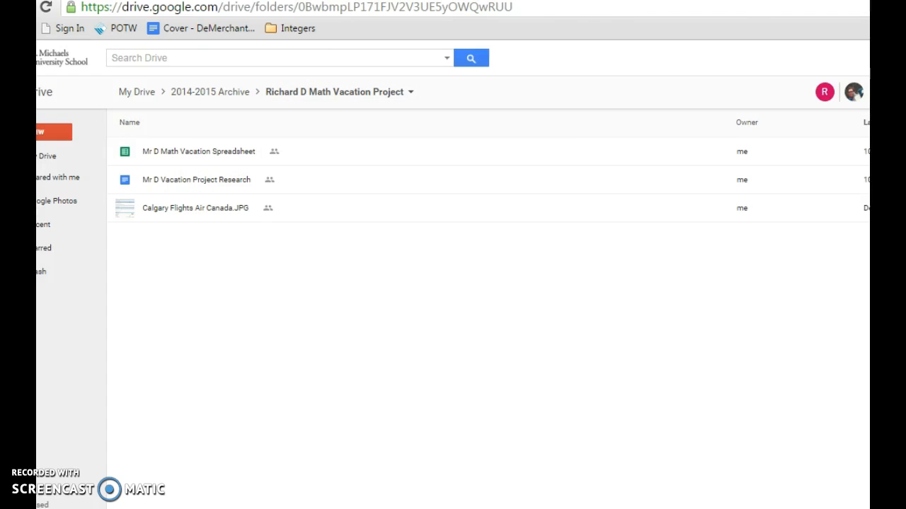
double_click(196, 179)
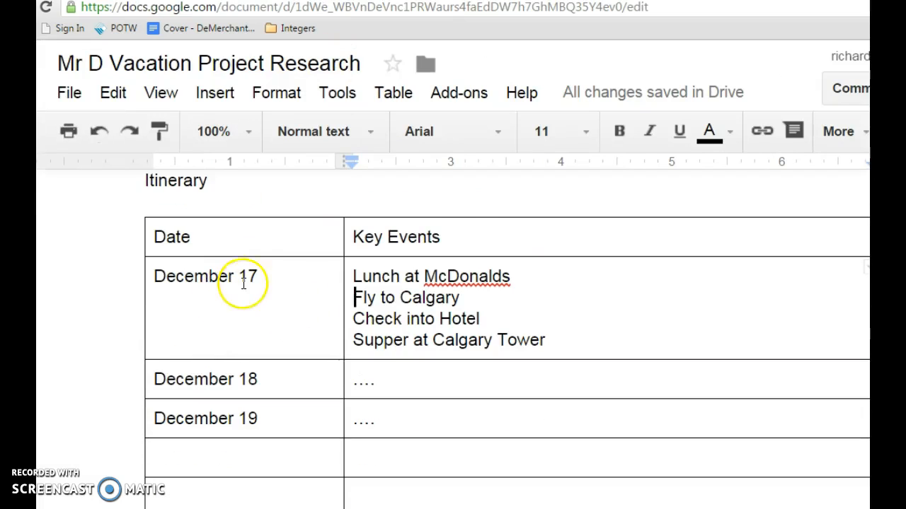
mouse_move(506, 318)
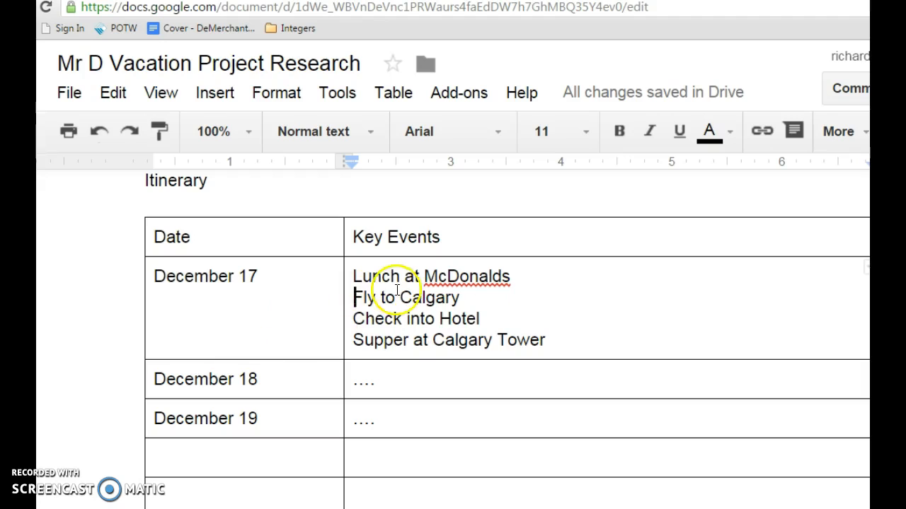
mouse_move(354, 309)
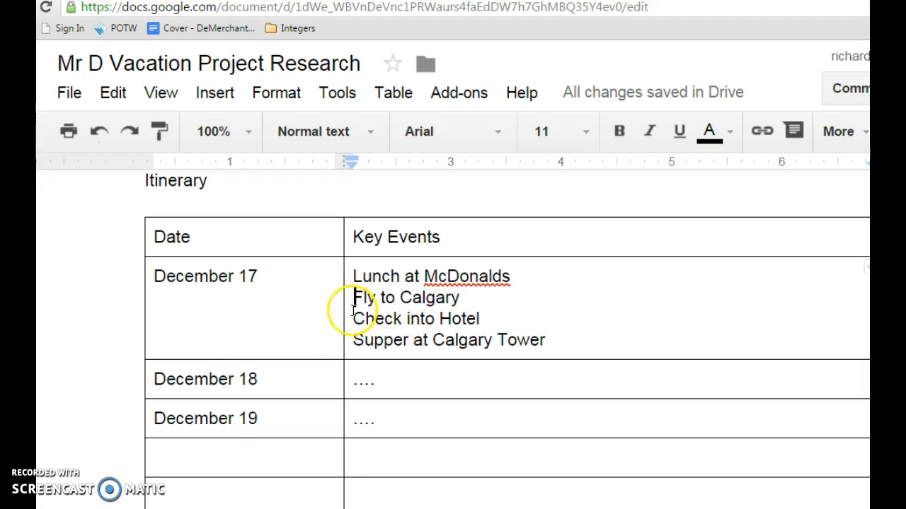
mouse_move(396, 333)
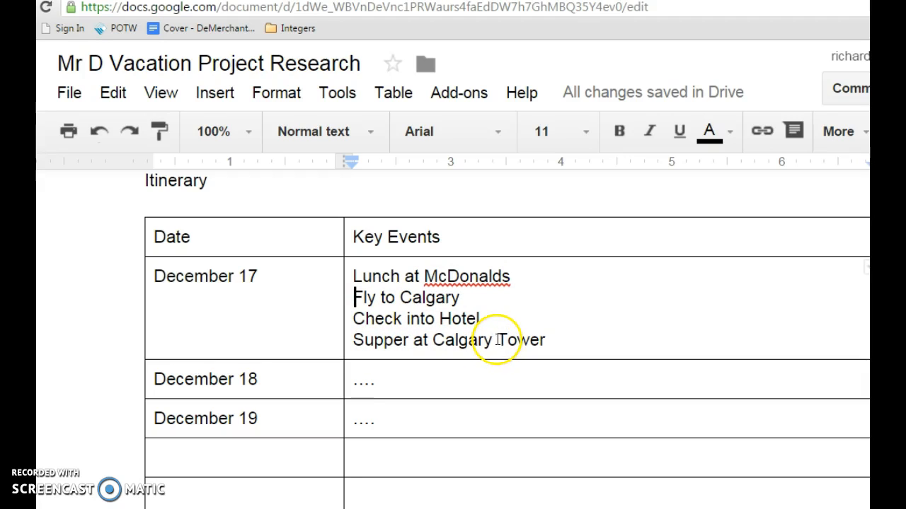
mouse_move(335, 372)
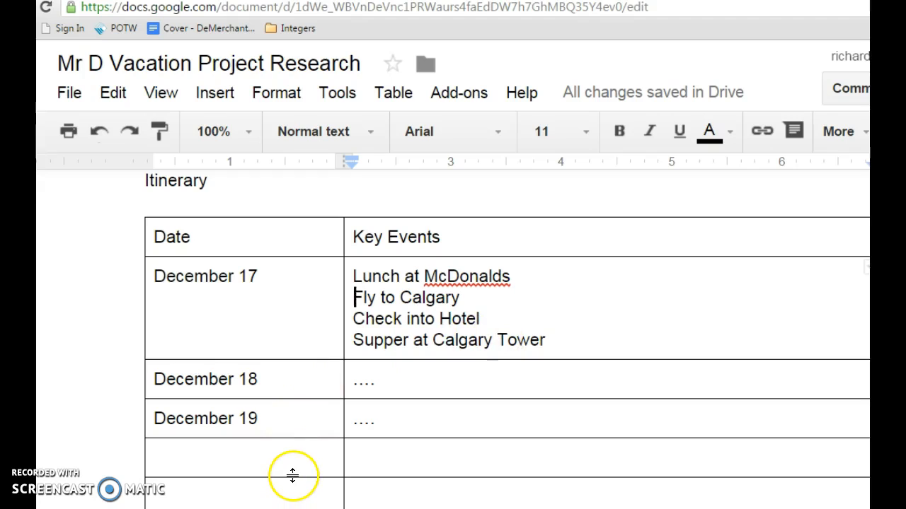
mouse_move(302, 466)
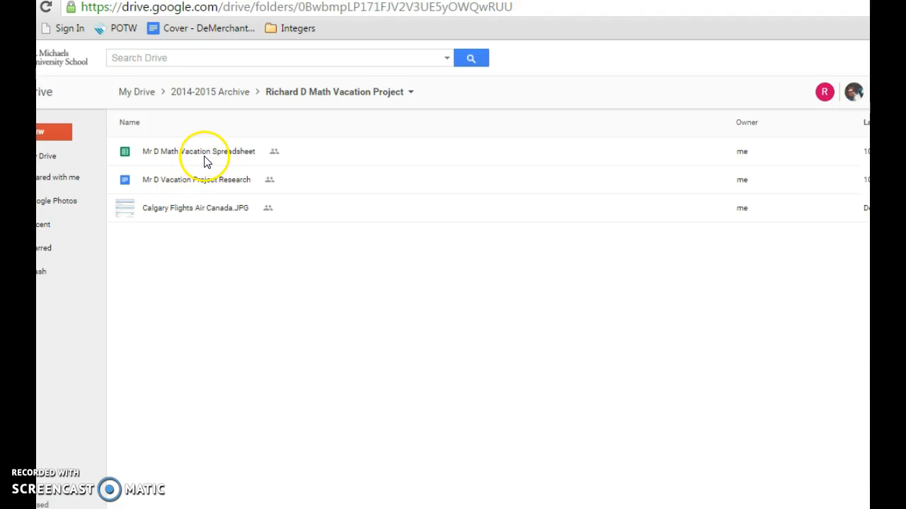
mouse_move(234, 157)
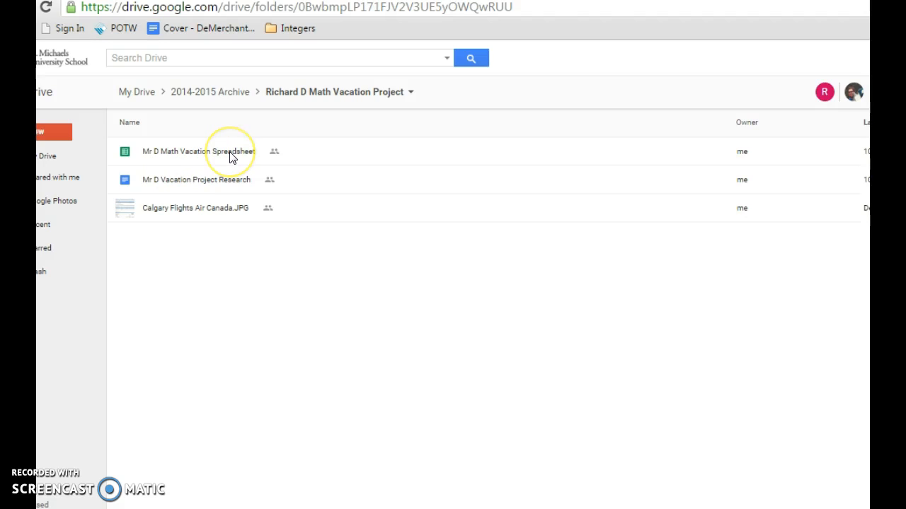
mouse_move(182, 153)
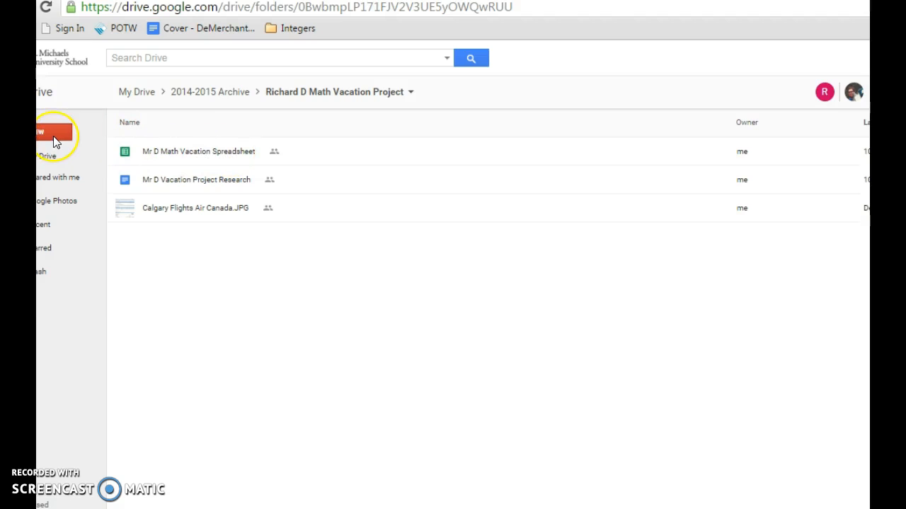
Step: View the New file types without creating one, then open Mr D Math Vacation Spreadsheet
left_click(46, 132)
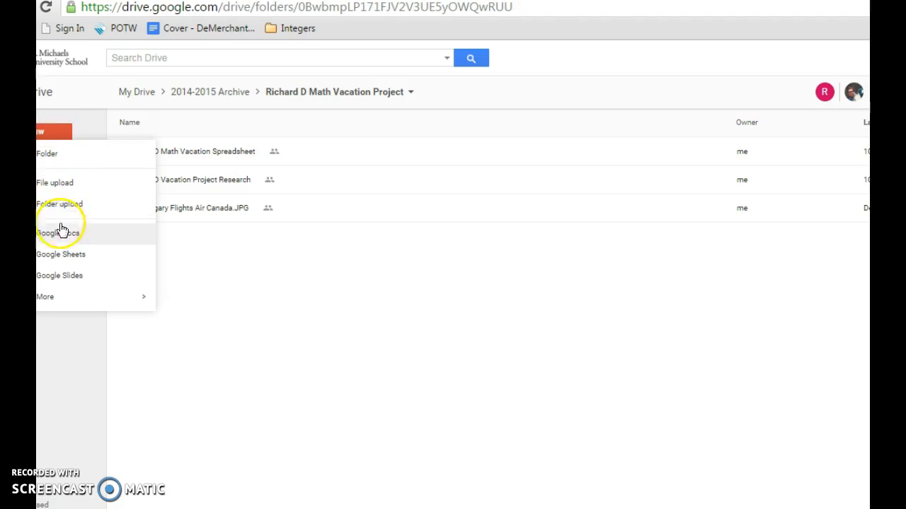
mouse_move(66, 257)
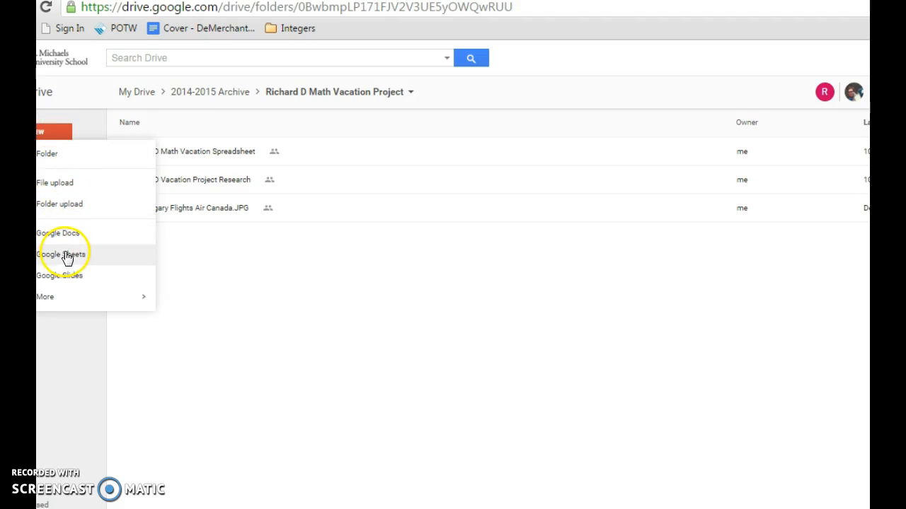
mouse_move(235, 186)
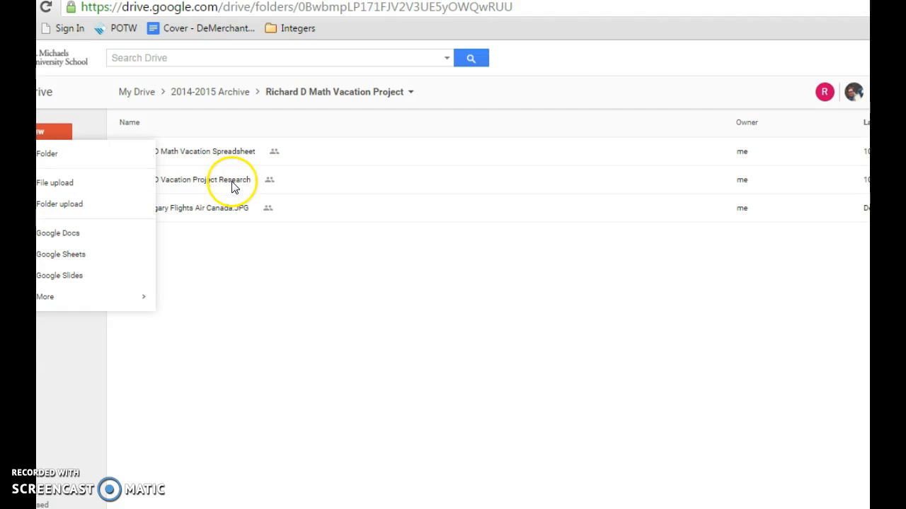
left_click(212, 180)
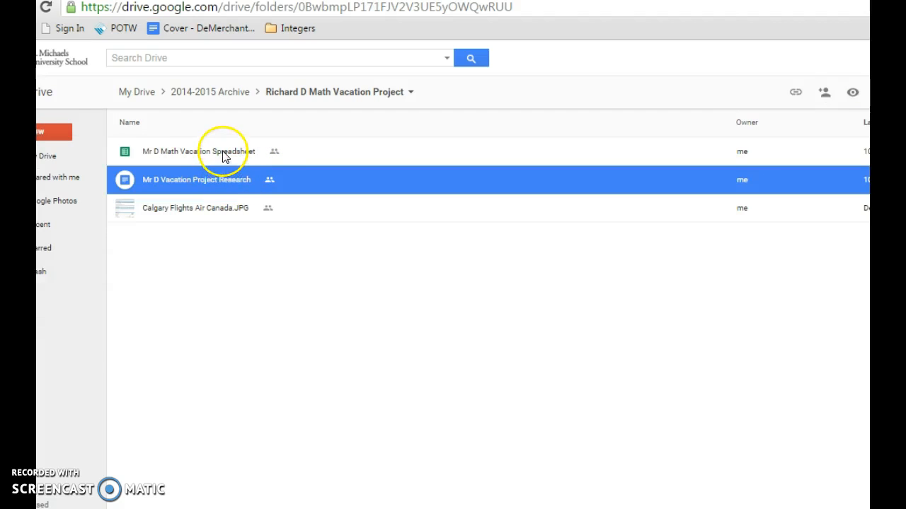
mouse_move(254, 151)
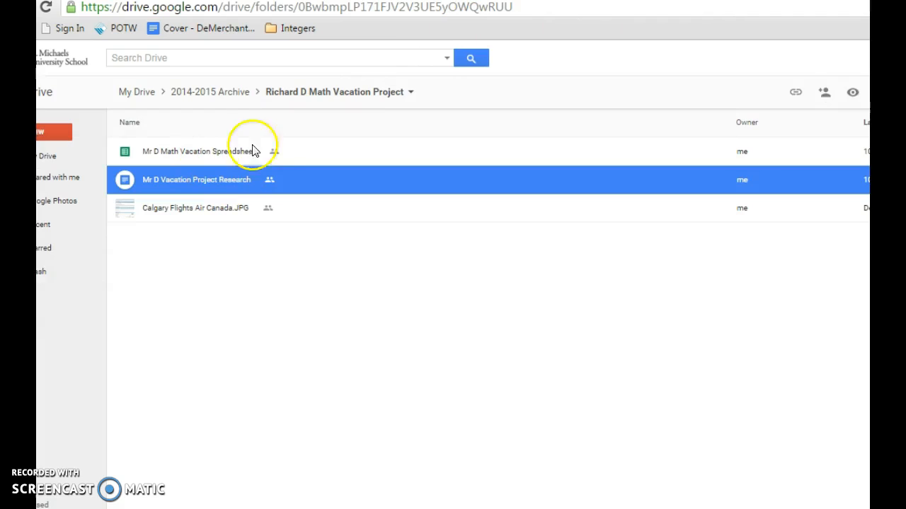
double_click(191, 150)
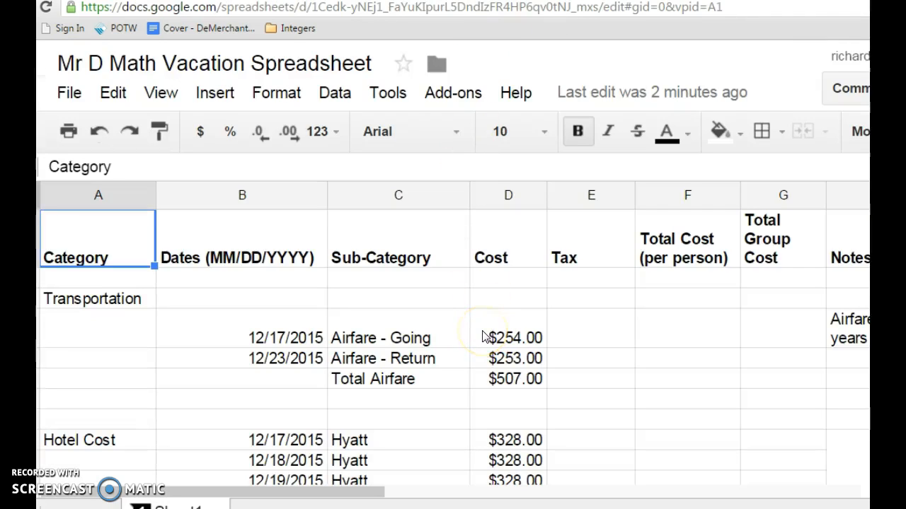
mouse_move(342, 327)
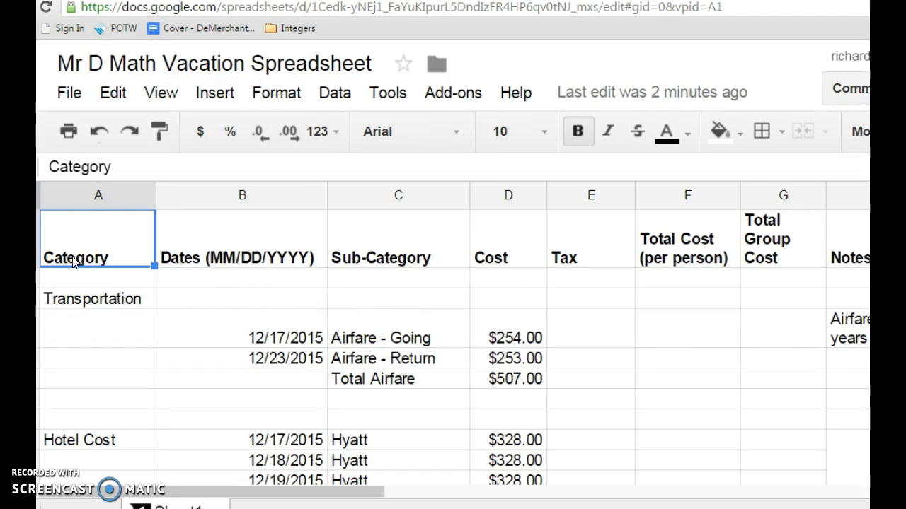
mouse_move(97, 307)
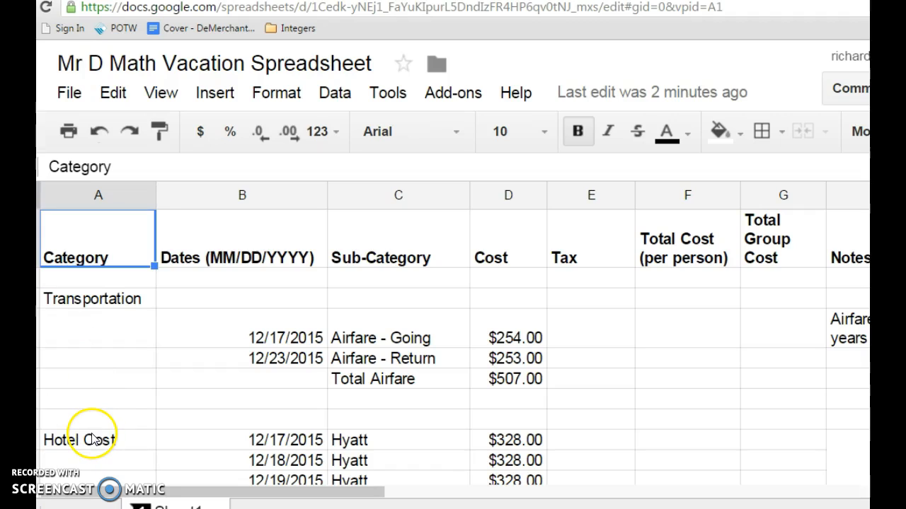
mouse_move(180, 267)
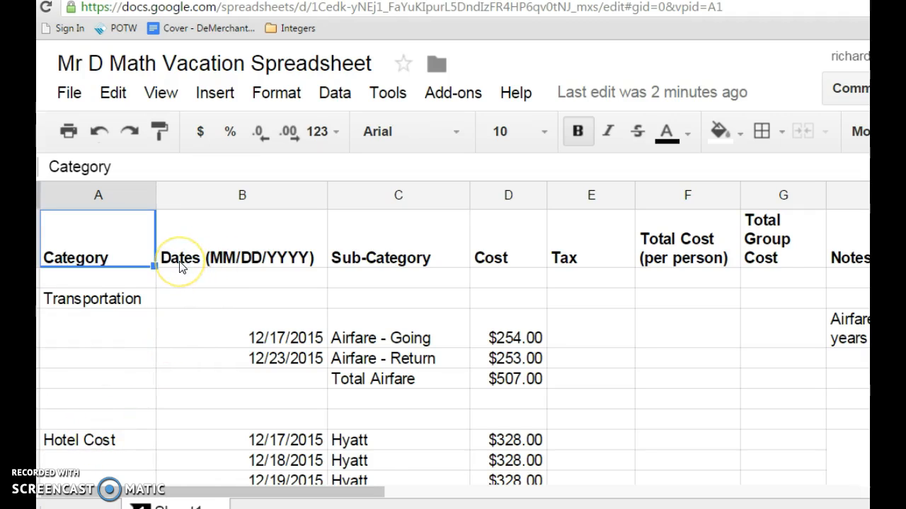
mouse_move(117, 310)
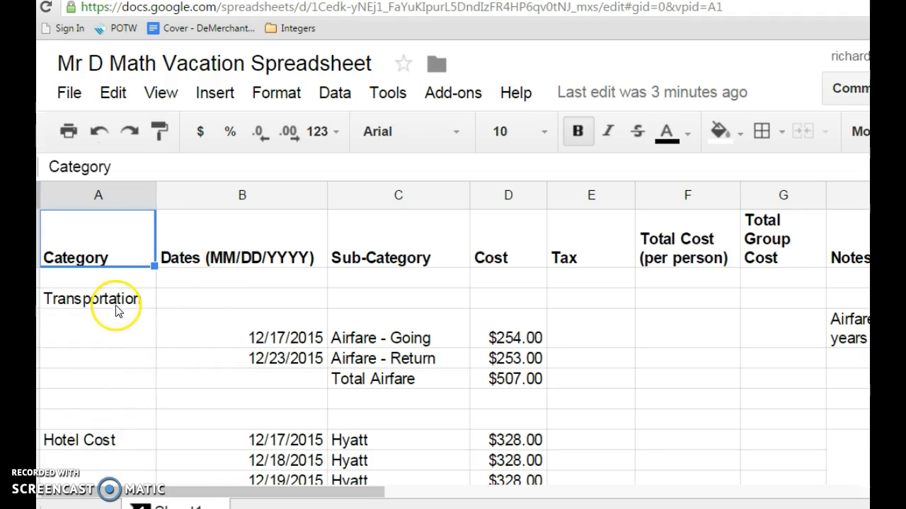
mouse_move(177, 264)
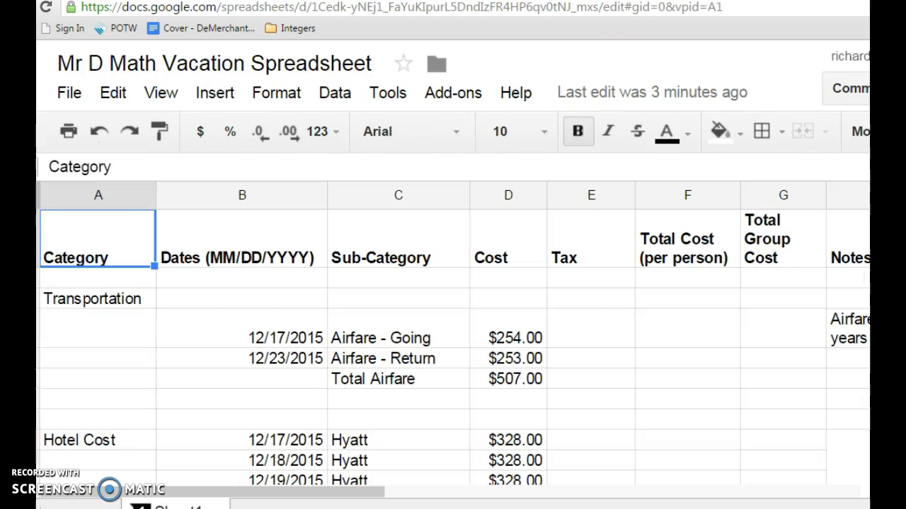
mouse_move(237, 372)
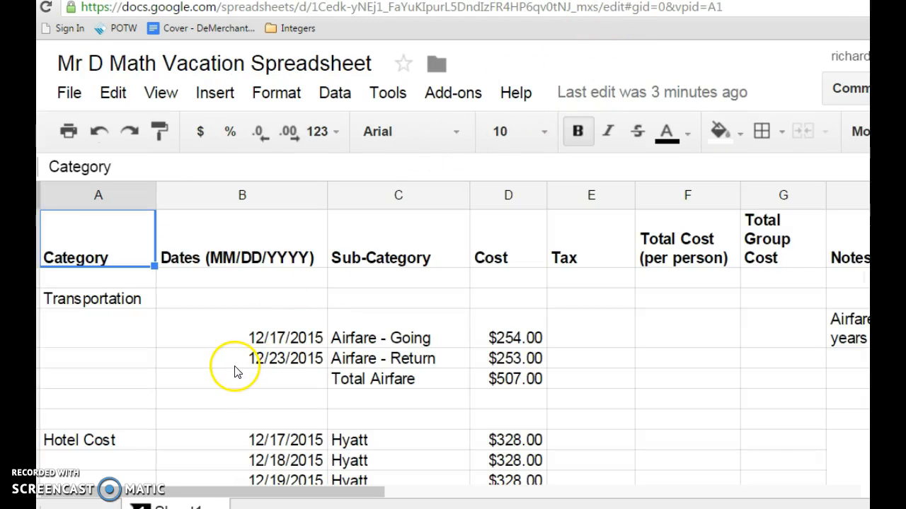
mouse_move(239, 368)
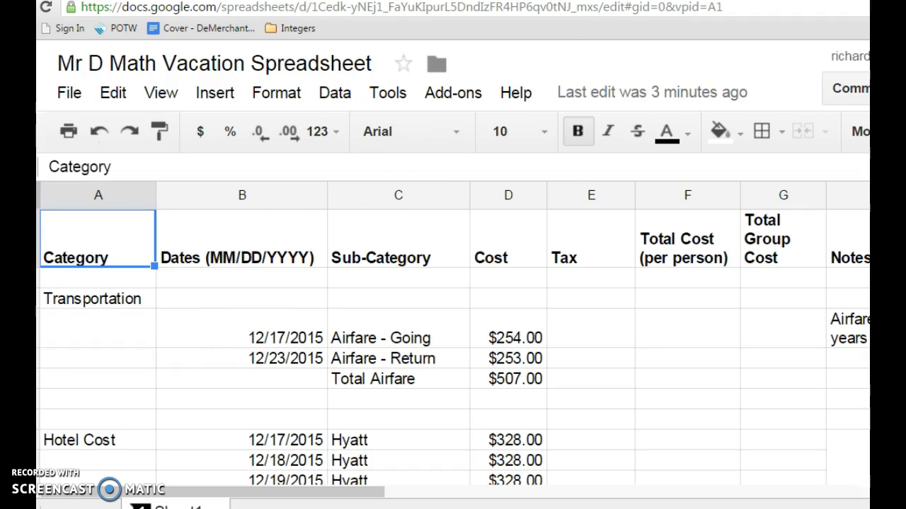
mouse_move(143, 266)
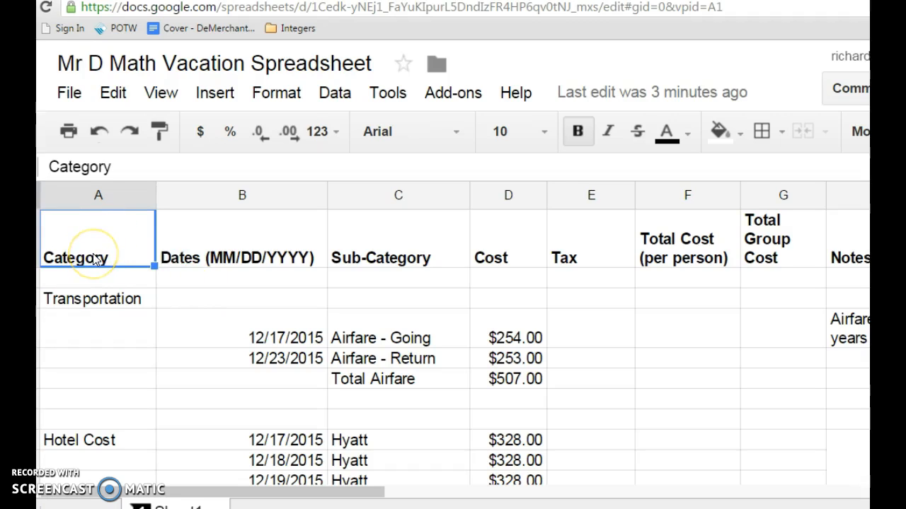
mouse_move(117, 194)
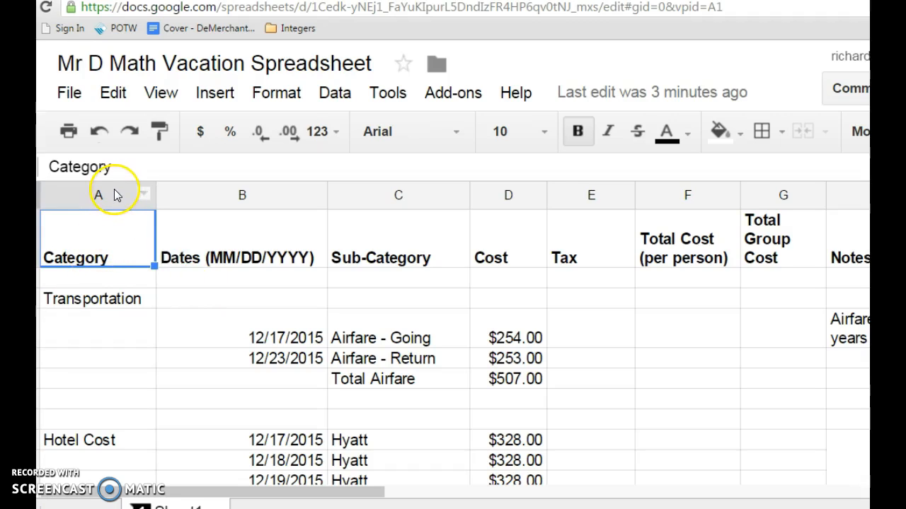
mouse_move(50, 262)
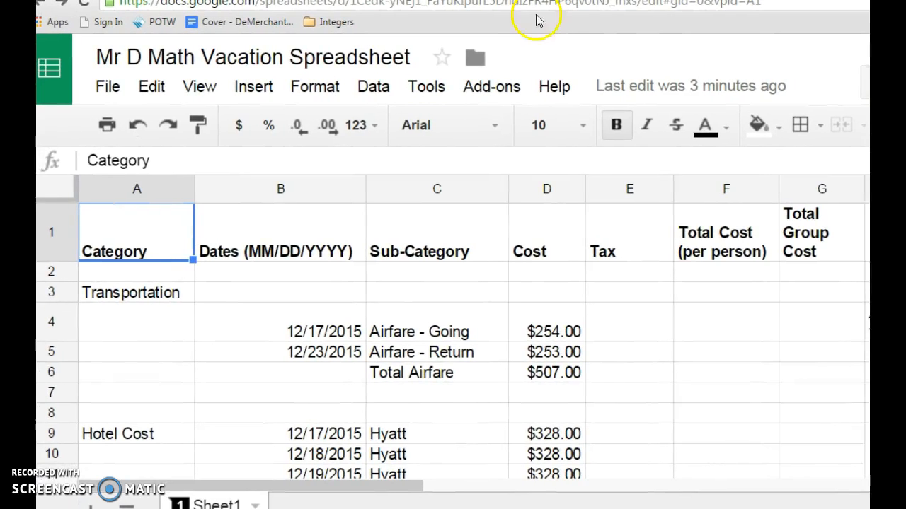
mouse_move(64, 247)
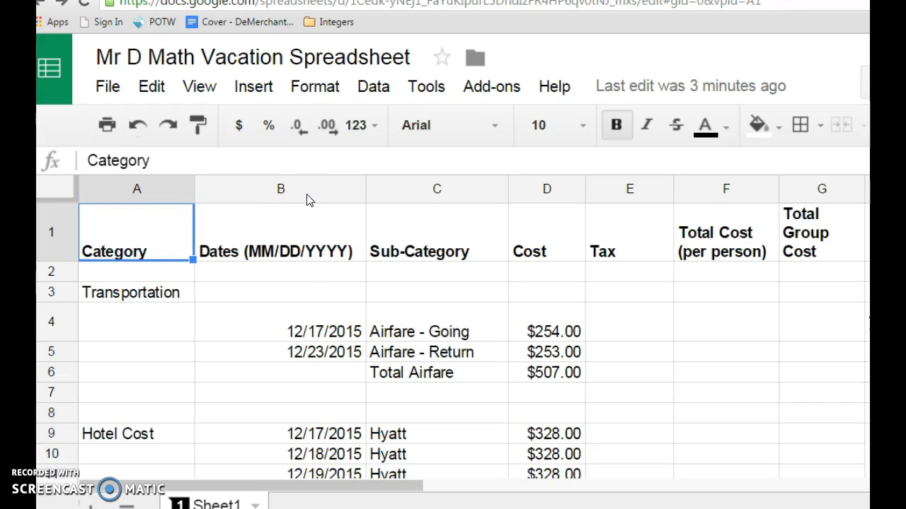
left_click(436, 373)
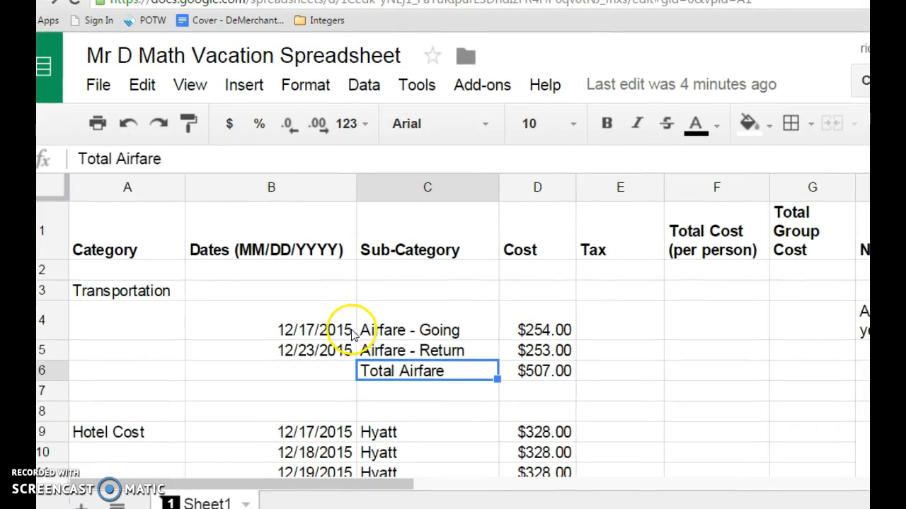
mouse_move(361, 248)
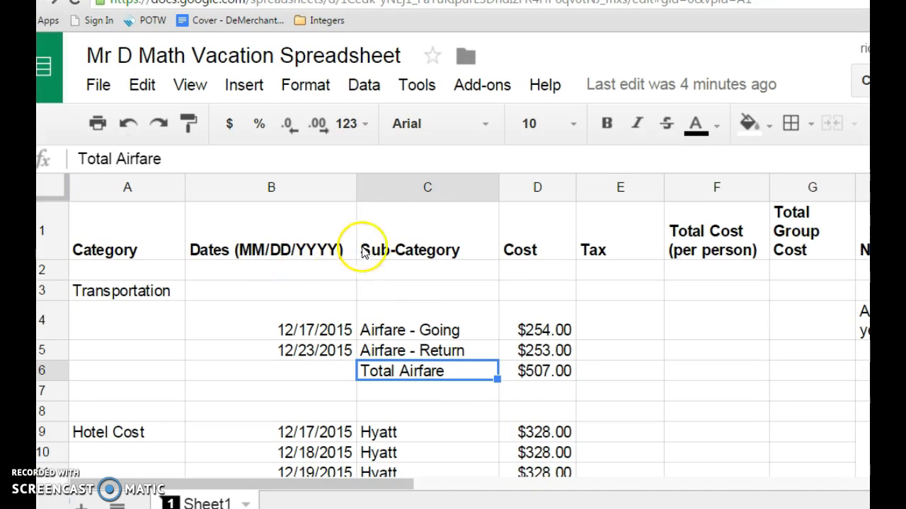
mouse_move(519, 248)
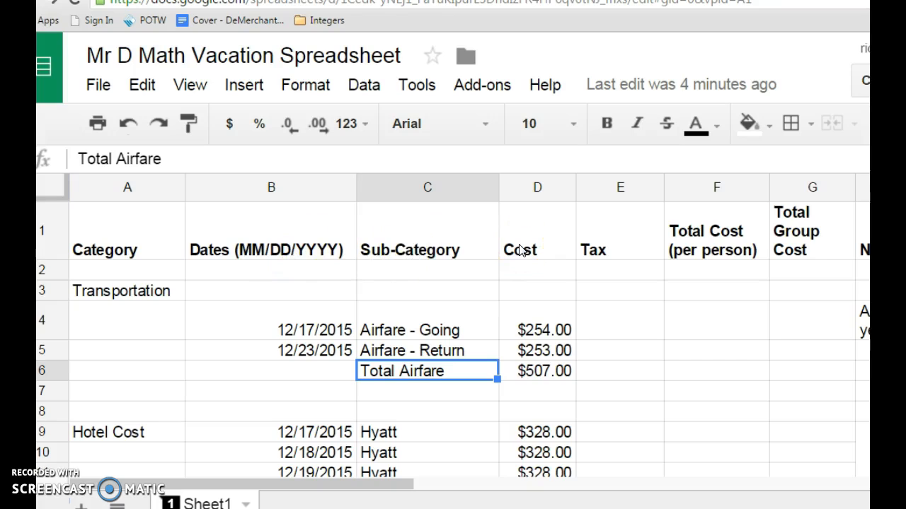
mouse_move(610, 253)
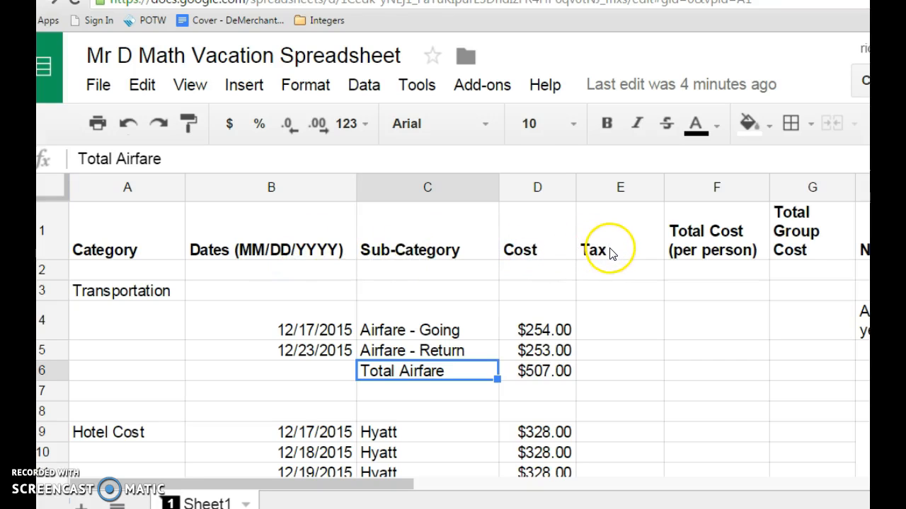
mouse_move(690, 245)
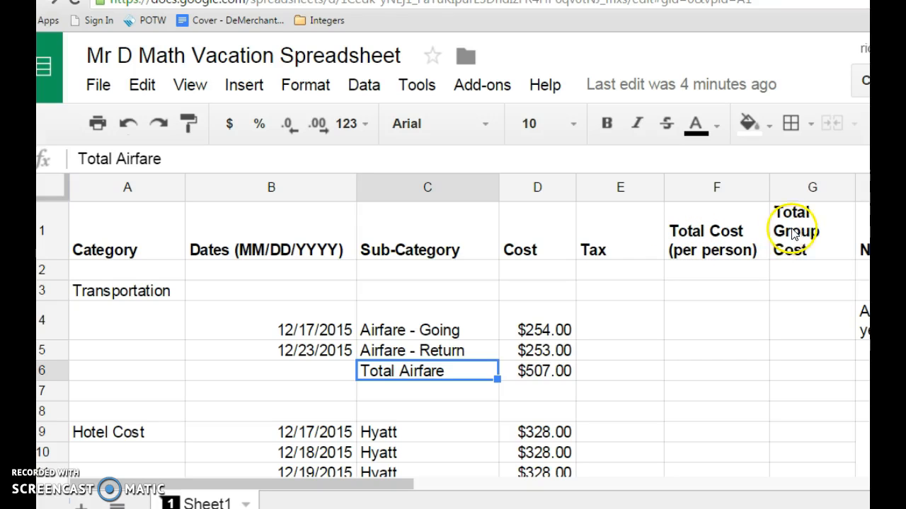
mouse_move(848, 246)
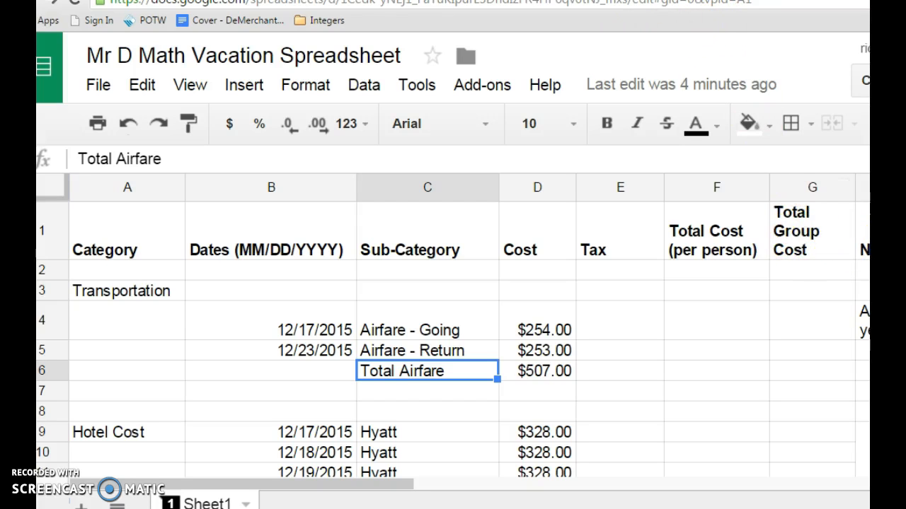
scroll("right", 3)
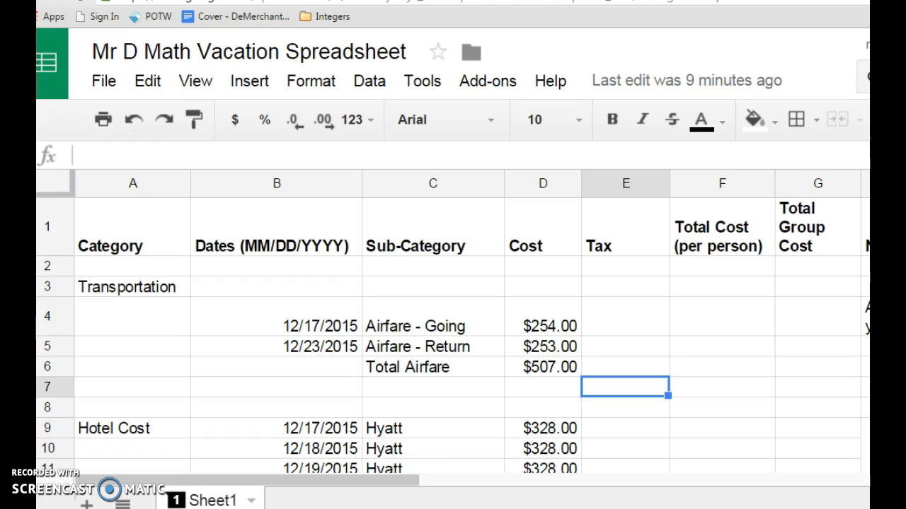
mouse_move(610, 321)
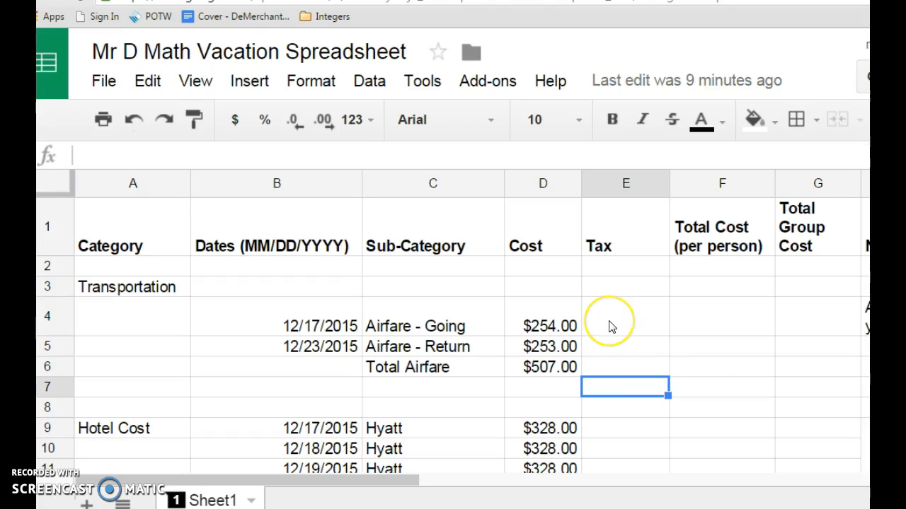
mouse_move(612, 326)
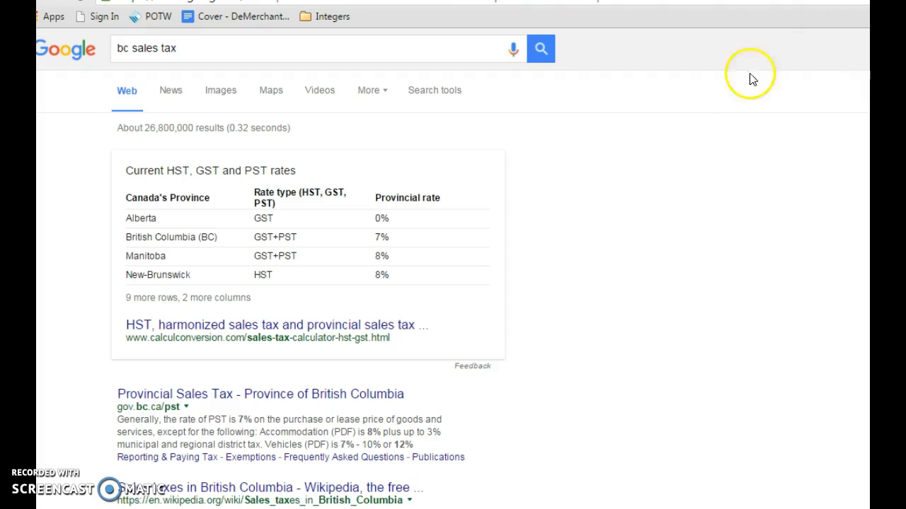
mouse_move(227, 237)
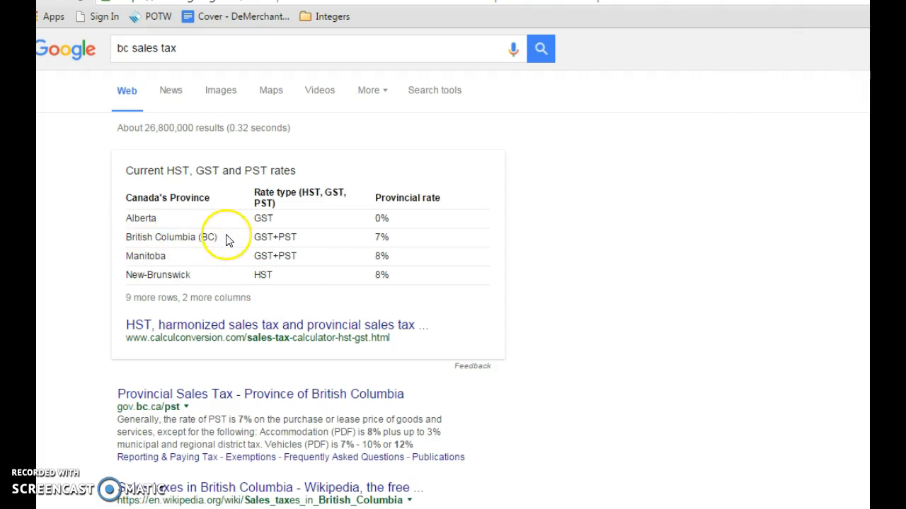
mouse_move(396, 241)
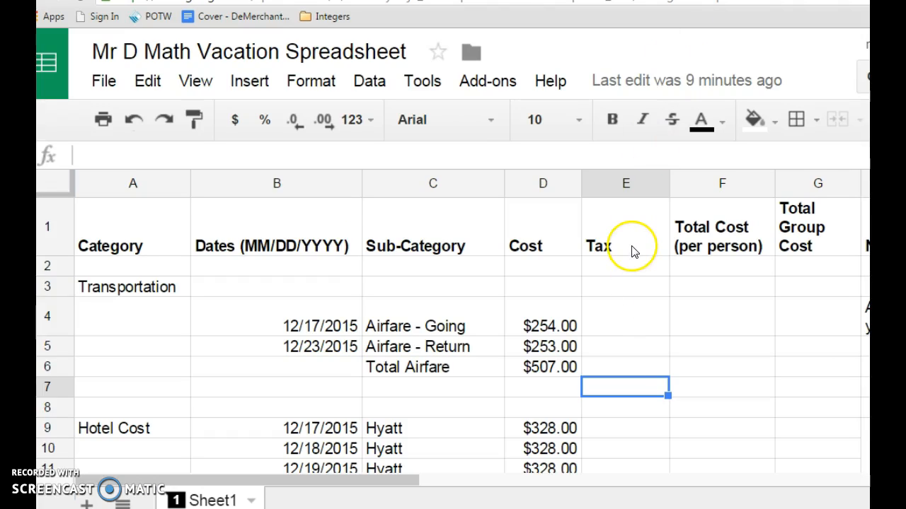
mouse_move(619, 352)
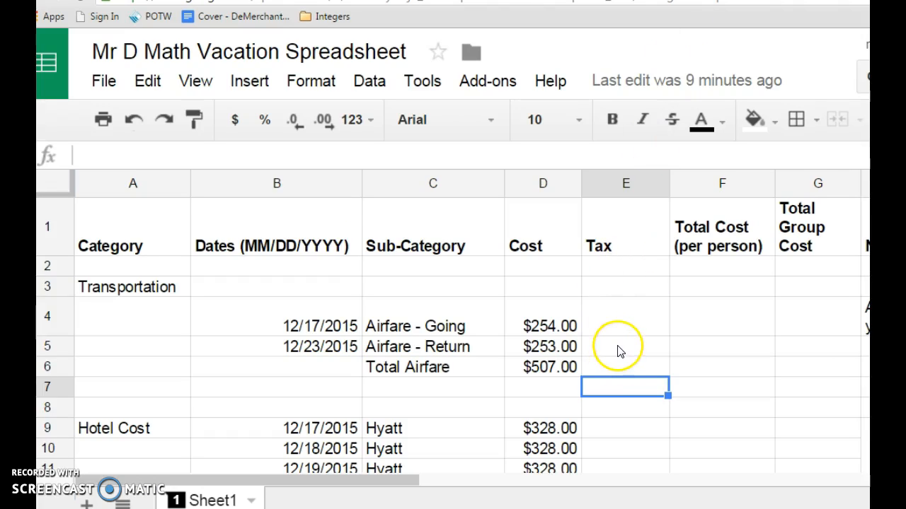
mouse_move(626, 332)
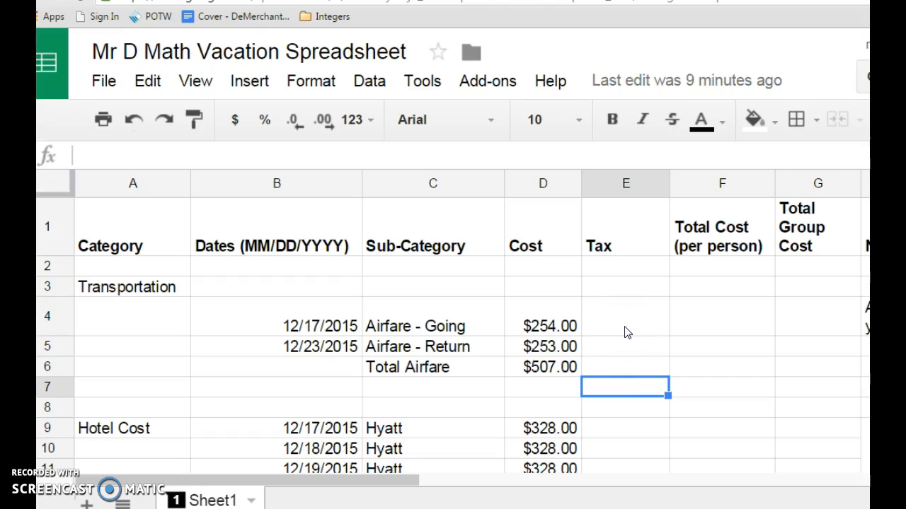
Step: Enter a formula in E4 taxing the $254.00 outbound airfare at 12% (=D4*0.12)
left_click(625, 315)
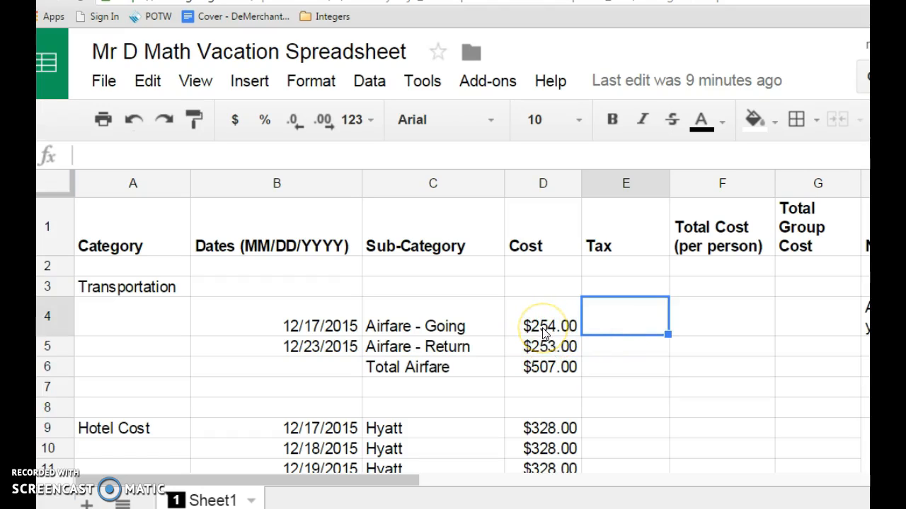
left_click(542, 316)
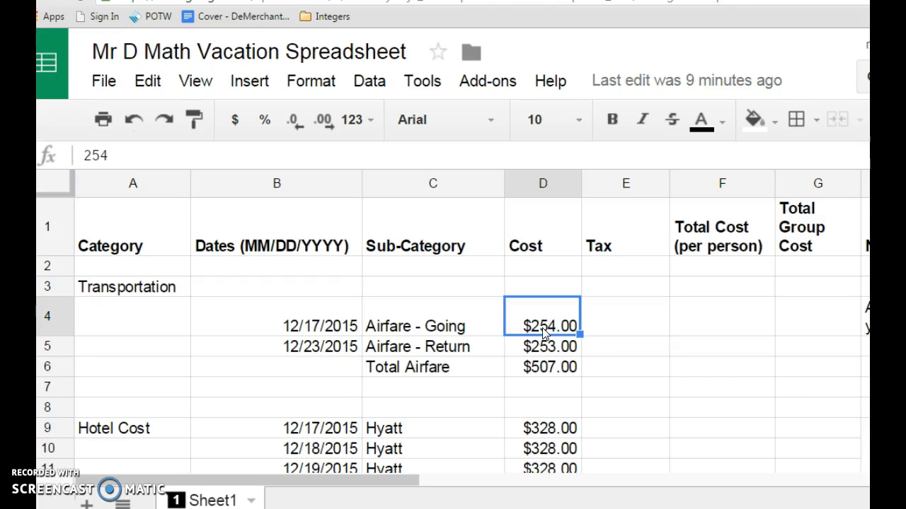
left_click(625, 316)
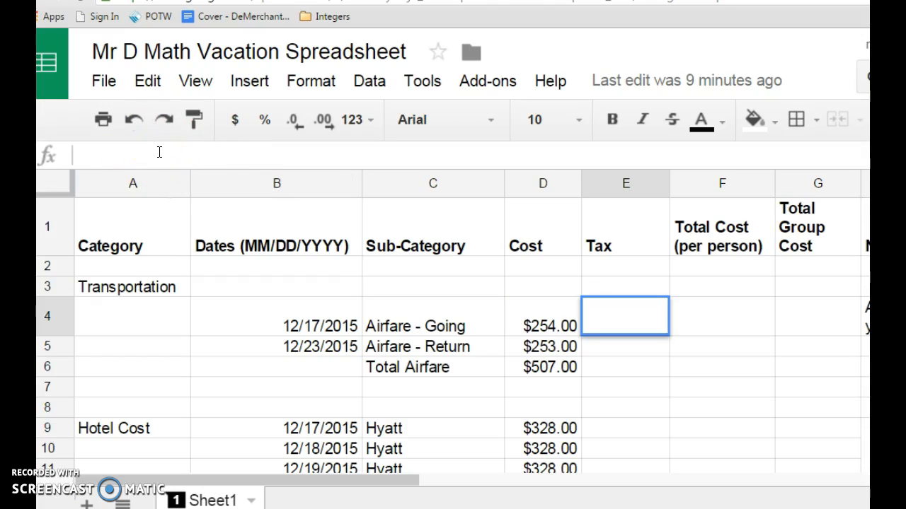
type("=")
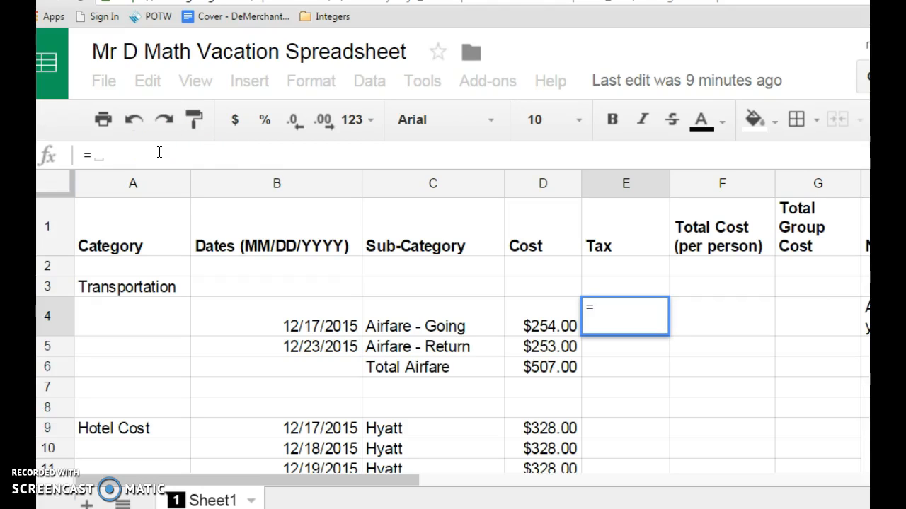
mouse_move(457, 276)
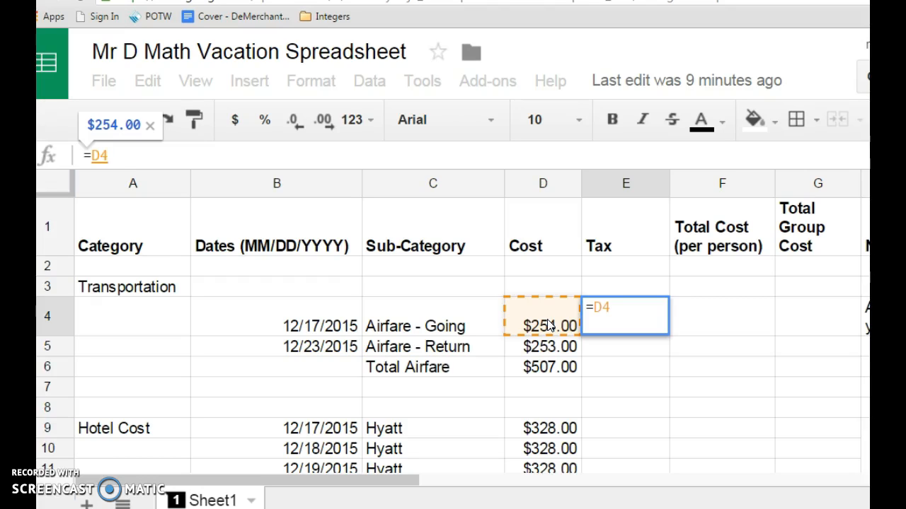
type("*")
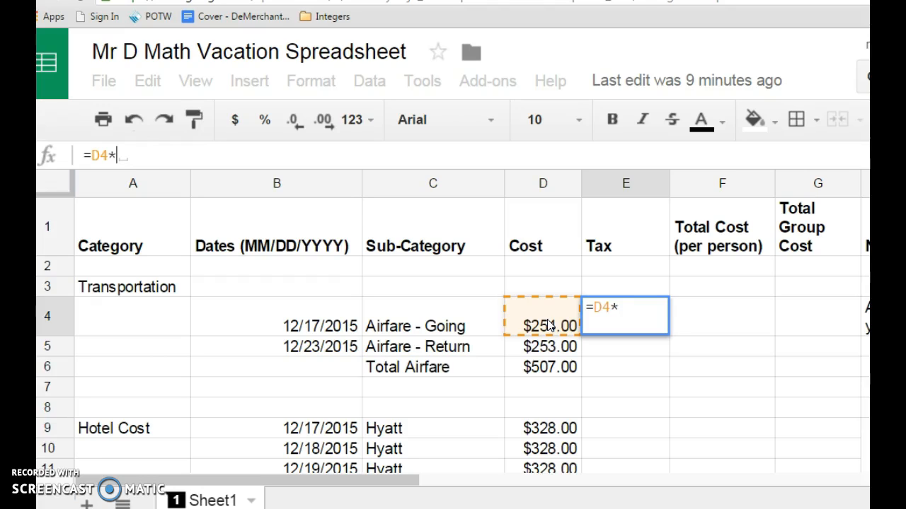
type("0.12")
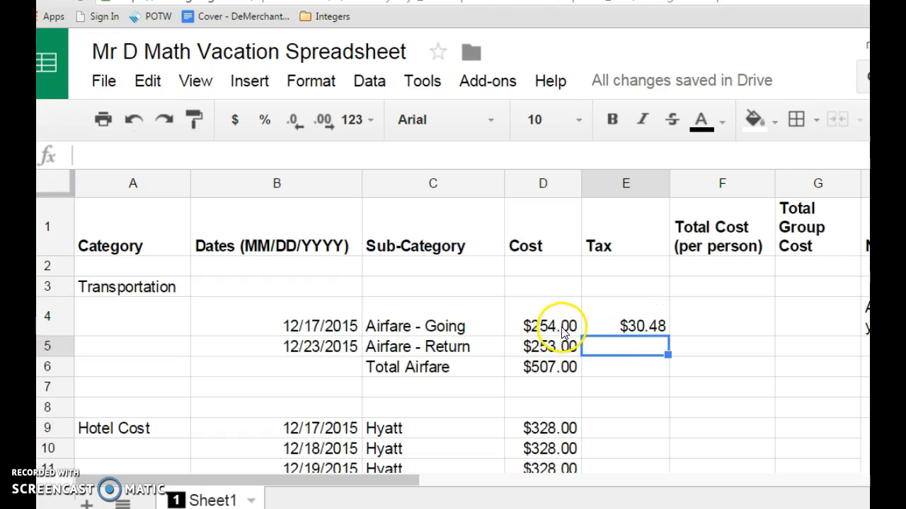
mouse_move(655, 326)
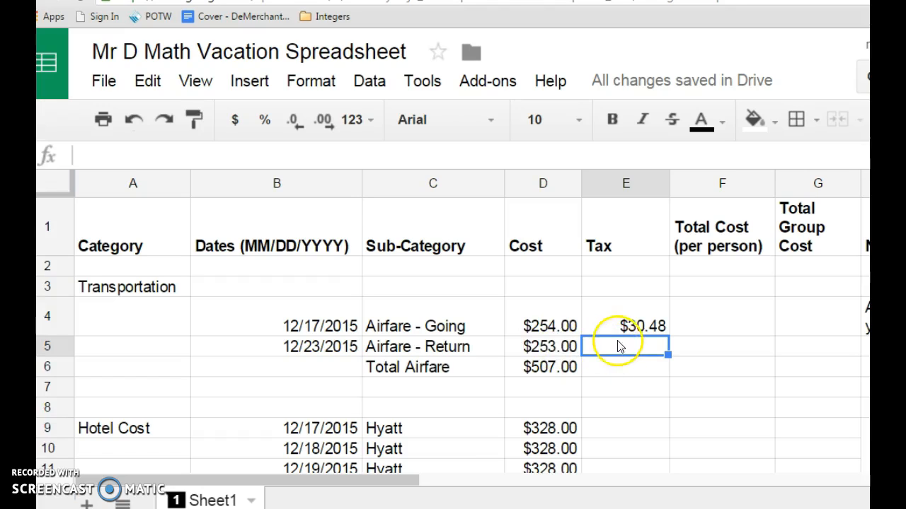
Step: Copy the E4 tax formula down to E5, giving $30.36 for return airfare
left_click(624, 326)
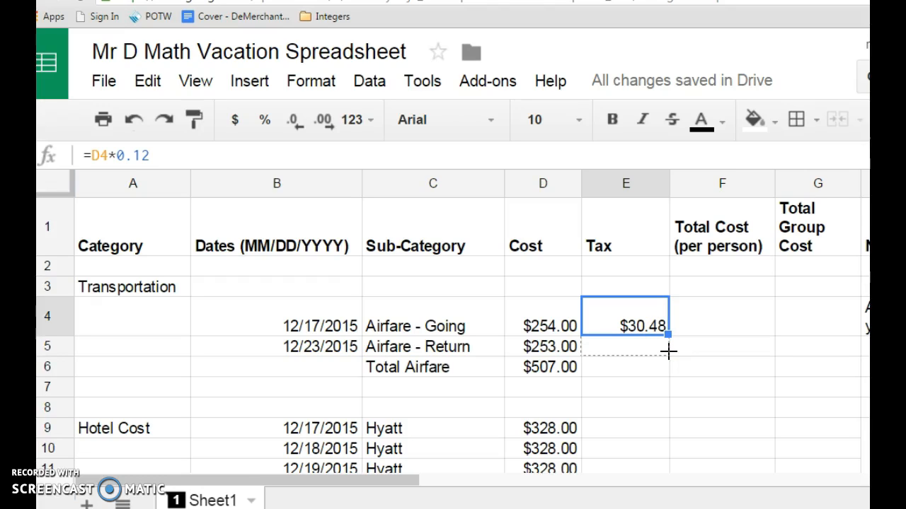
left_click_drag(666, 336, 665, 346)
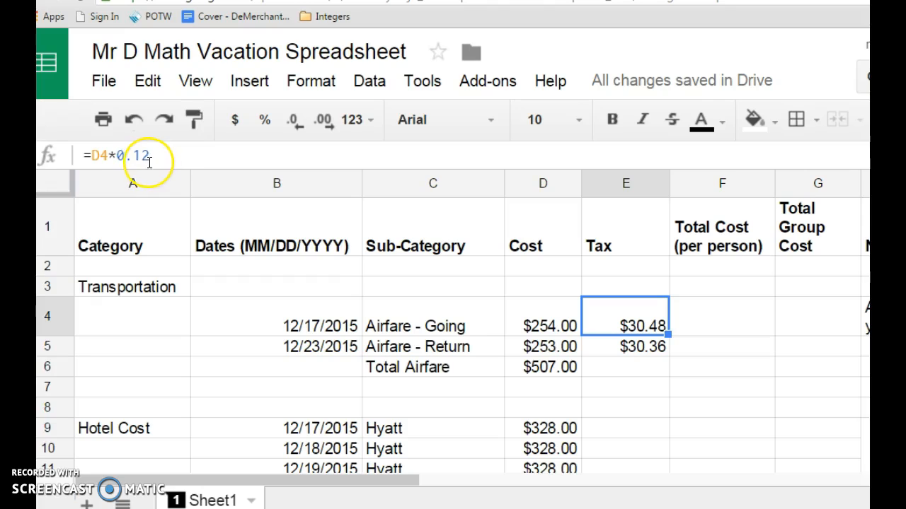
left_click(625, 347)
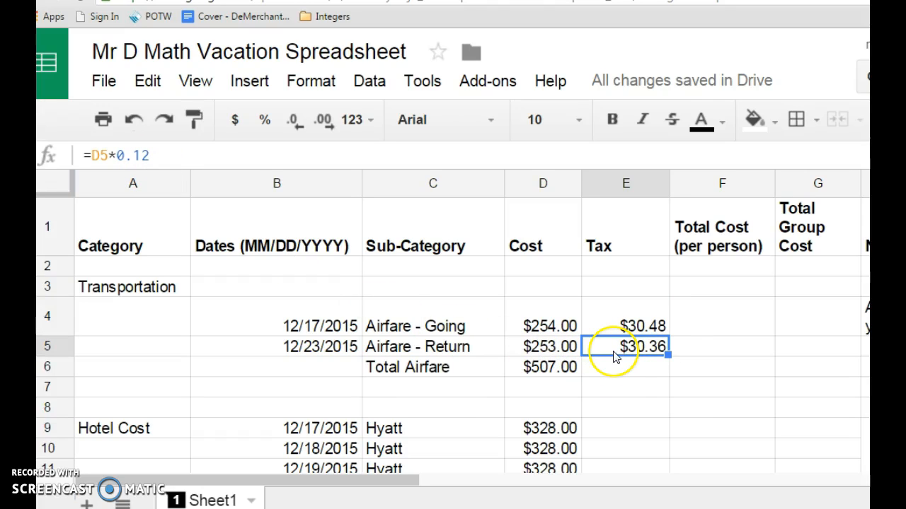
left_click(625, 367)
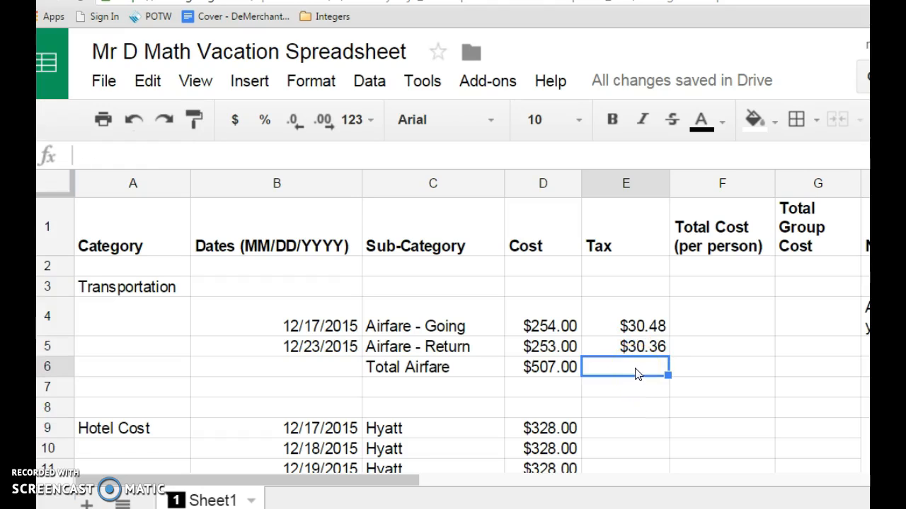
mouse_move(532, 377)
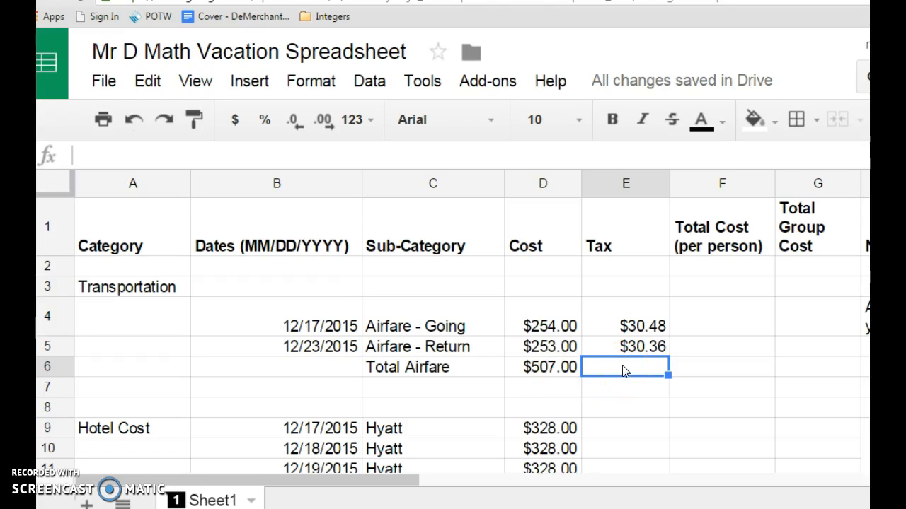
Step: Enter =SUM(E4:E5) in the Total Airfare tax cell, showing $60.84
type("=")
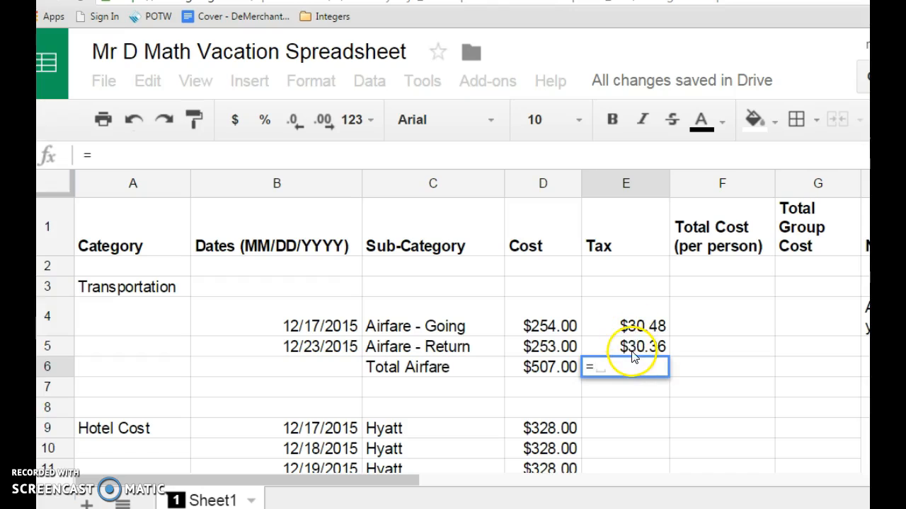
type("s")
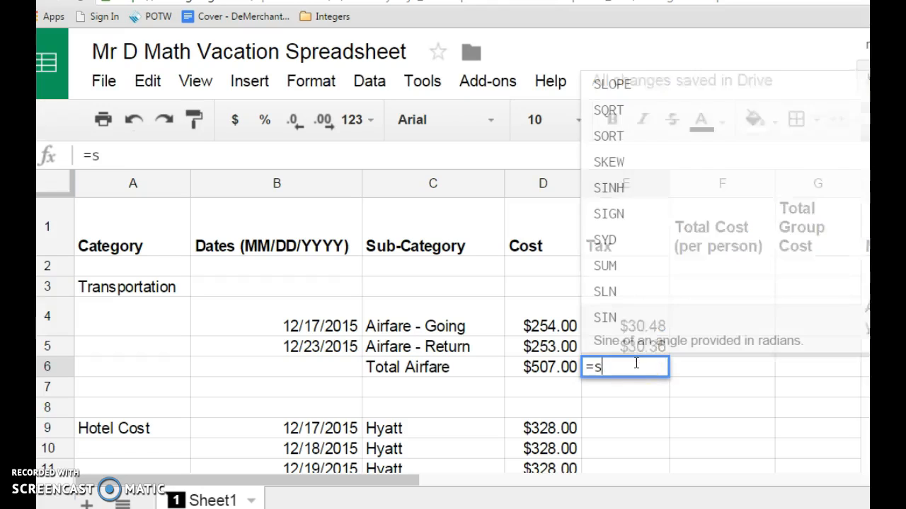
type("um")
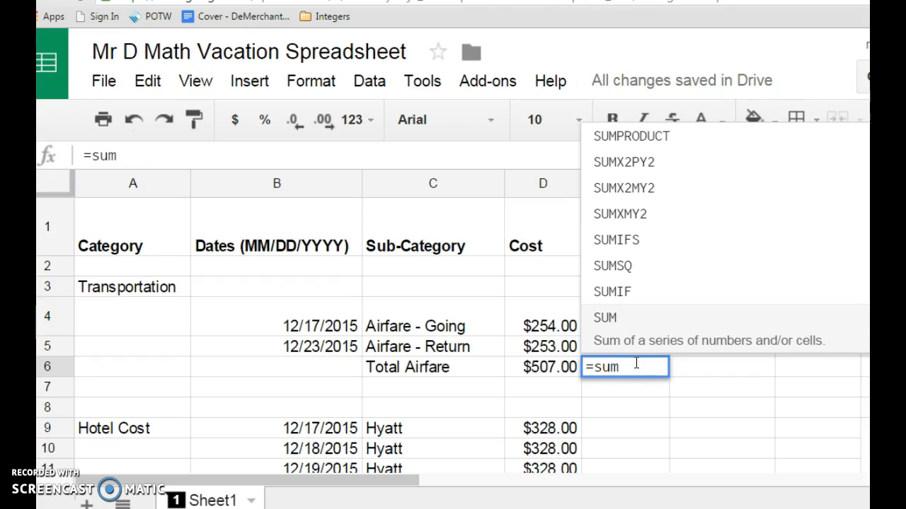
left_click(605, 318)
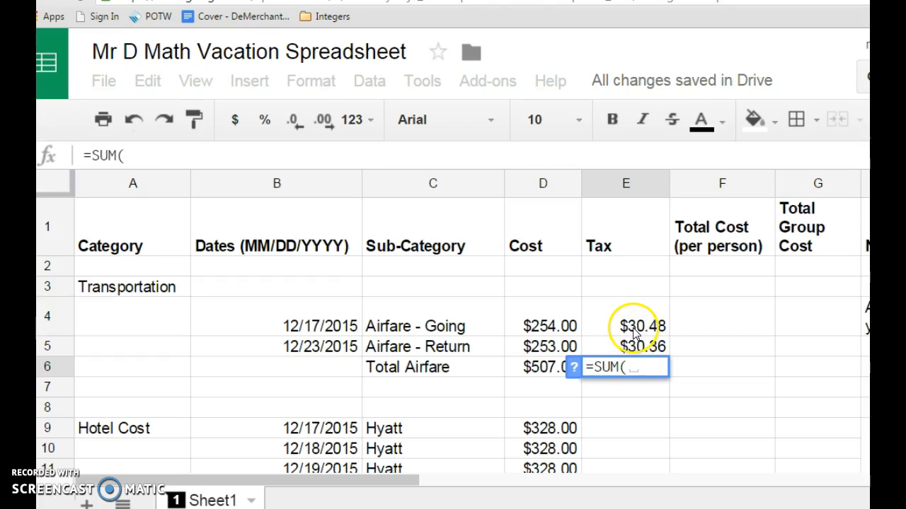
left_click_drag(626, 326, 625, 346)
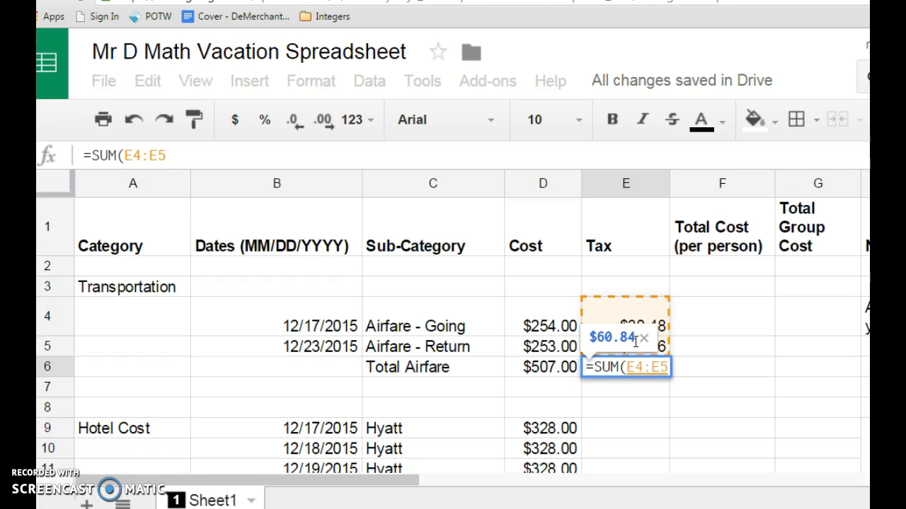
type(")")
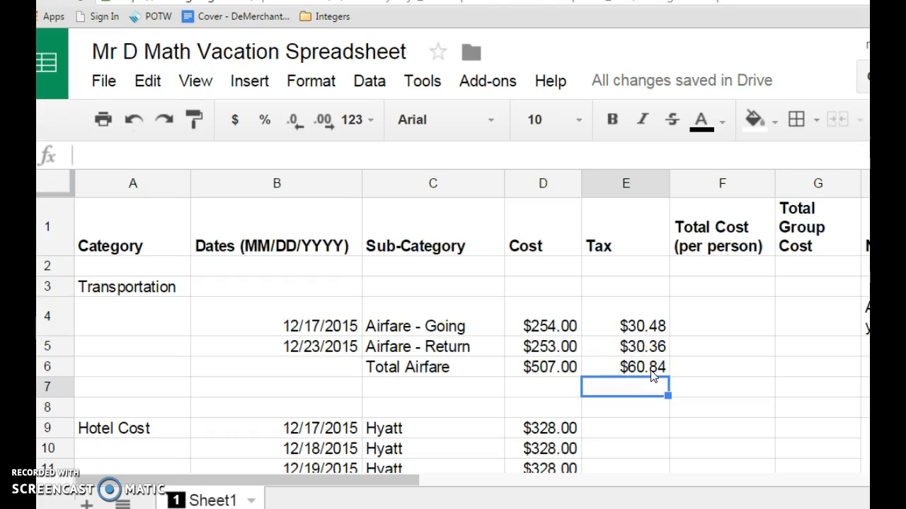
mouse_move(700, 244)
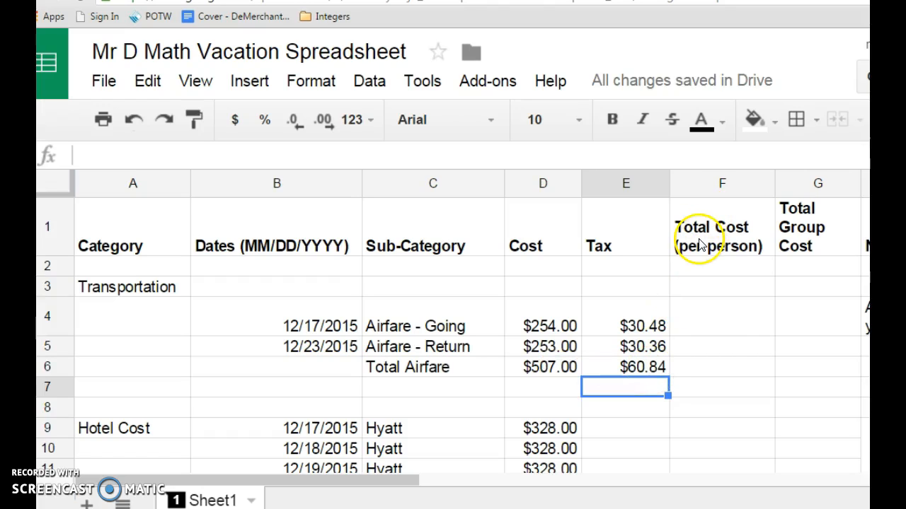
Step: Enter =D4+E4 in F4 and fill down to F6: $284.48, $283.36, $567.84
left_click(721, 316)
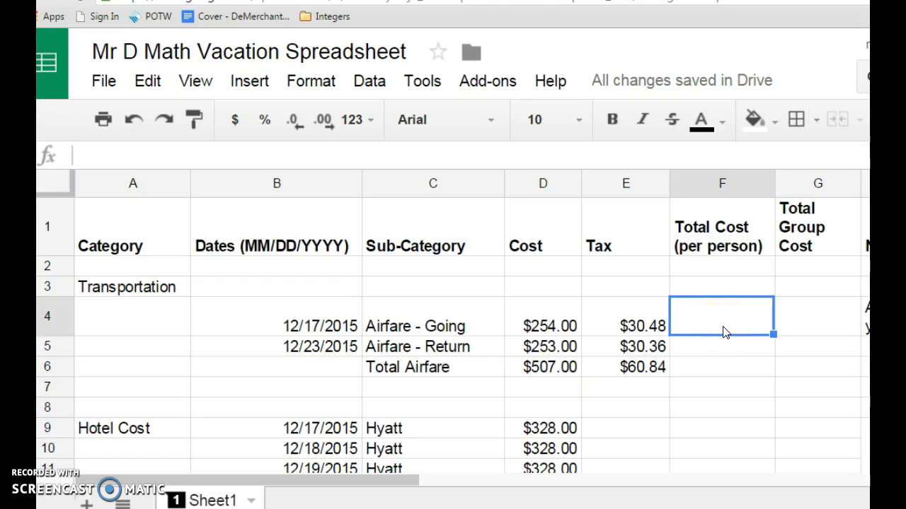
type("=")
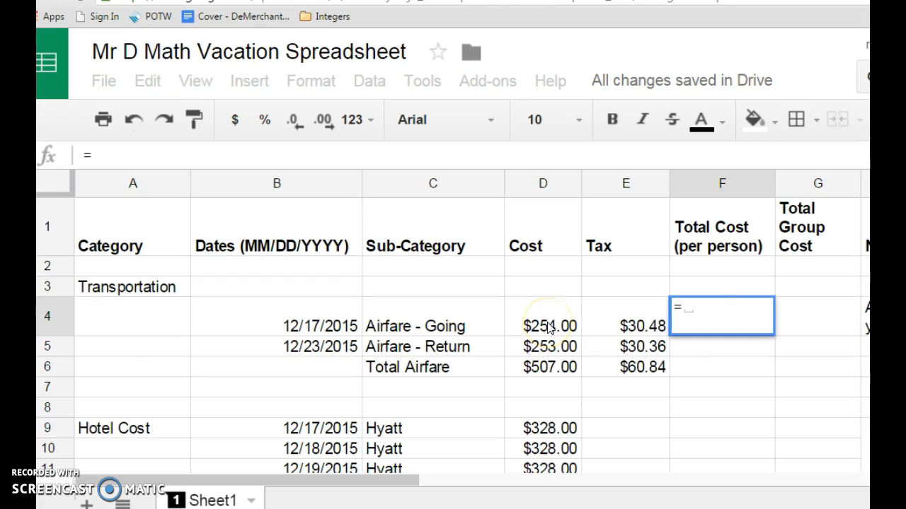
left_click(543, 316)
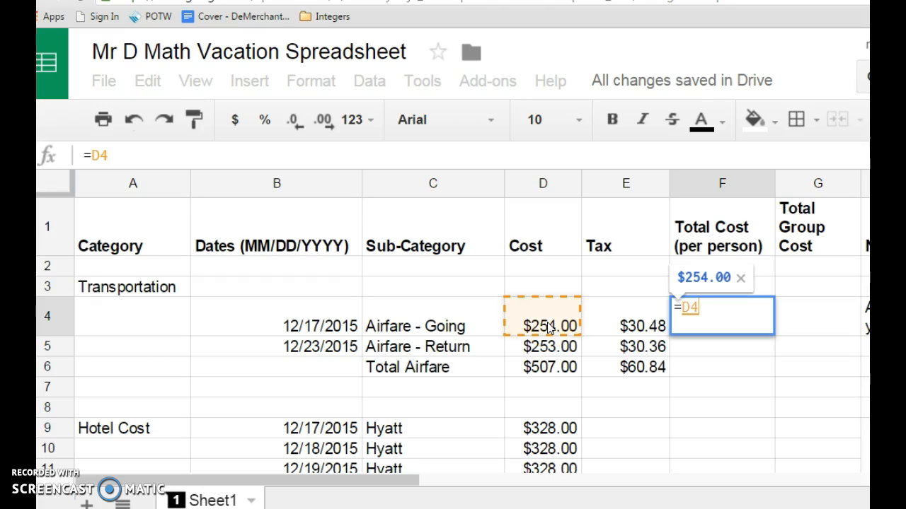
type("+")
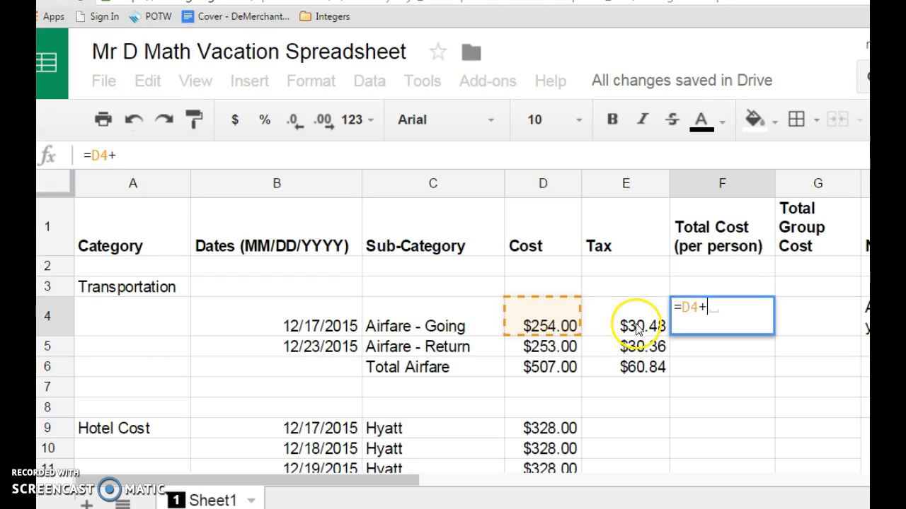
left_click(625, 326)
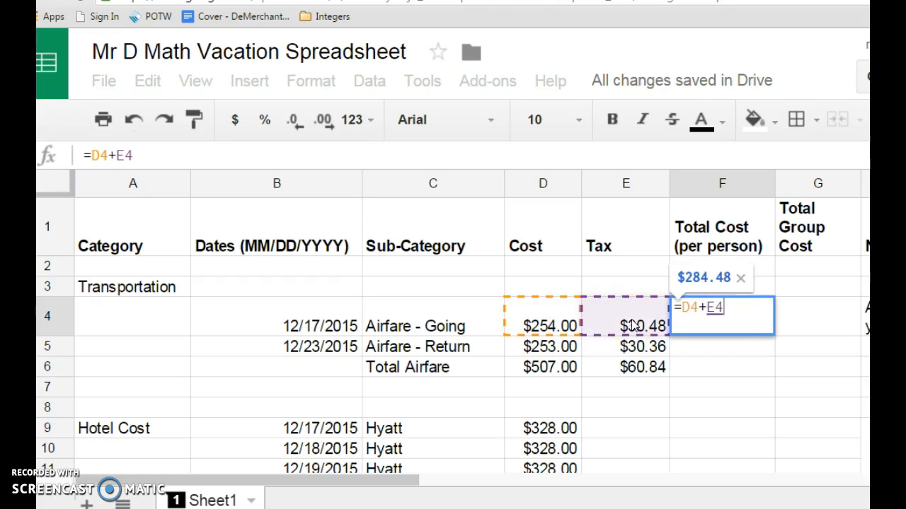
key("Return")
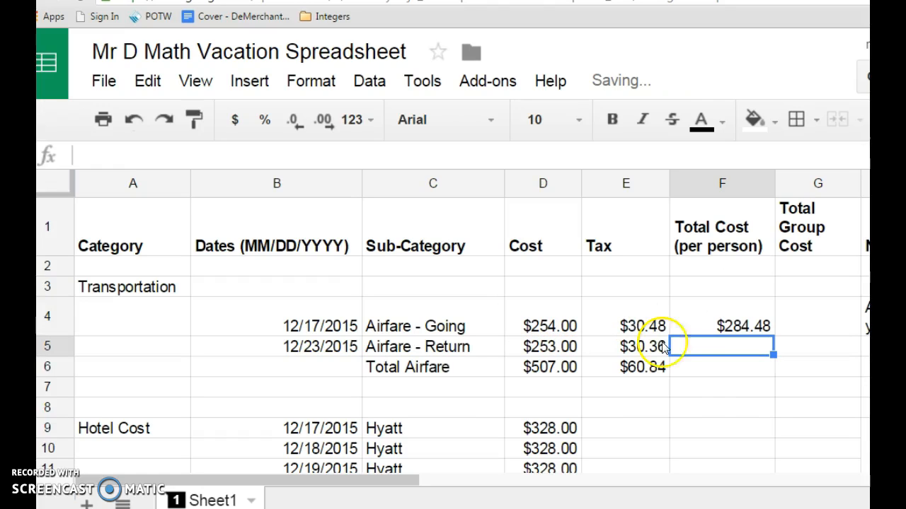
left_click(721, 326)
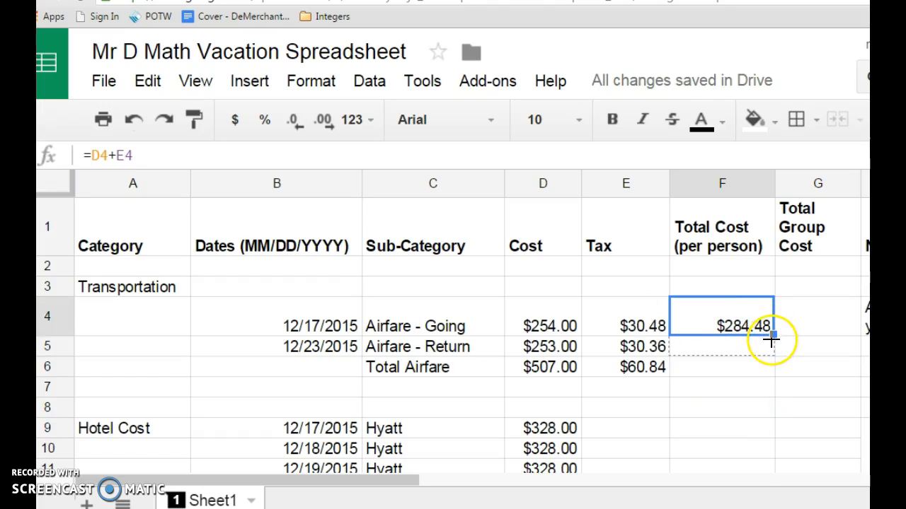
left_click_drag(771, 329, 771, 366)
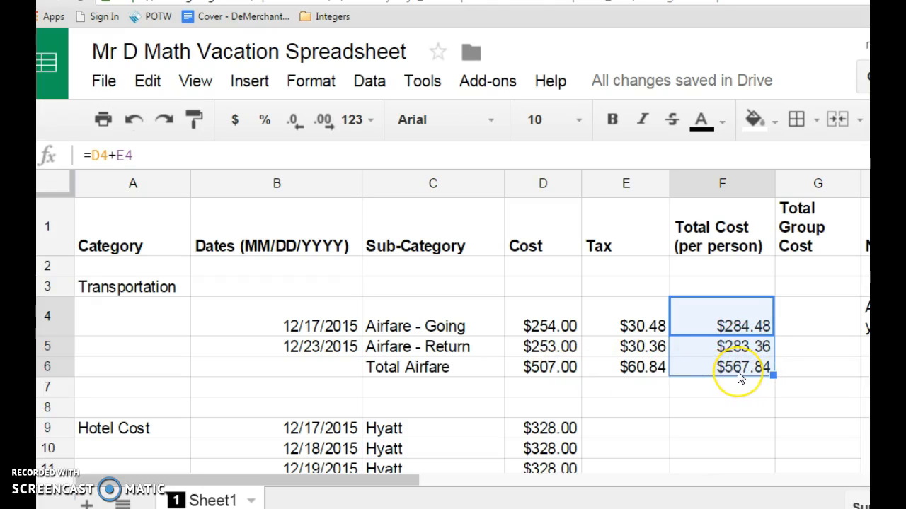
mouse_move(474, 352)
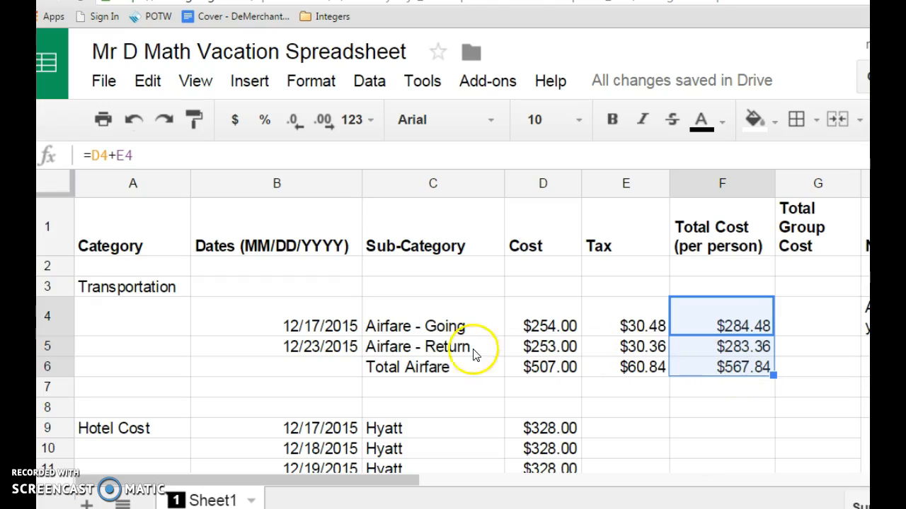
mouse_move(276, 403)
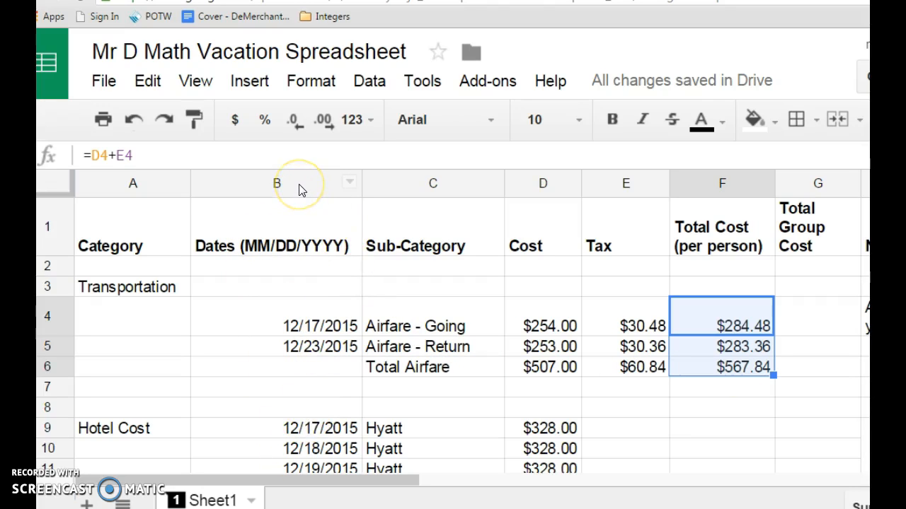
Step: Widen column B so the full 'Dates (MM/DD/YYYY)' header fits
left_click(276, 183)
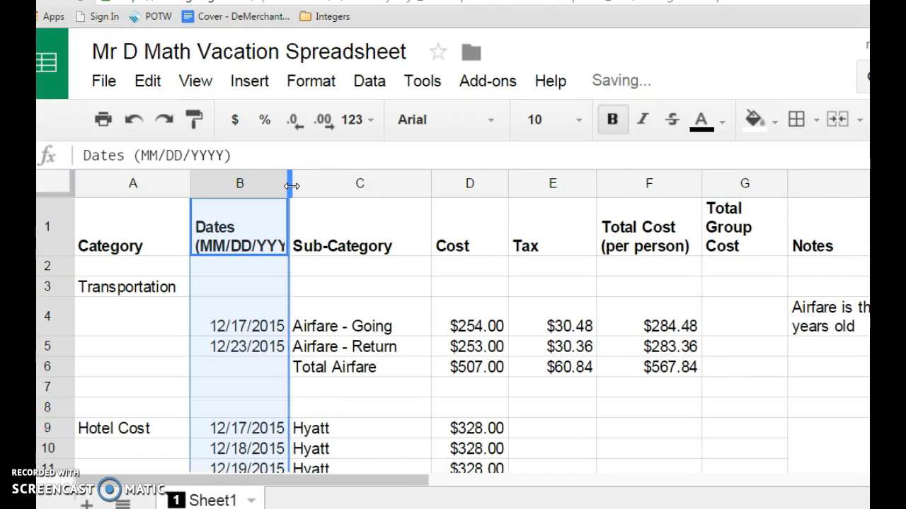
left_click_drag(291, 184, 302, 184)
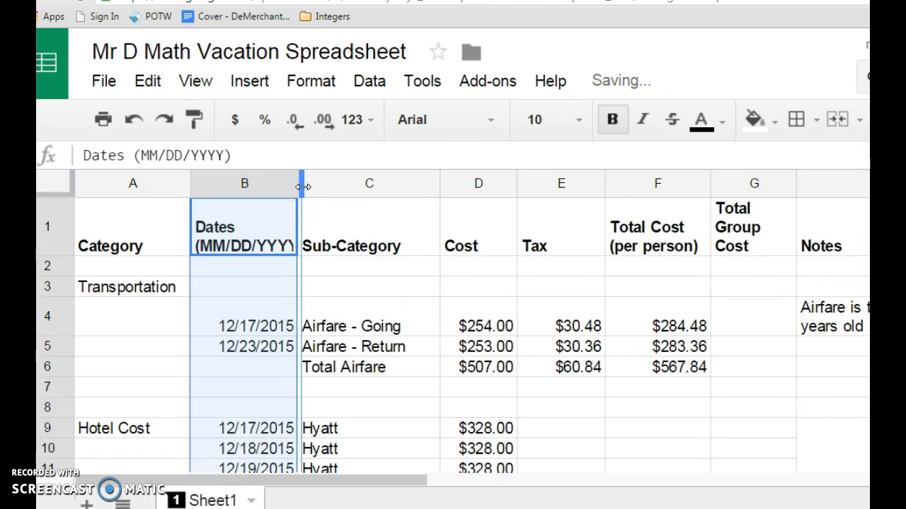
left_click_drag(303, 186, 308, 186)
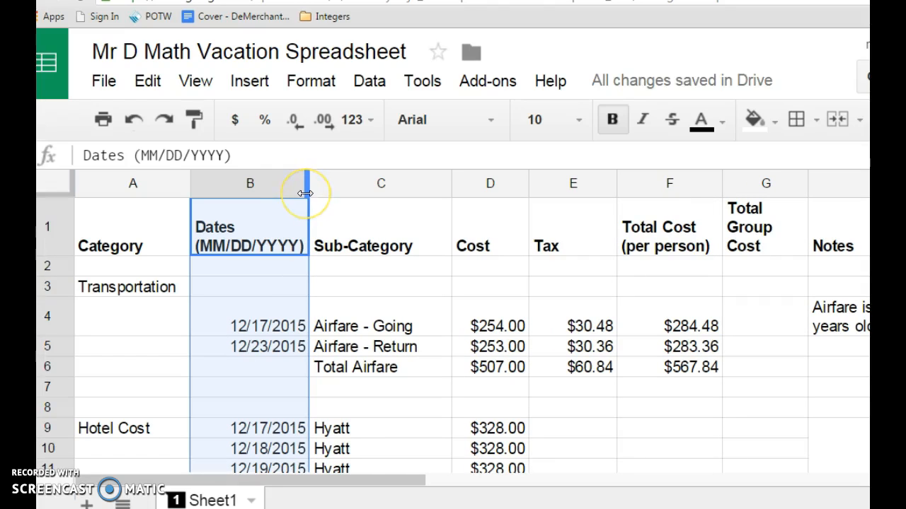
mouse_move(304, 193)
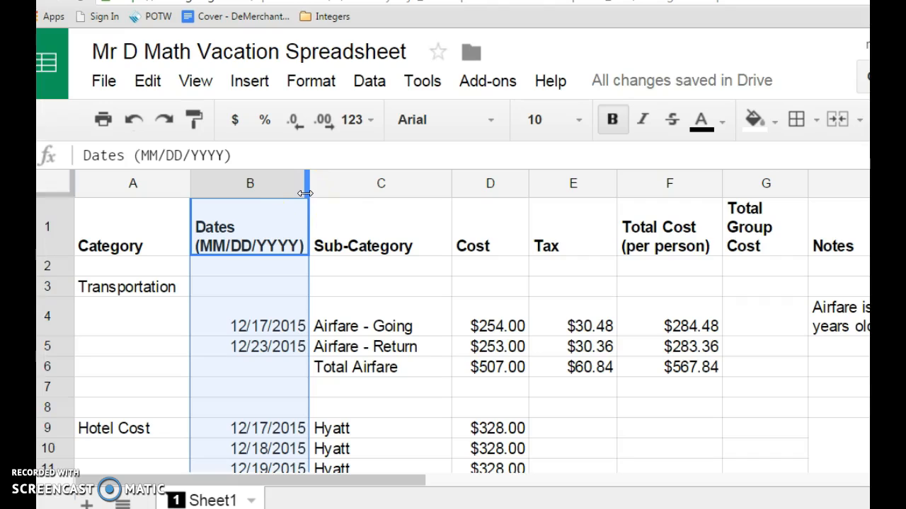
mouse_move(421, 324)
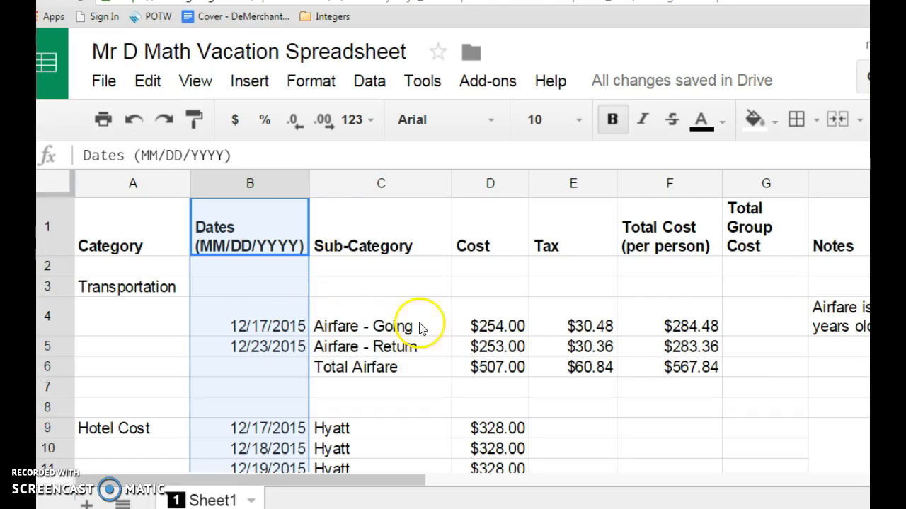
left_click(764, 316)
type("=F4")
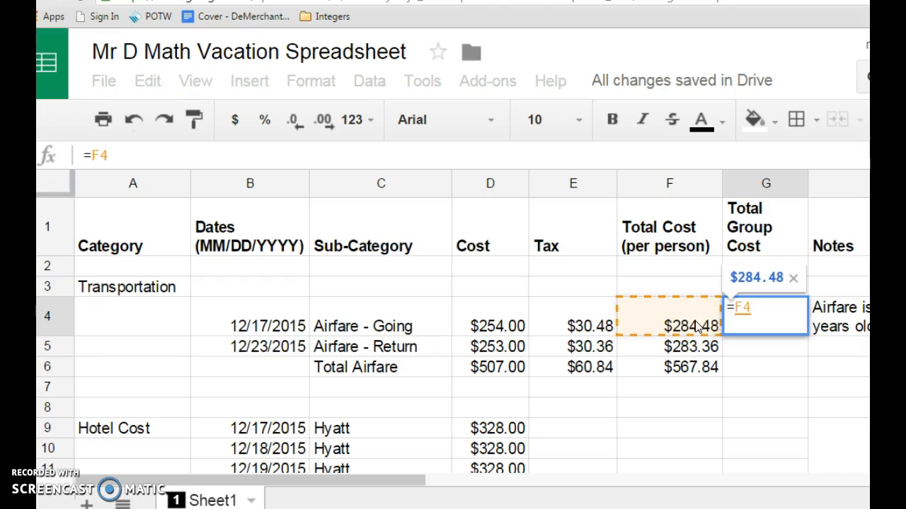
Step: Multiply per-person totals by 7 in G4:G6: $1,991.36, $1,983.52, $3,974.88
type("*")
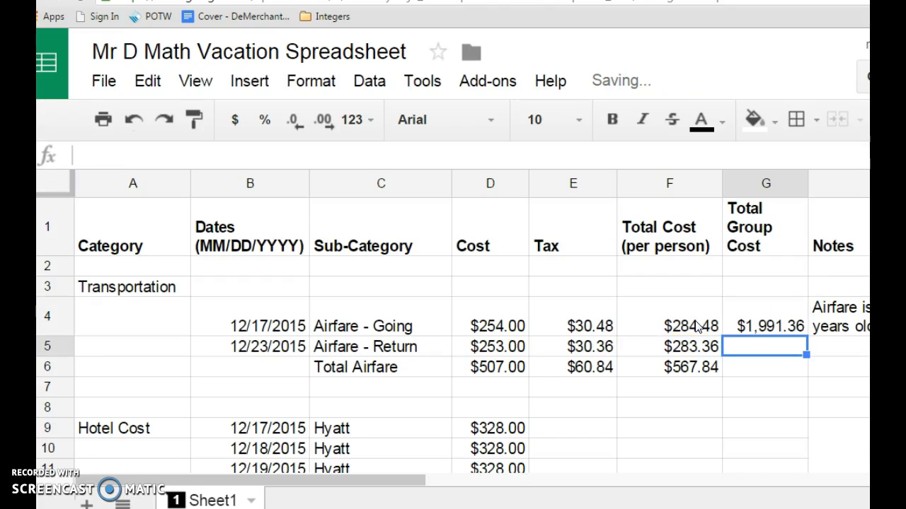
left_click(764, 326)
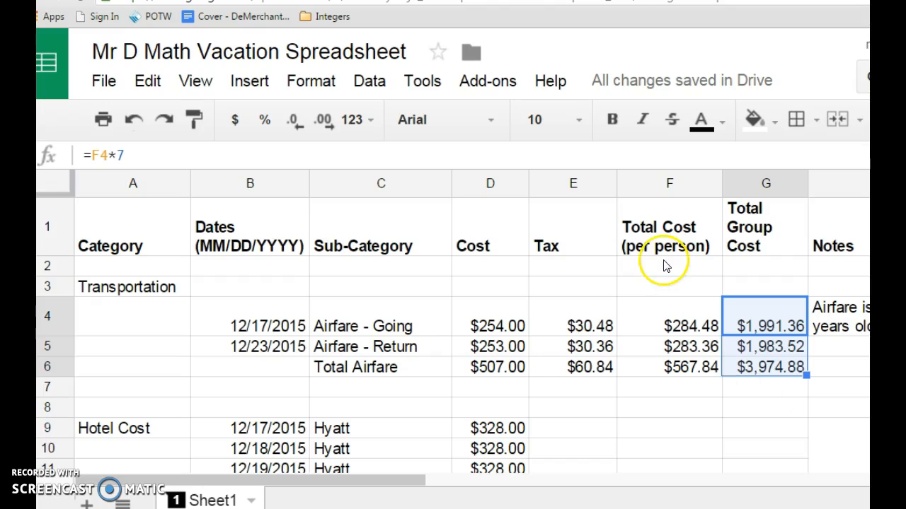
mouse_move(583, 259)
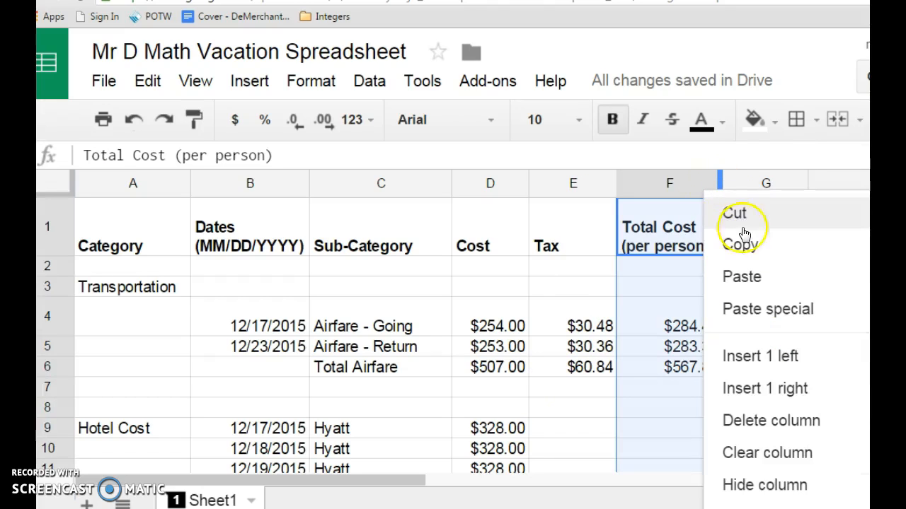
Step: Type the header 'Exchange' into F1 with a capital E
left_click(759, 356)
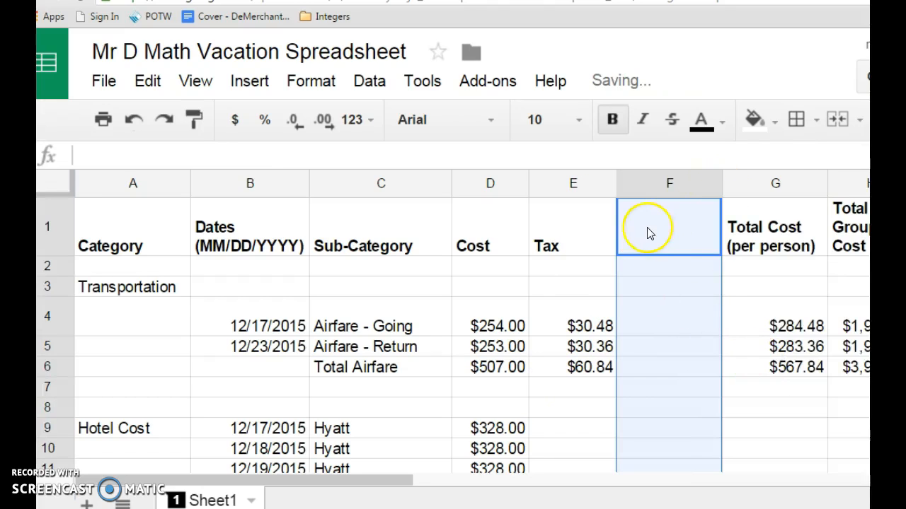
type("e")
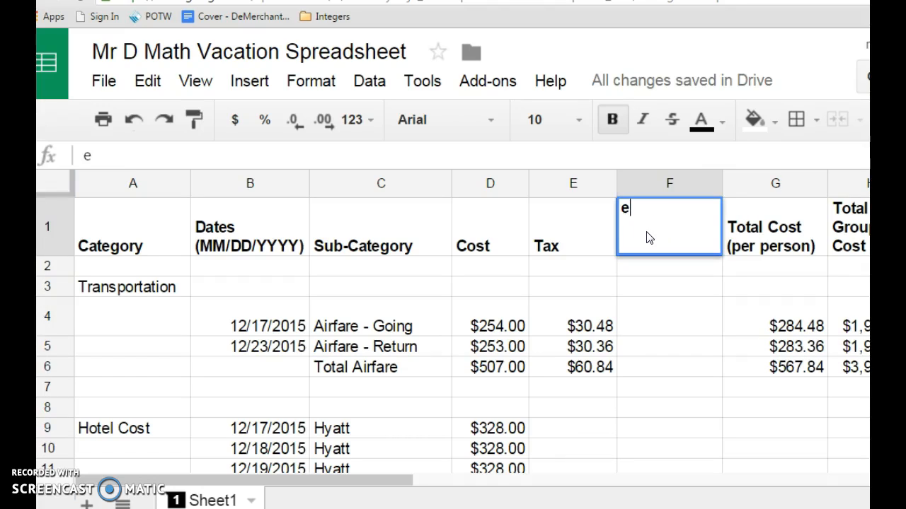
type("xchan")
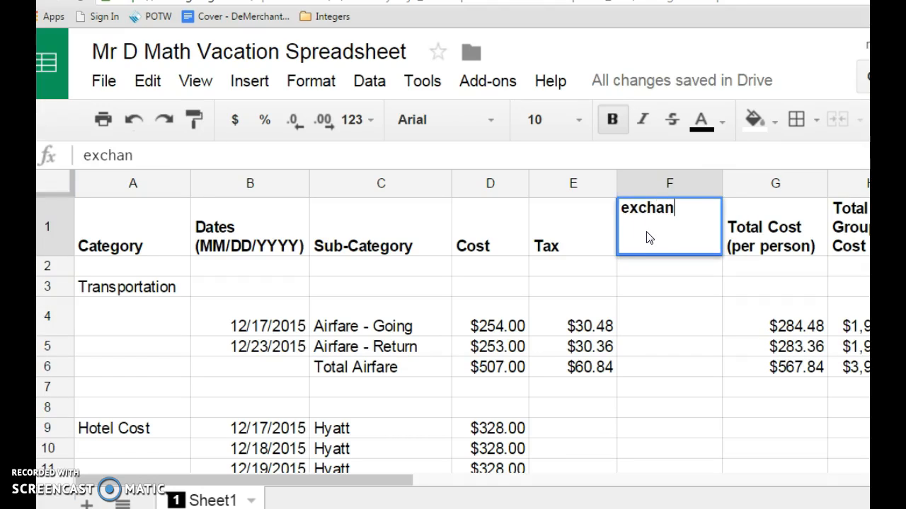
type("ge")
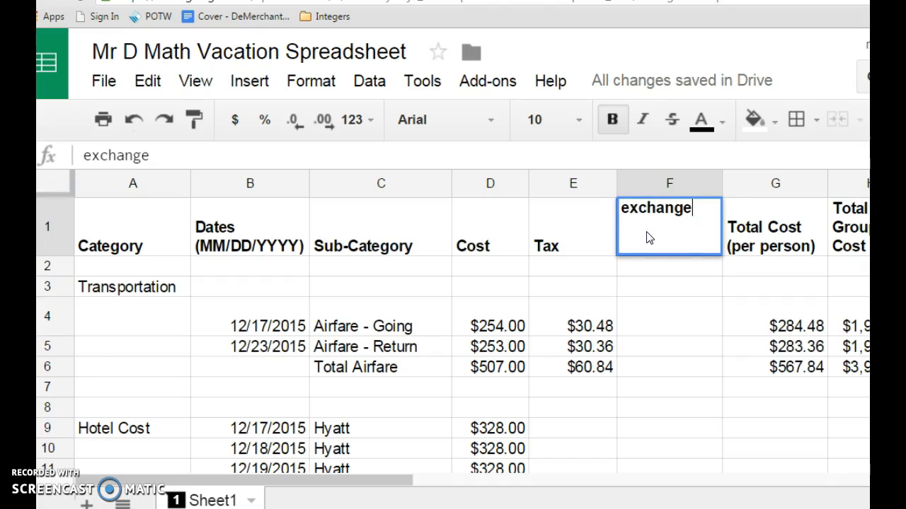
key("Backspace")
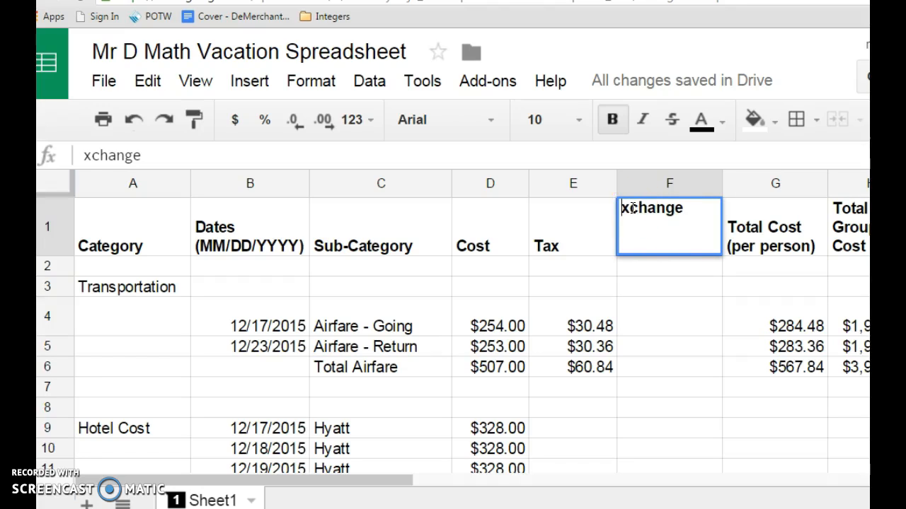
type("Exchange")
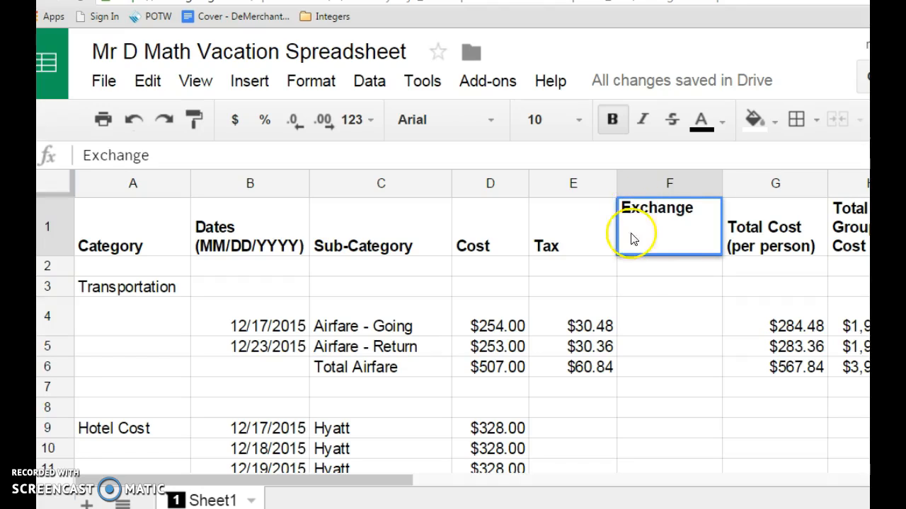
left_click(667, 316)
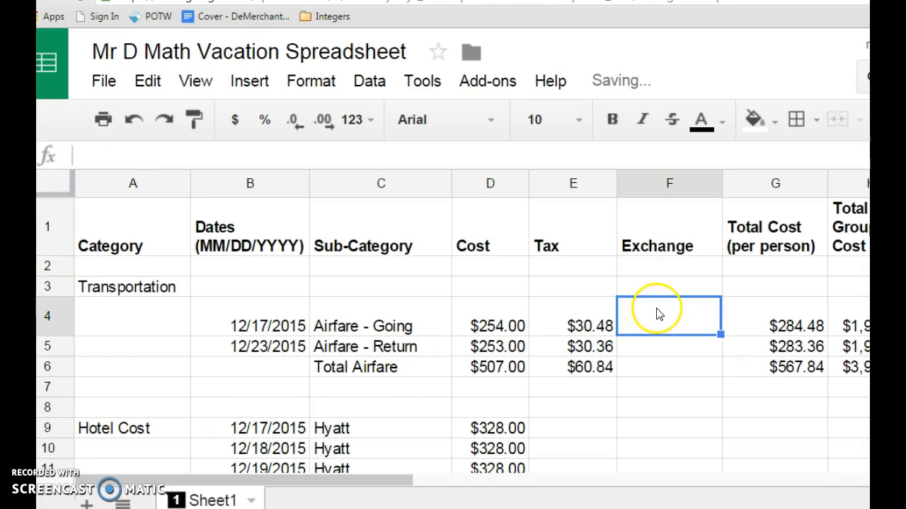
mouse_move(610, 342)
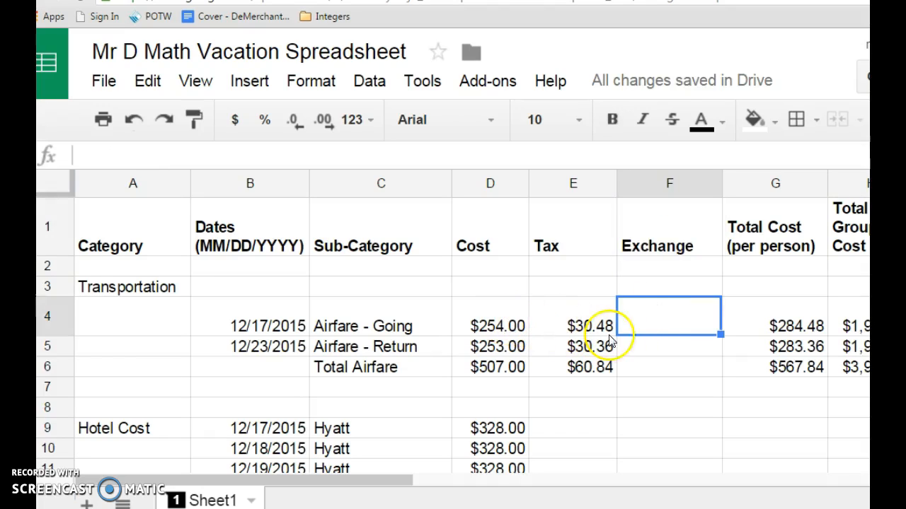
mouse_move(651, 301)
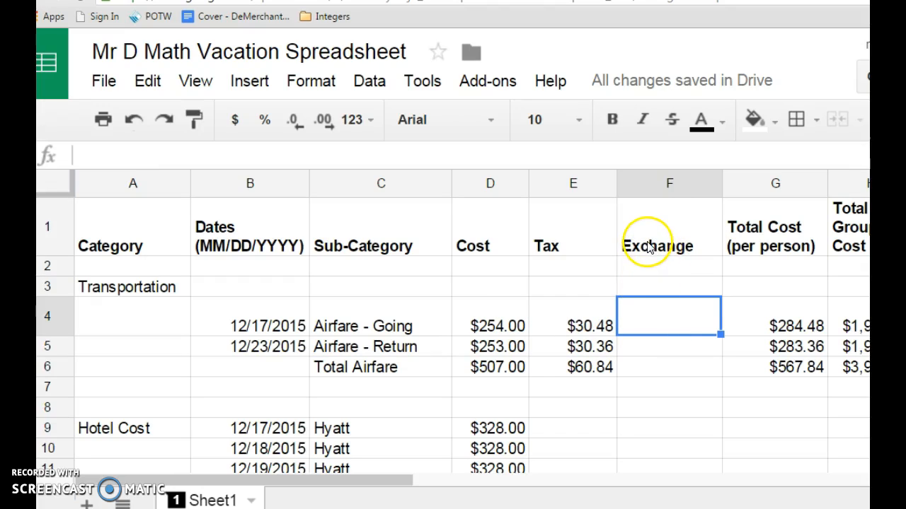
mouse_move(649, 254)
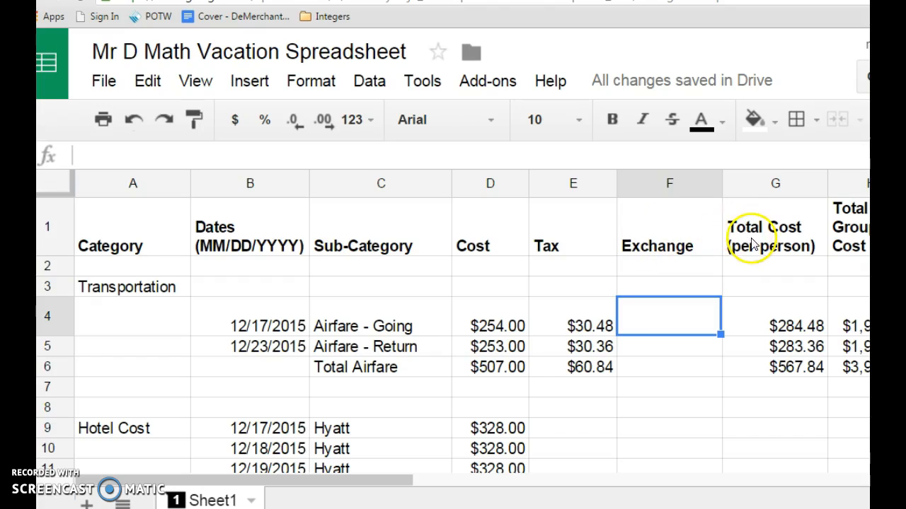
mouse_move(752, 244)
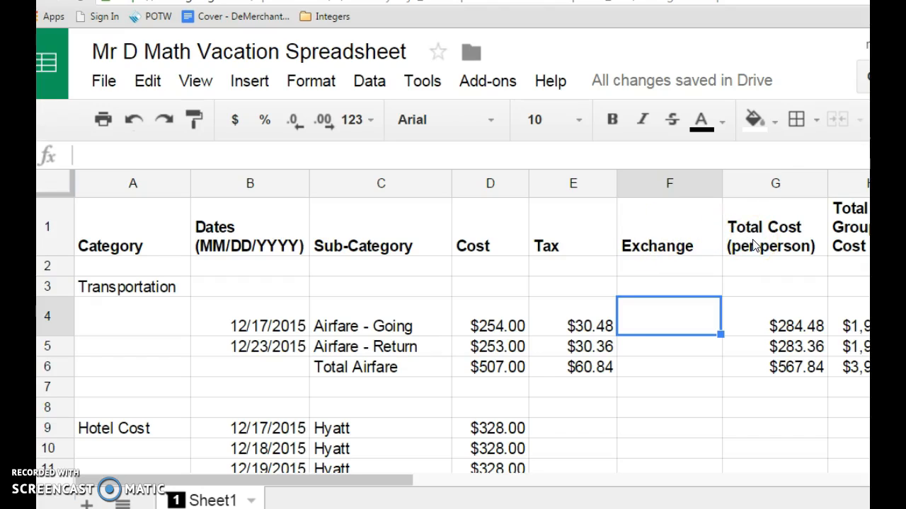
left_click(775, 183)
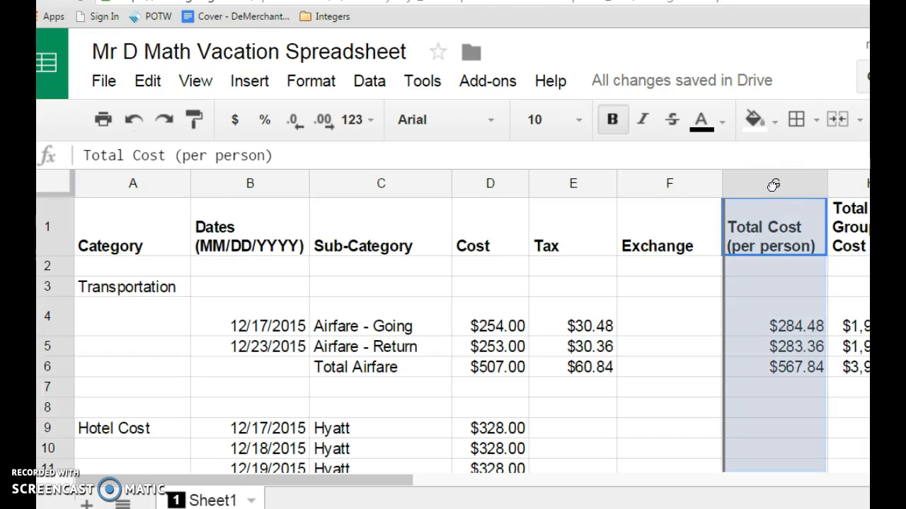
Step: Move Total Cost (per person) before Exchange, then begin a formula in G4
left_click(668, 183)
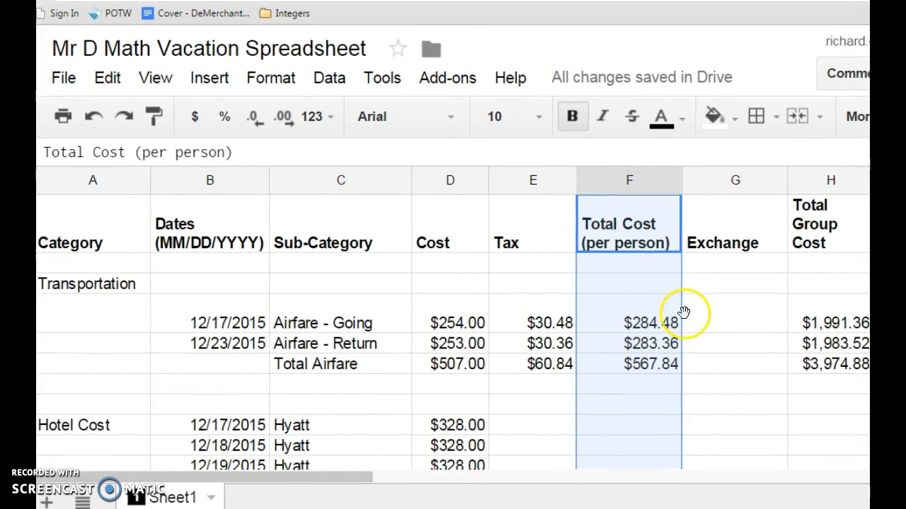
left_click(734, 312)
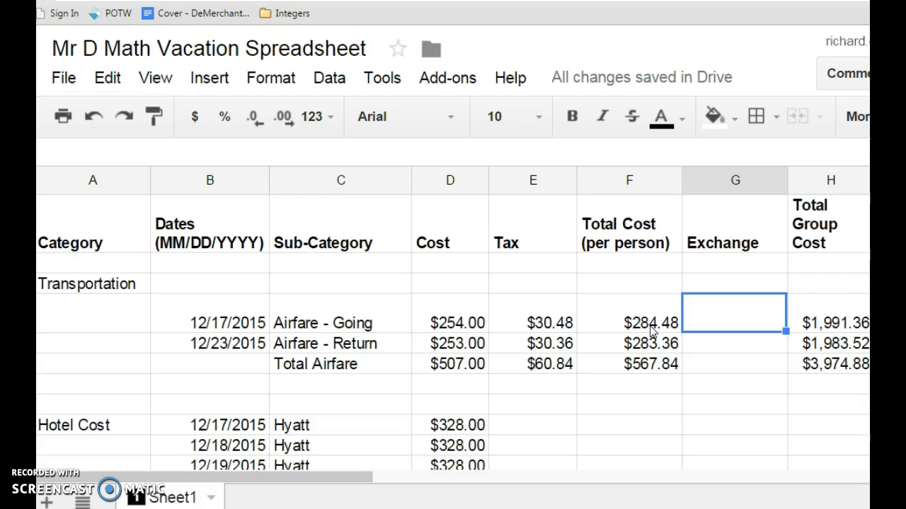
type("=")
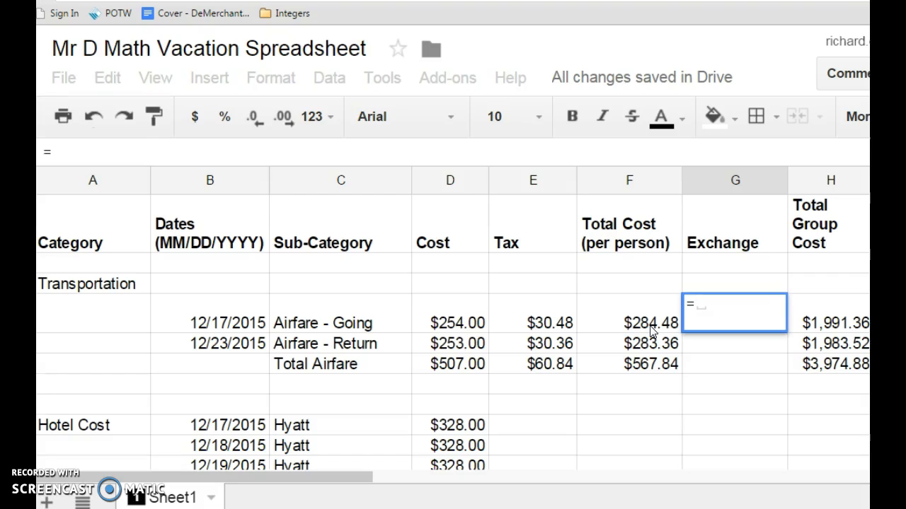
Step: Make G4 multiply F4's per-person airfare cost by 1.22, showing $347.07
left_click(629, 323)
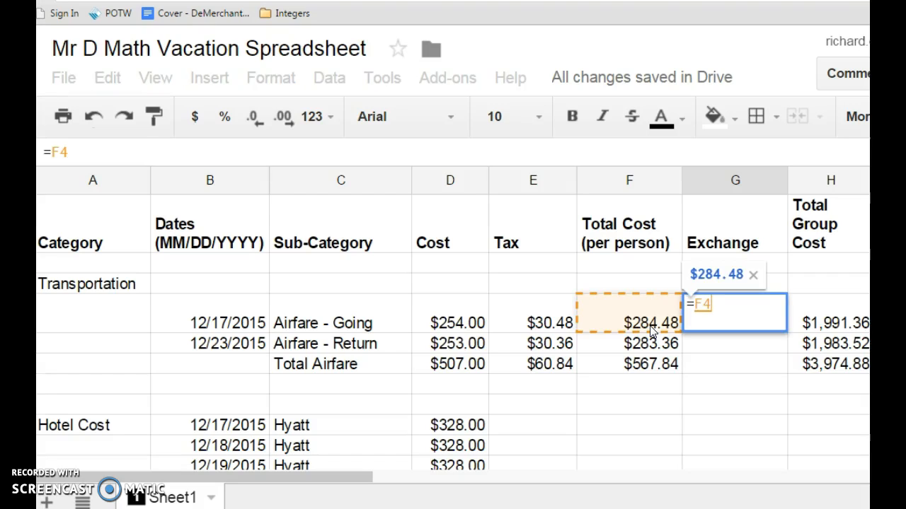
type("*")
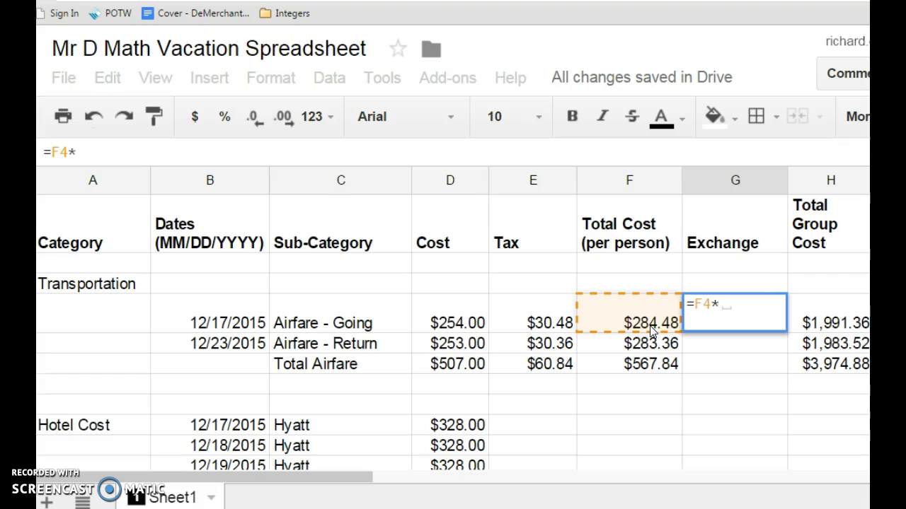
type("1")
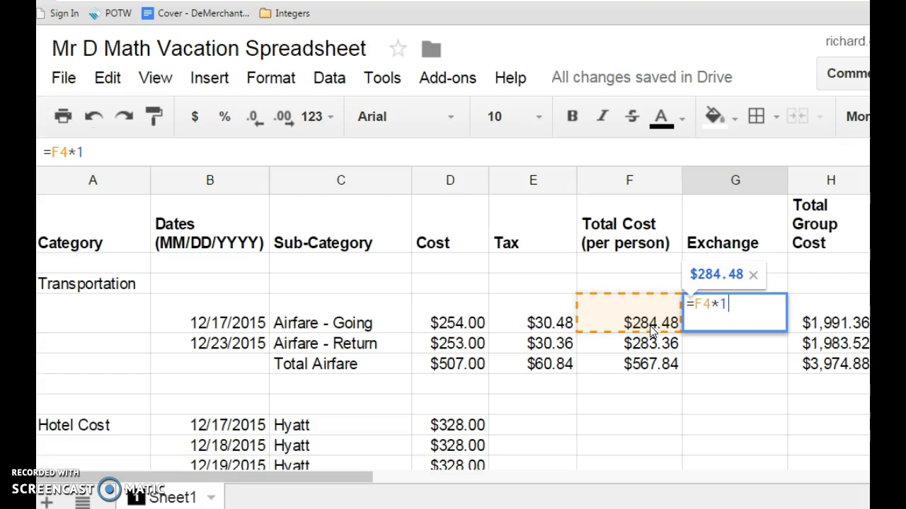
type(".22")
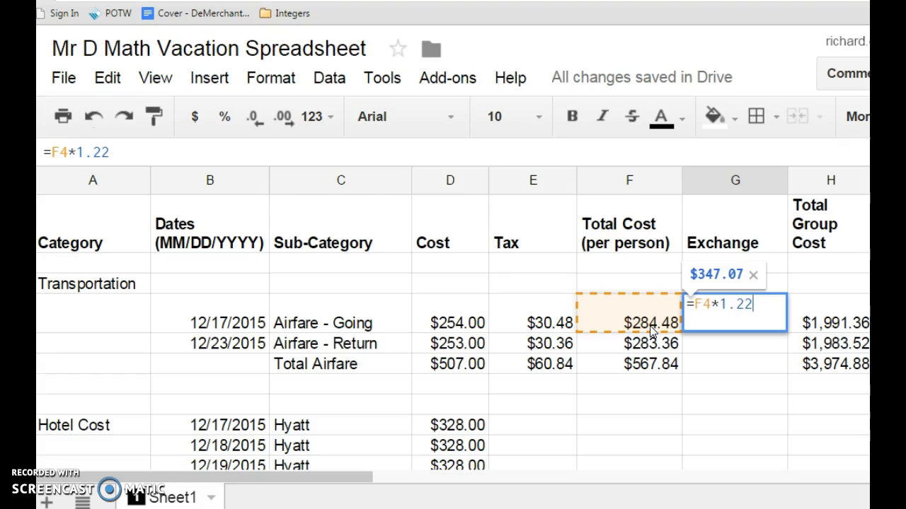
key("Return")
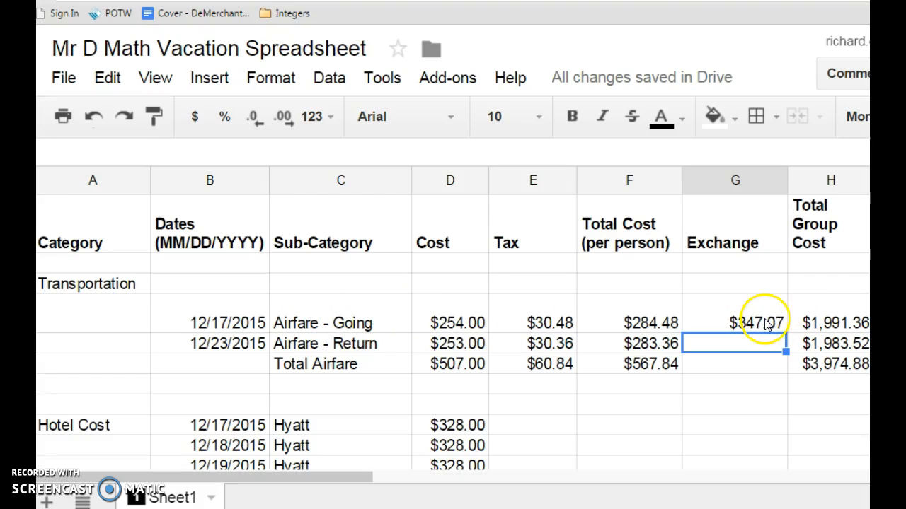
mouse_move(789, 325)
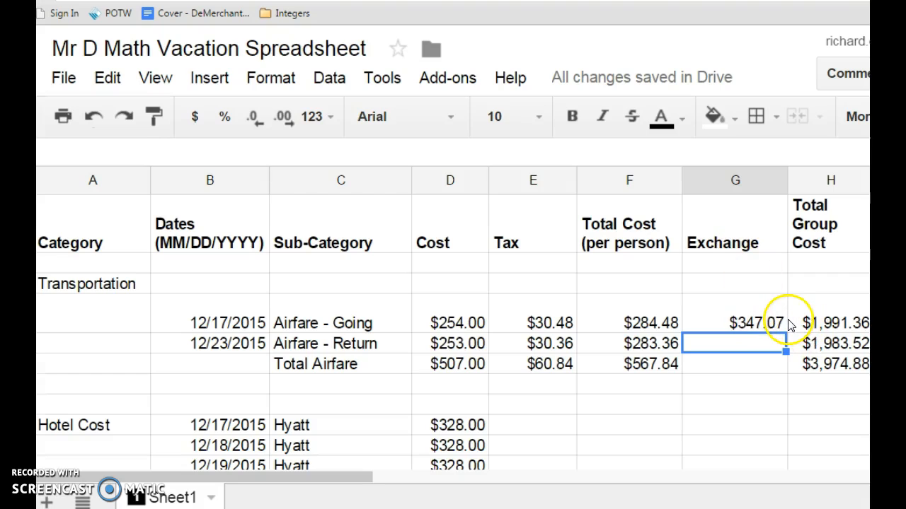
left_click(733, 323)
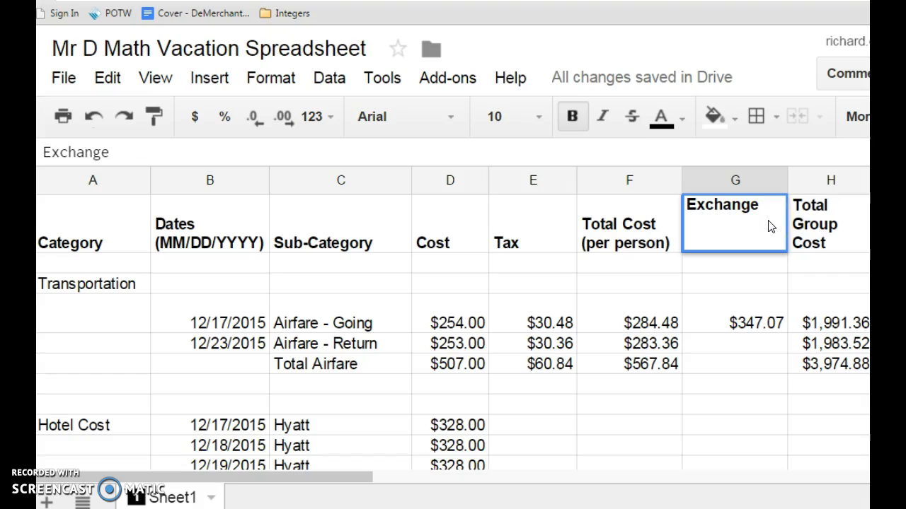
Step: Append '(22%)' to the Exchange heading in G1
type("(")
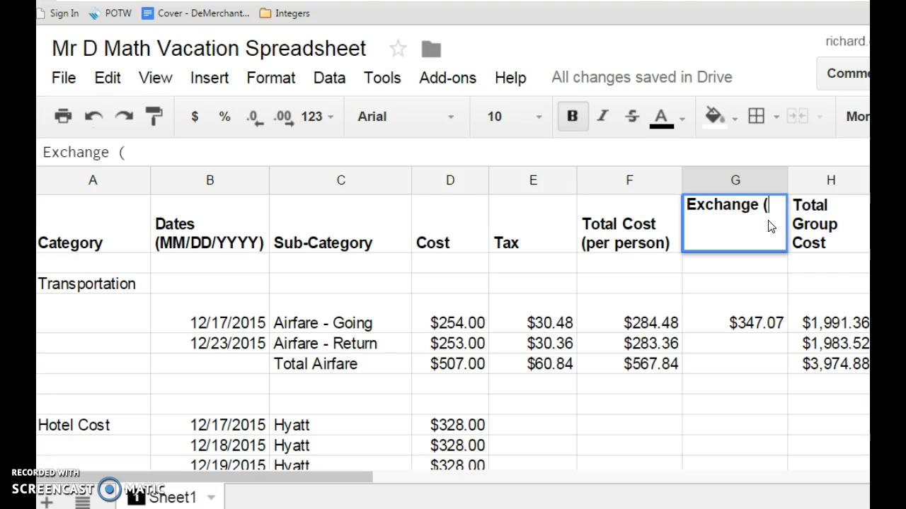
type("22")
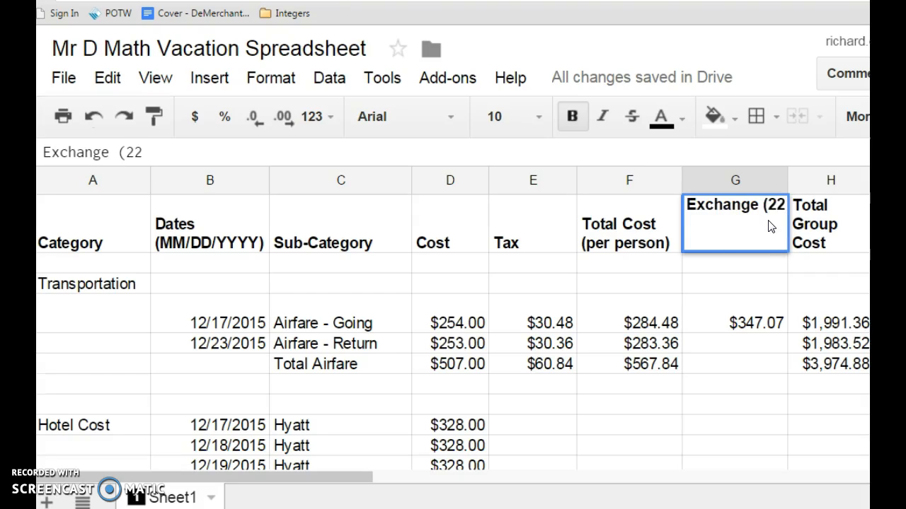
type("%")
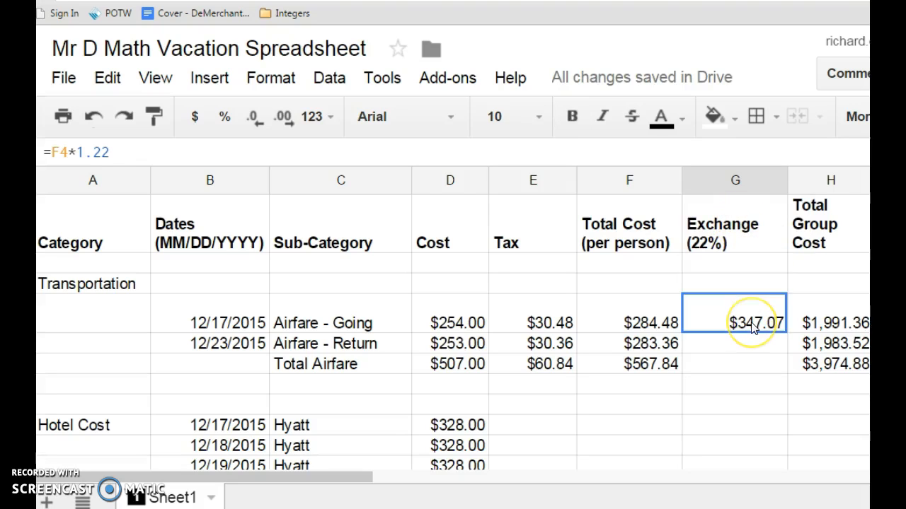
mouse_move(785, 331)
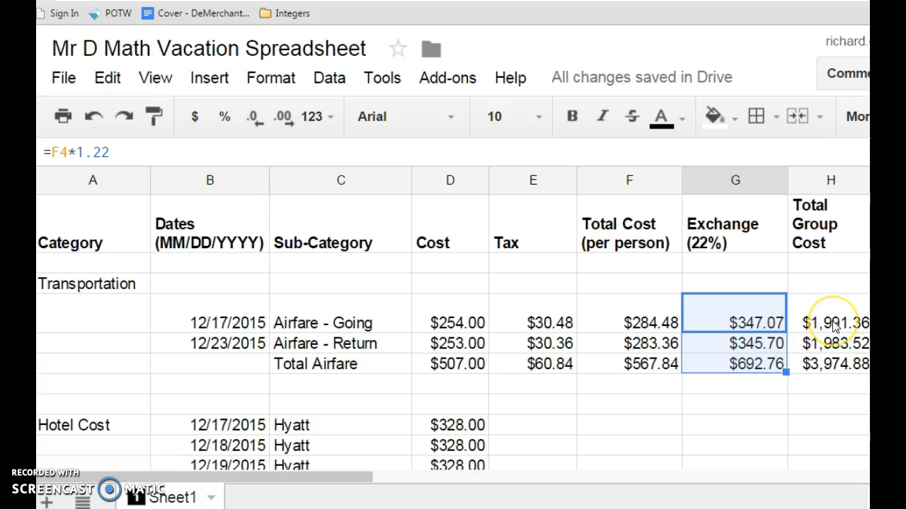
Step: Change H4's group cost formula to =G4*7, showing $2,429.46
left_click(831, 322)
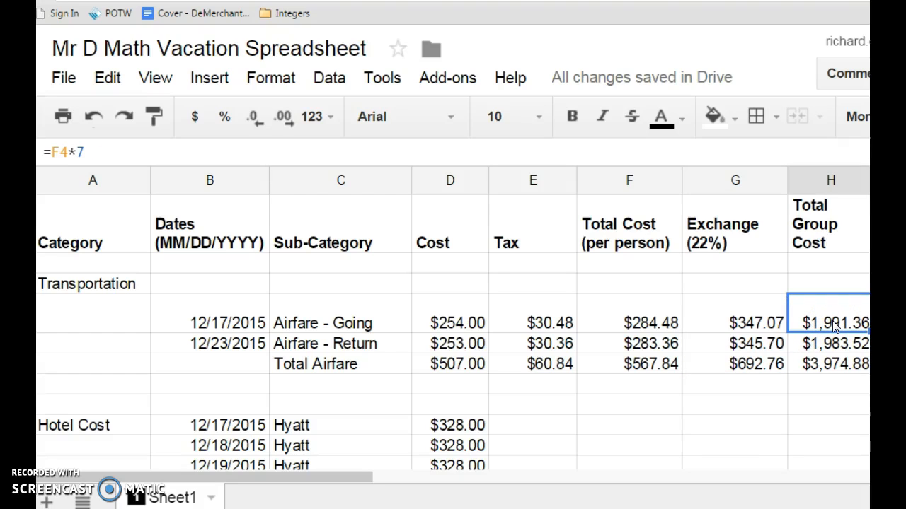
mouse_move(648, 310)
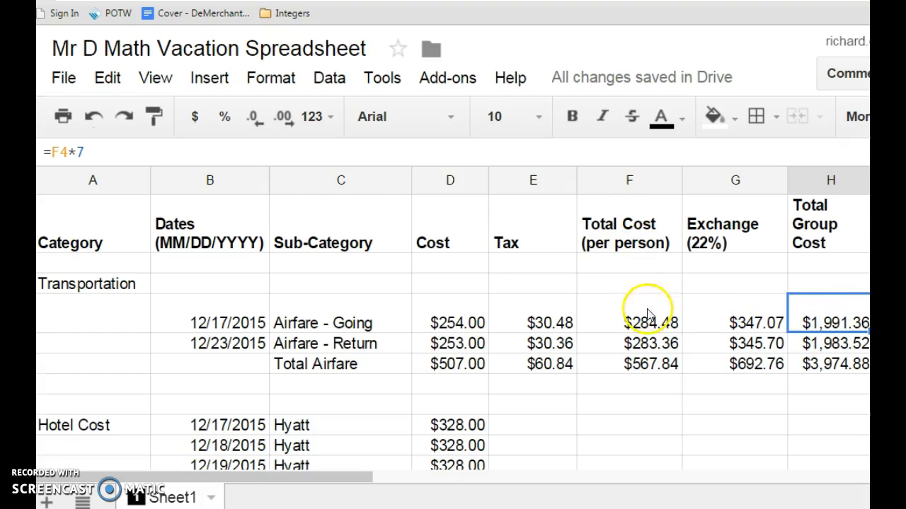
mouse_move(731, 187)
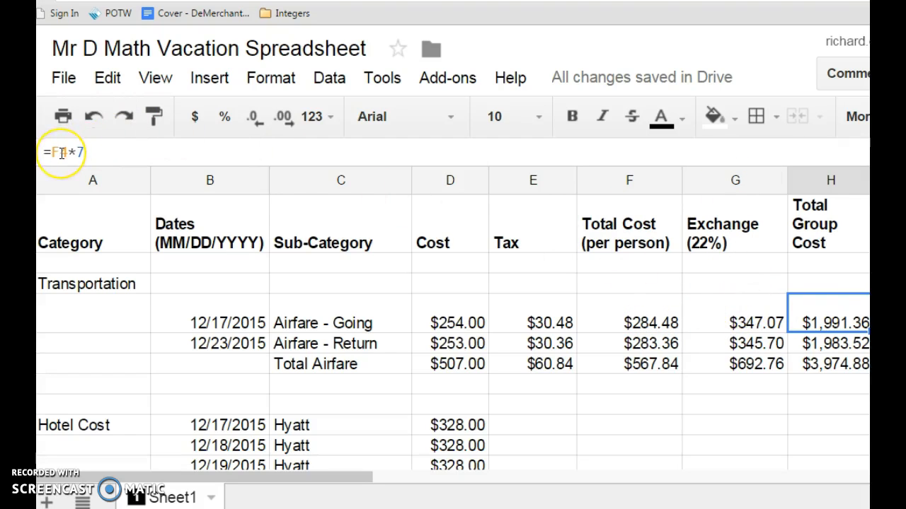
type("4")
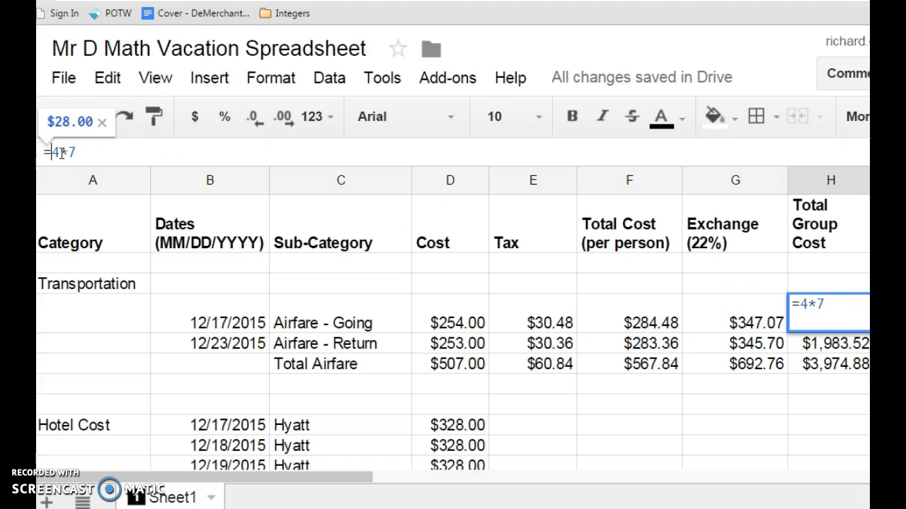
left_click(734, 322)
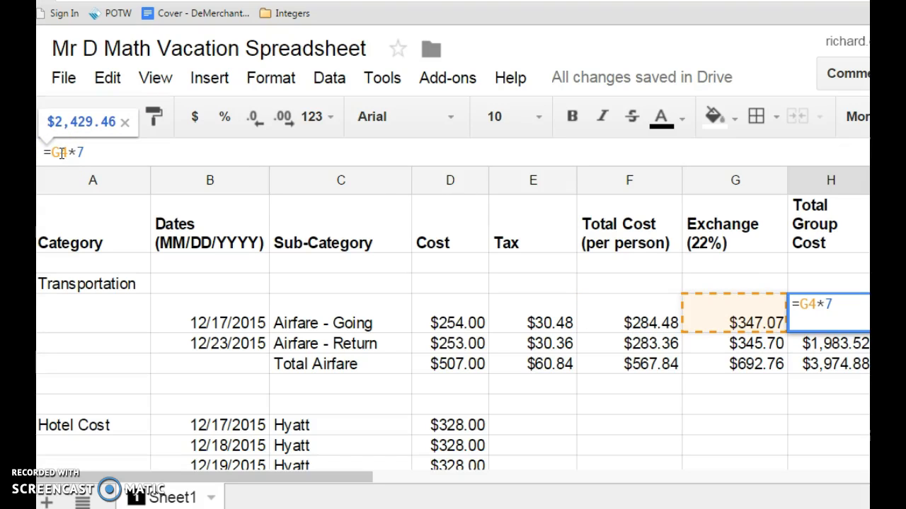
key("Return")
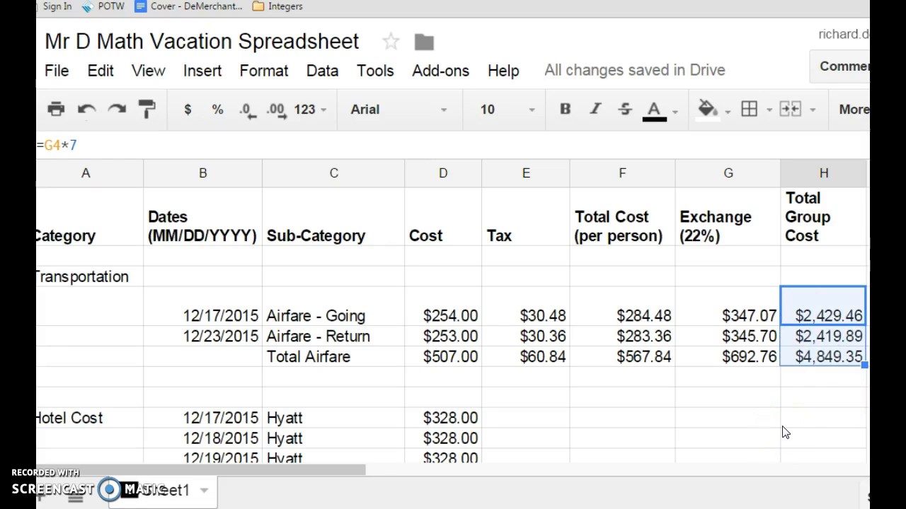
mouse_move(675, 382)
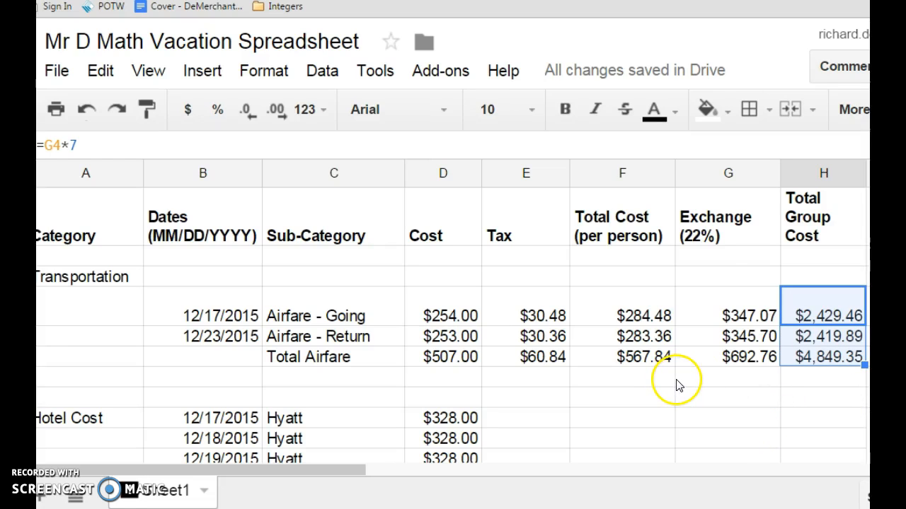
scroll("down", 3)
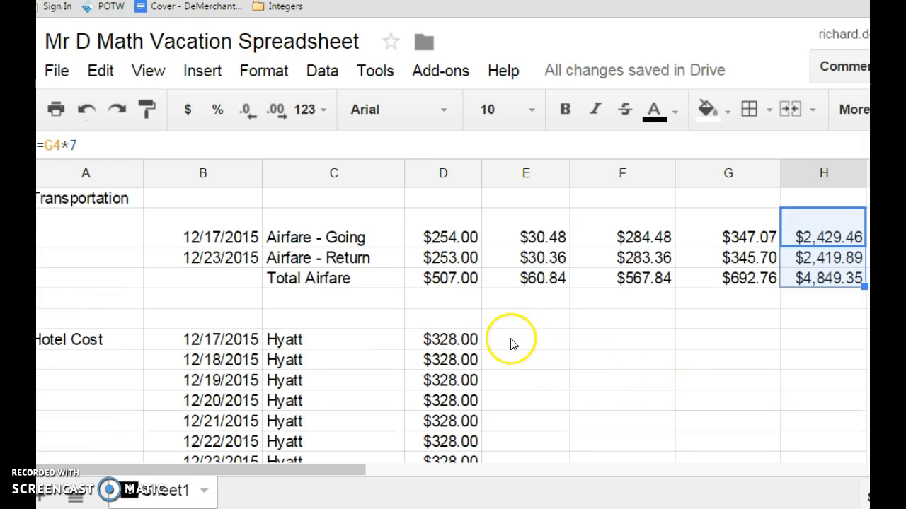
left_click(526, 339)
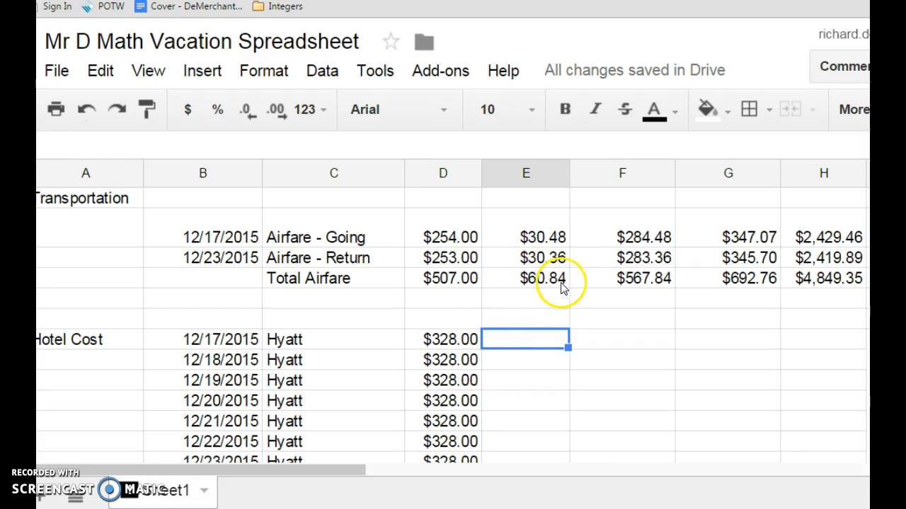
left_click(525, 278)
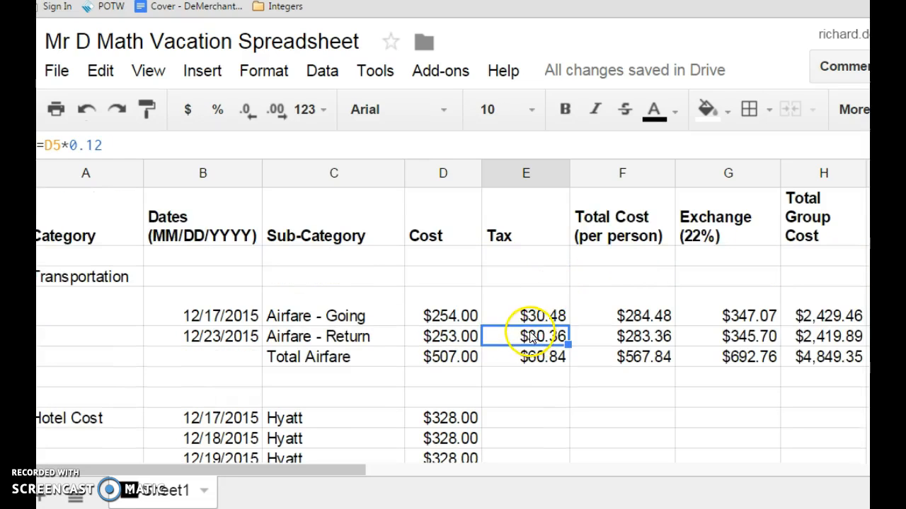
scroll("down", 3)
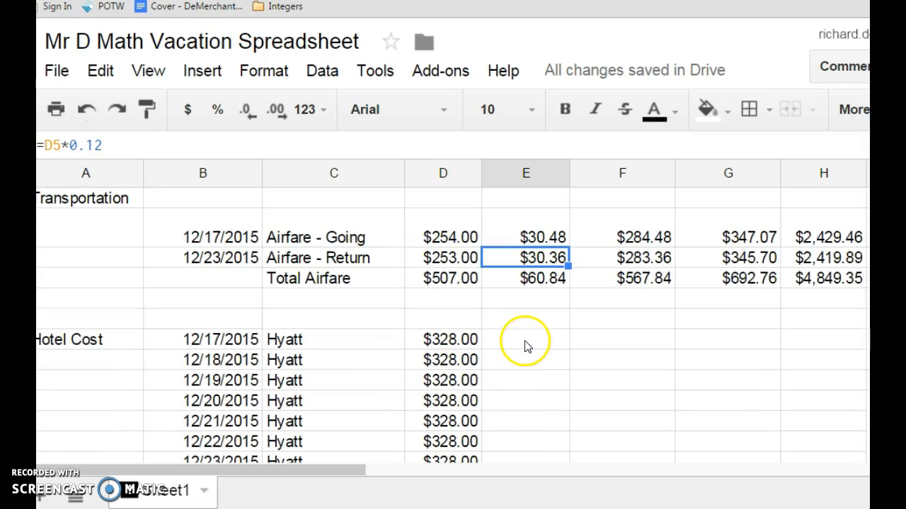
left_click(524, 338)
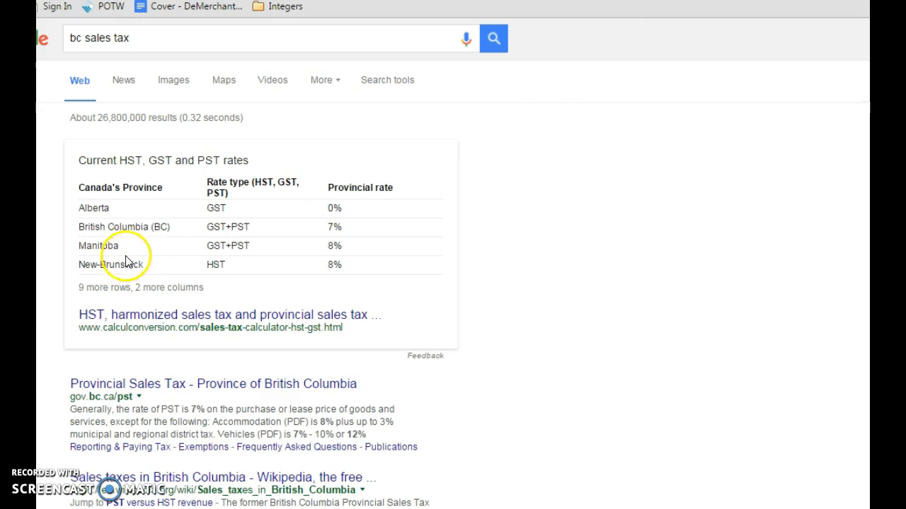
mouse_move(225, 211)
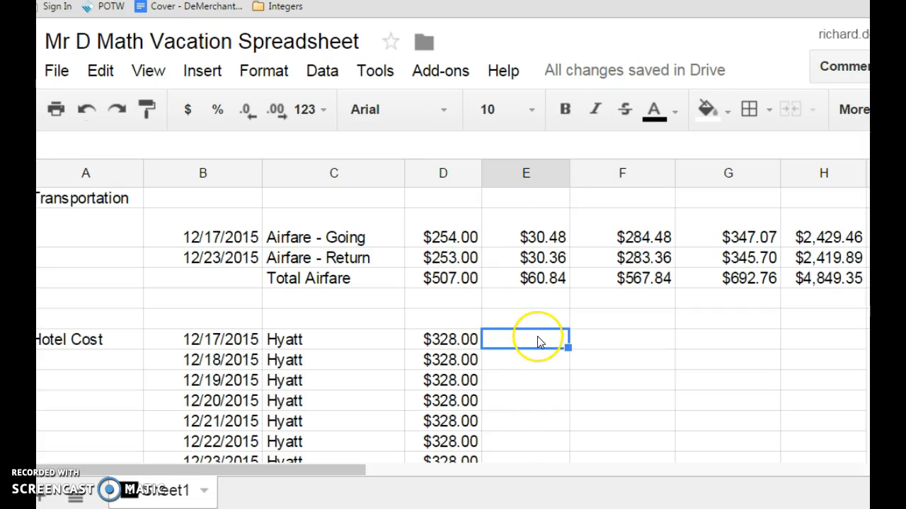
Step: Enter =D9*0.05 in E9 for the Hyatt tax of $16.40
type("=")
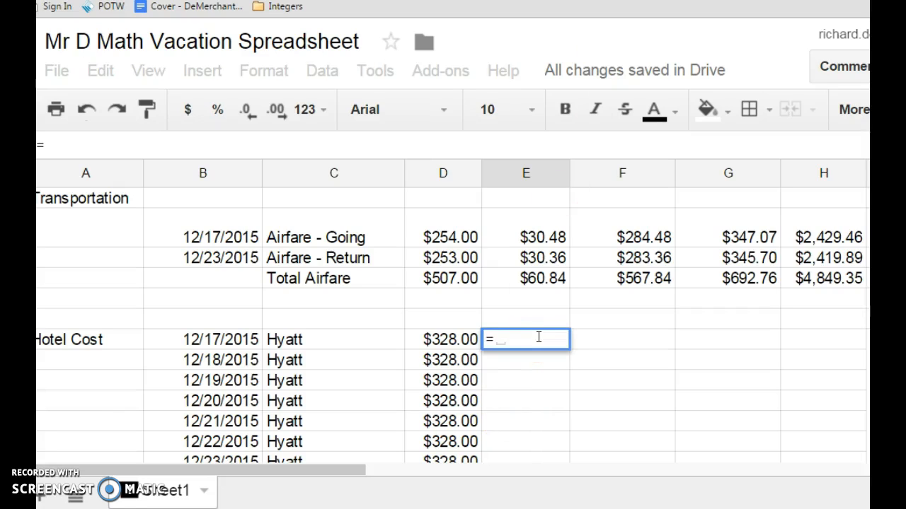
left_click(442, 339)
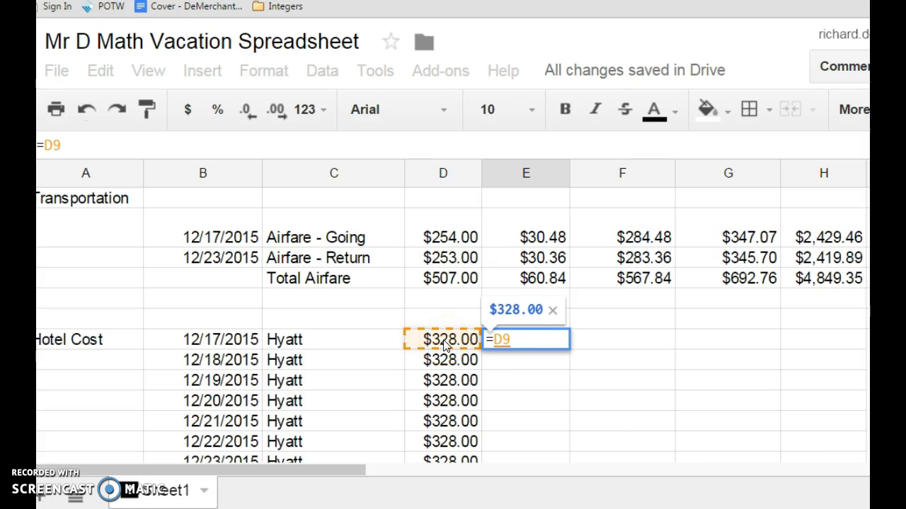
type("*")
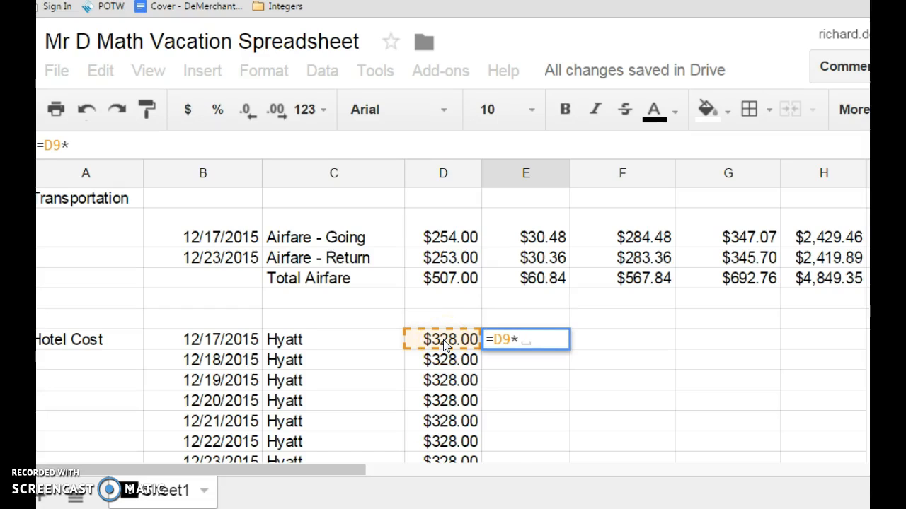
type("0.")
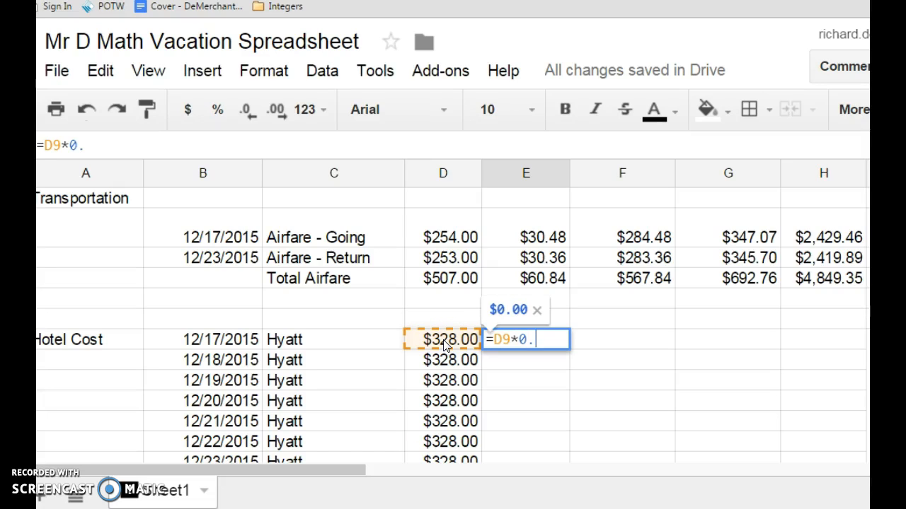
type("05")
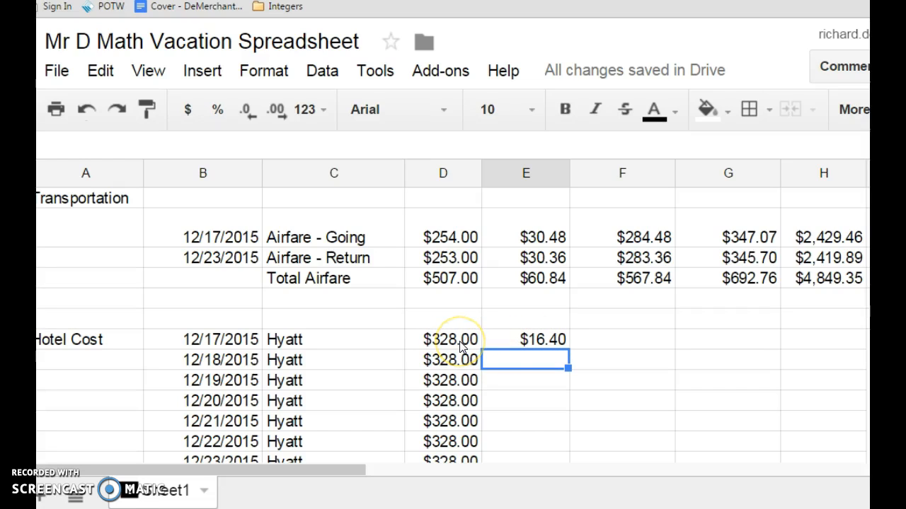
Step: Copy the E9 tax formula down through all the Hyatt rows
left_click(525, 339)
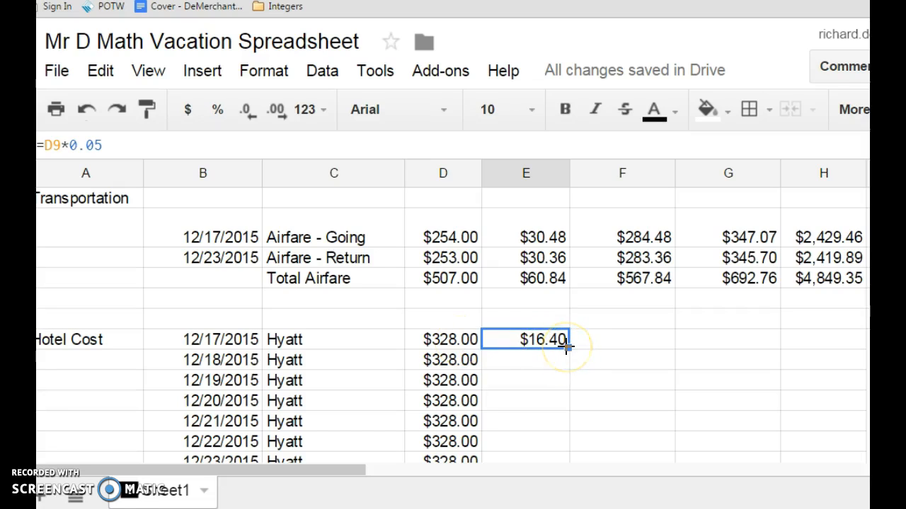
scroll("down", 3)
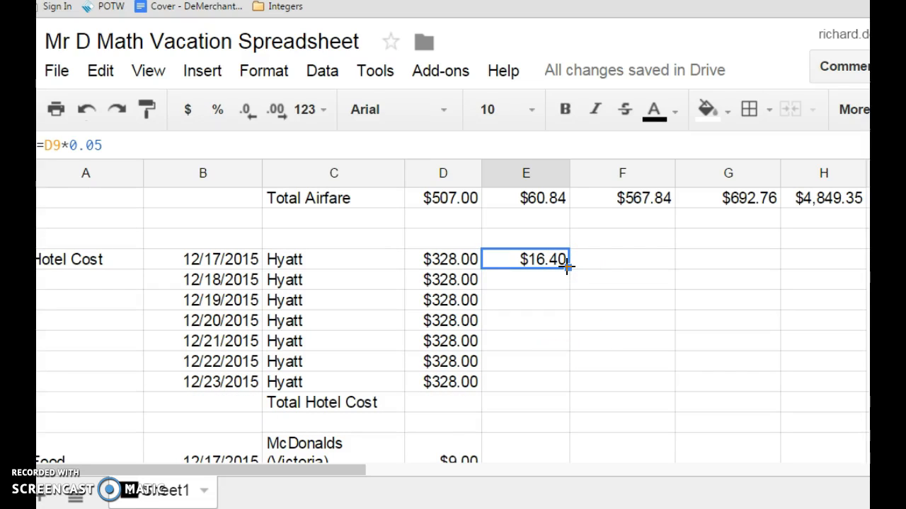
left_click_drag(566, 267, 559, 373)
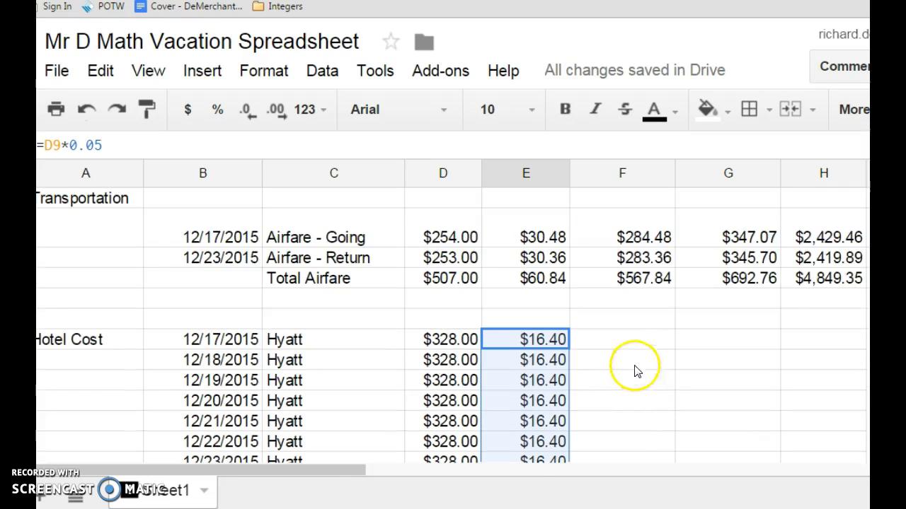
Step: Enter =sum(D9:E9) in F9 so the Hyatt per-person total shows $344.40
left_click(621, 339)
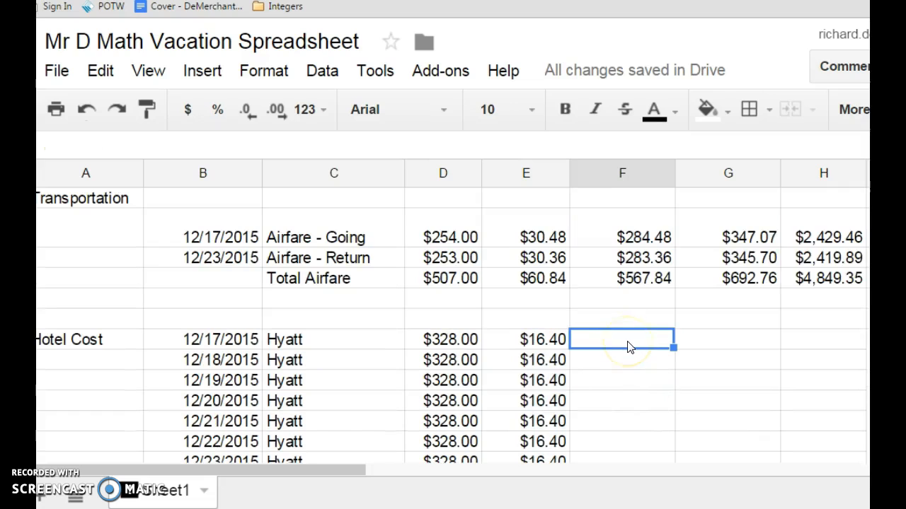
type("=")
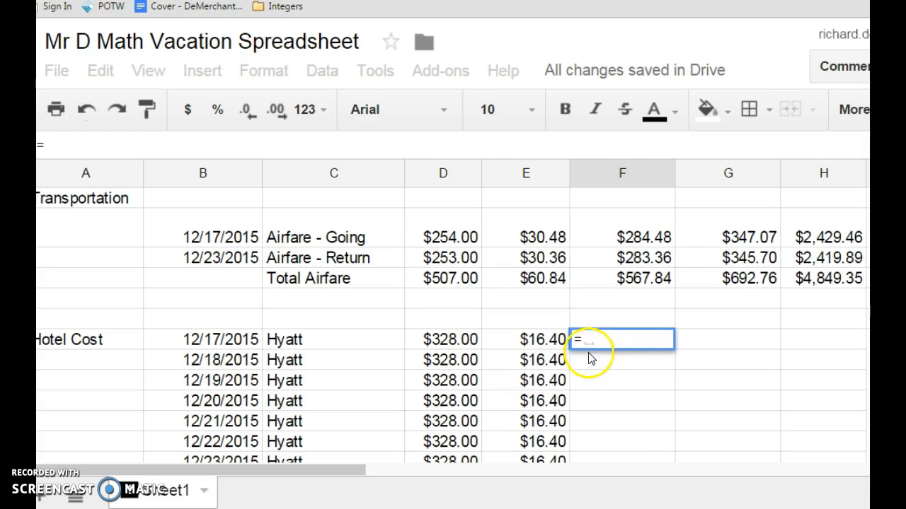
type("sum(D9:E9")
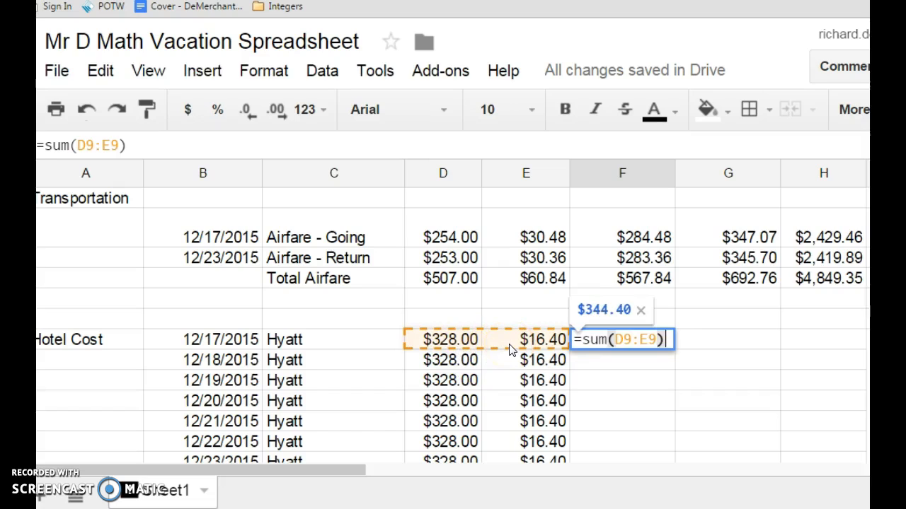
key("Return")
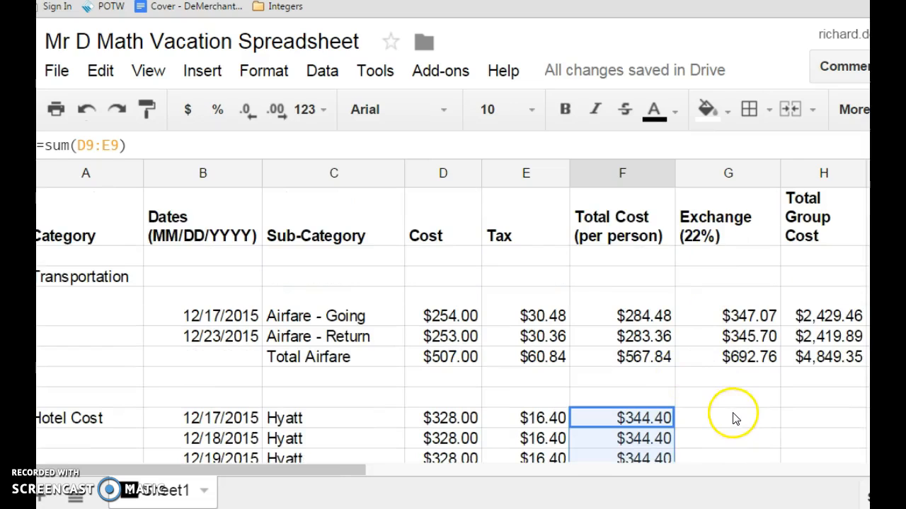
mouse_move(697, 255)
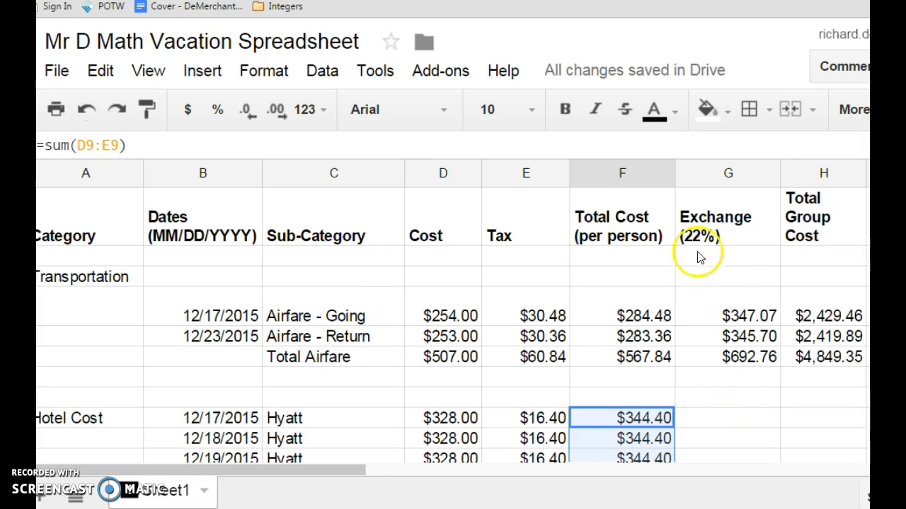
mouse_move(740, 232)
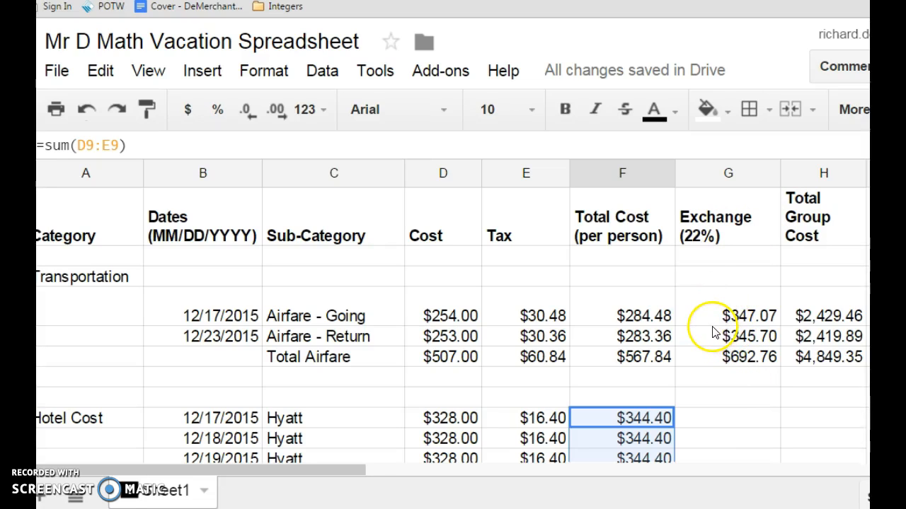
mouse_move(715, 269)
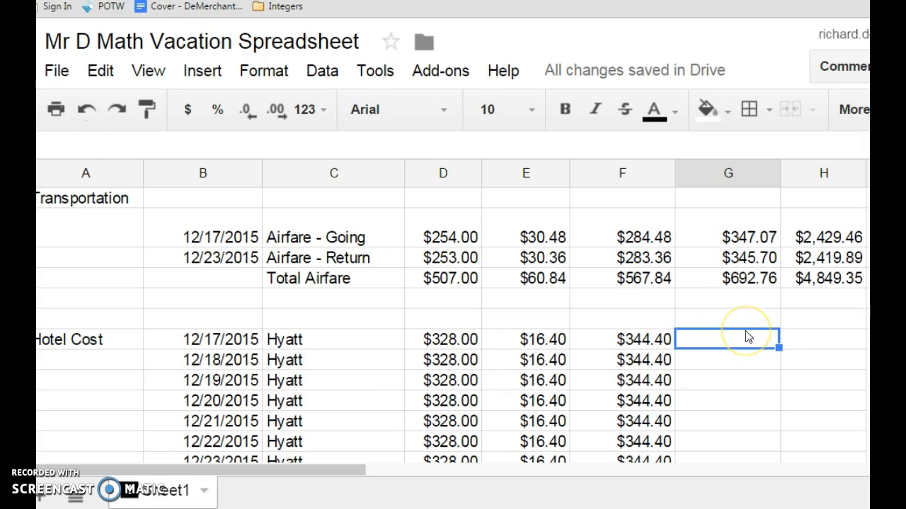
Step: Enter =F9*7 in H9 and fill it down to H15, each showing $2,410.80
left_click(823, 340)
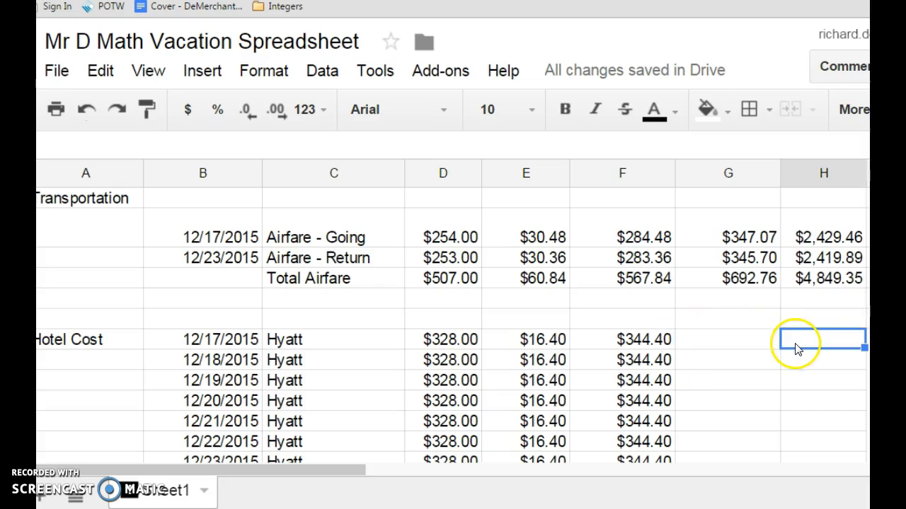
type("=")
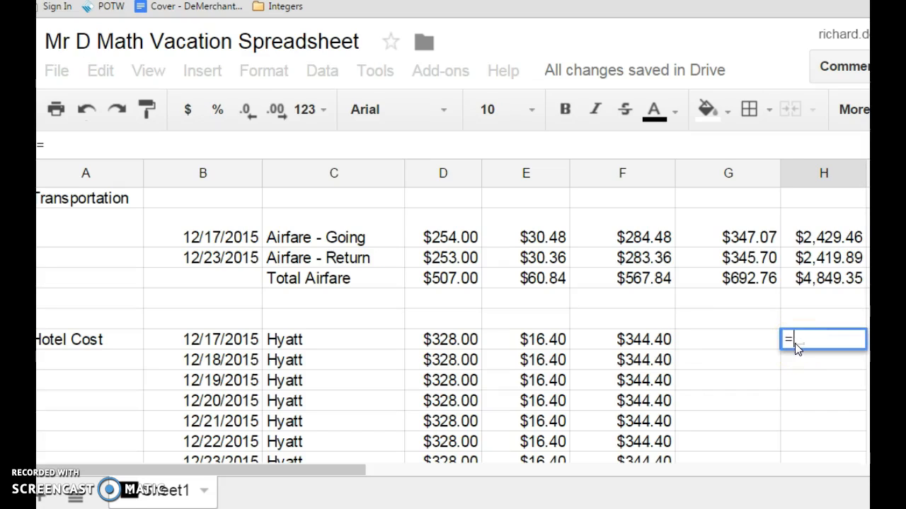
left_click(622, 339)
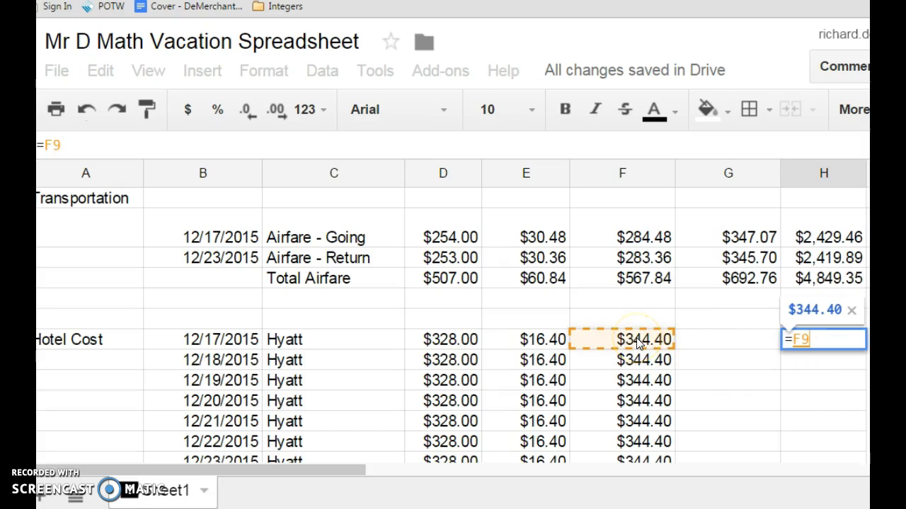
type("*")
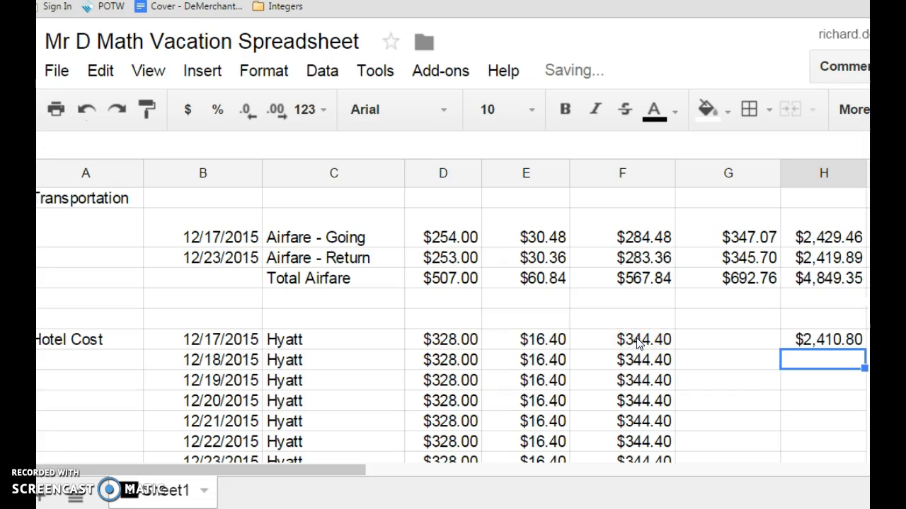
mouse_move(753, 378)
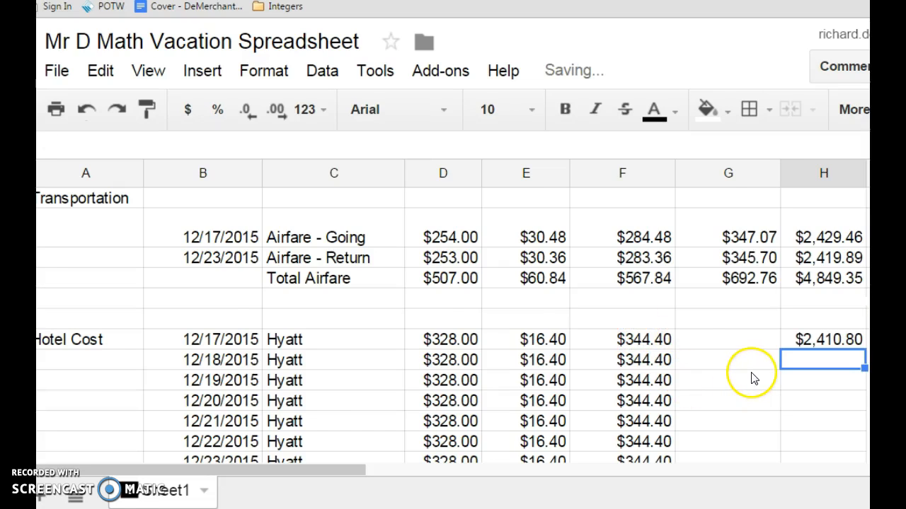
scroll("down", 3)
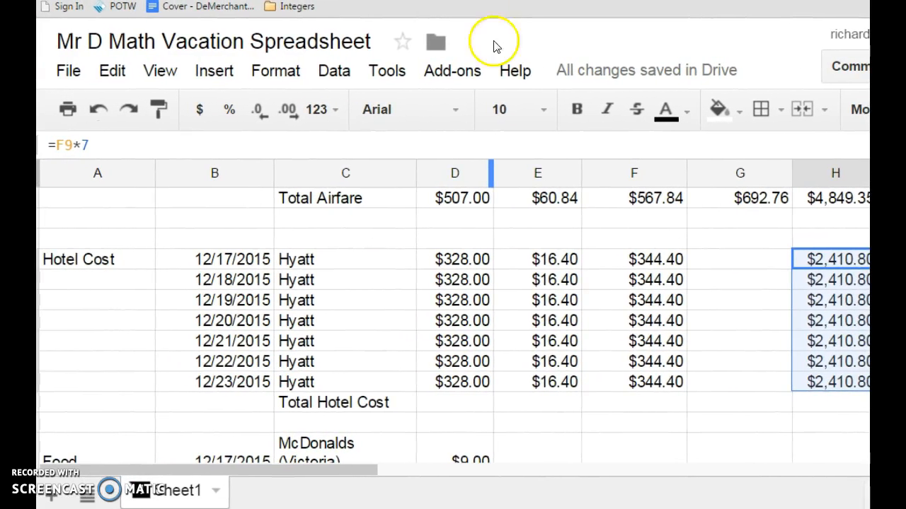
scroll("right", 3)
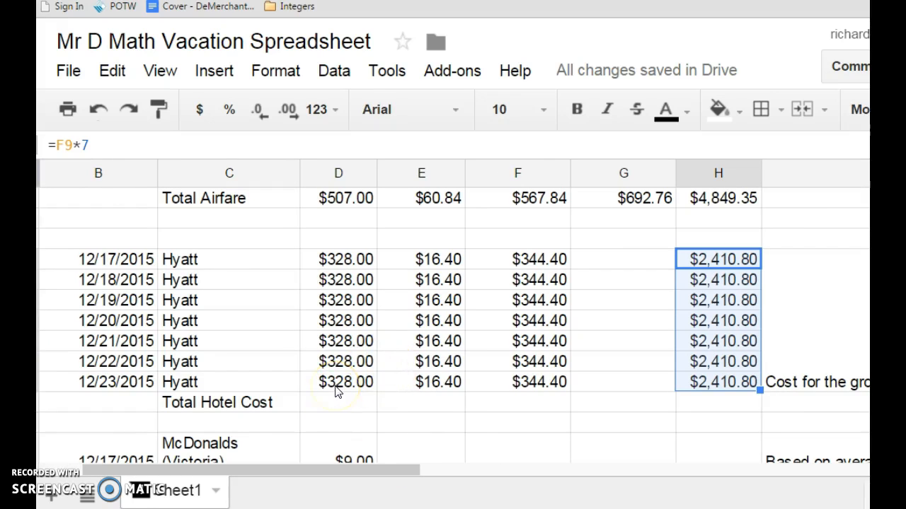
mouse_move(652, 405)
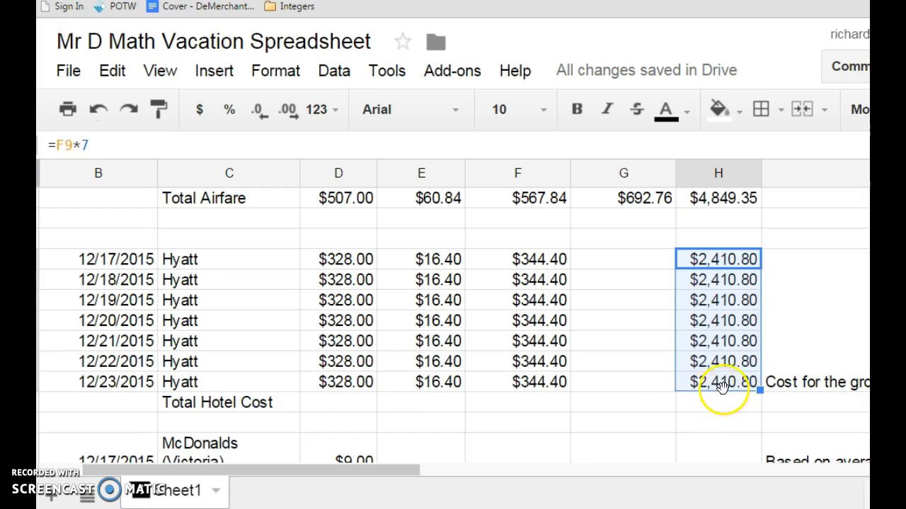
mouse_move(725, 404)
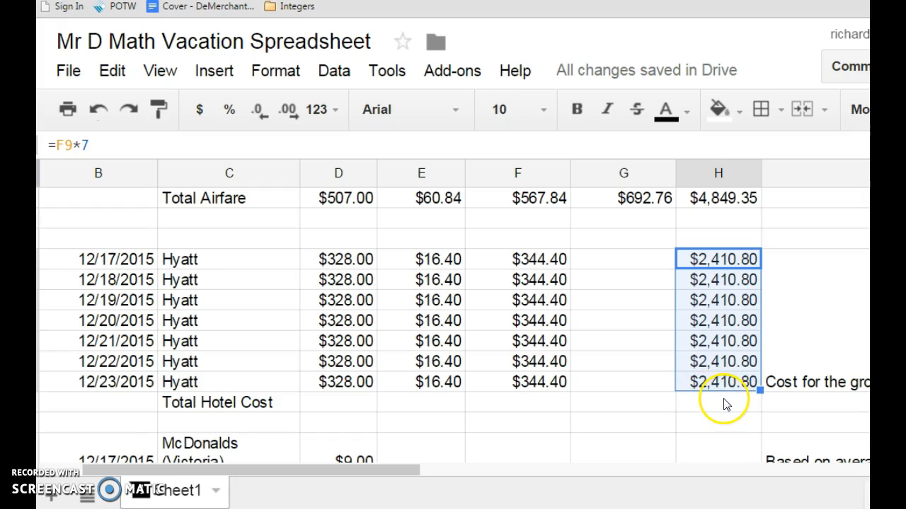
mouse_move(713, 389)
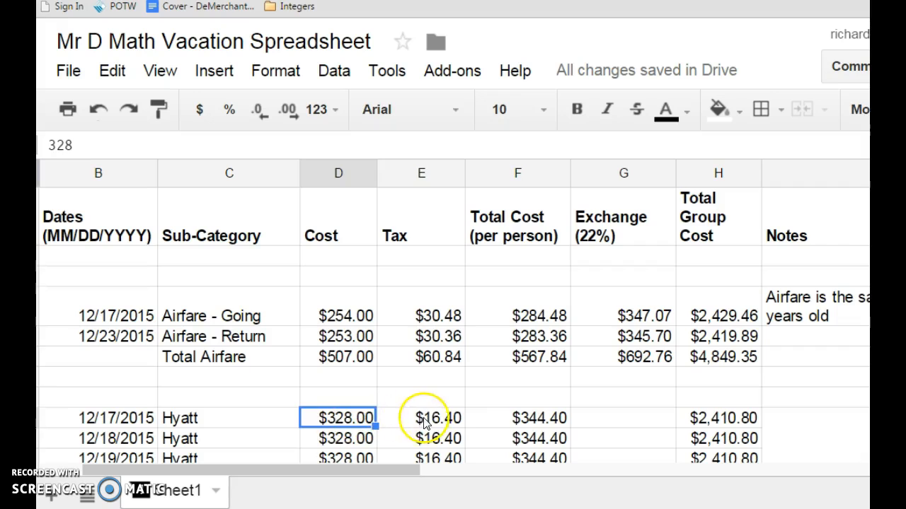
Step: Divide F9's cost-plus-tax sum by 7, making the Hyatt per-person total $49.20
left_click(421, 417)
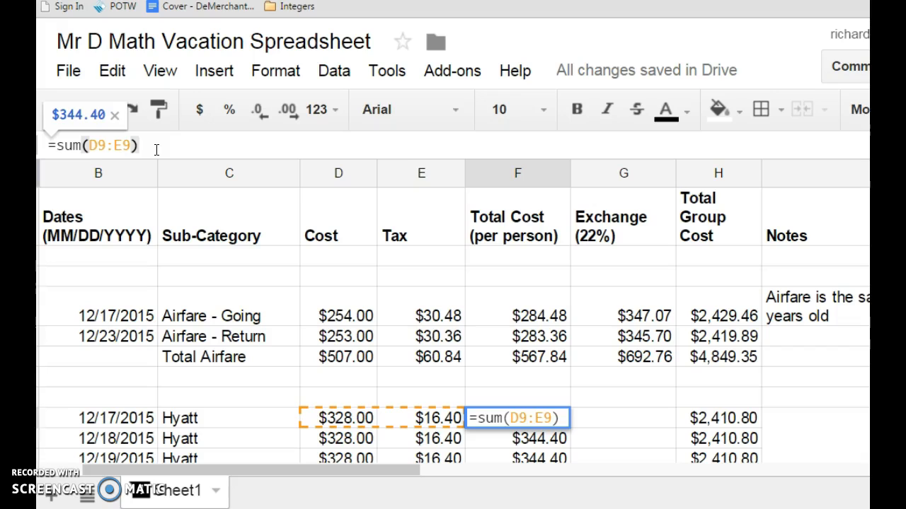
type("/")
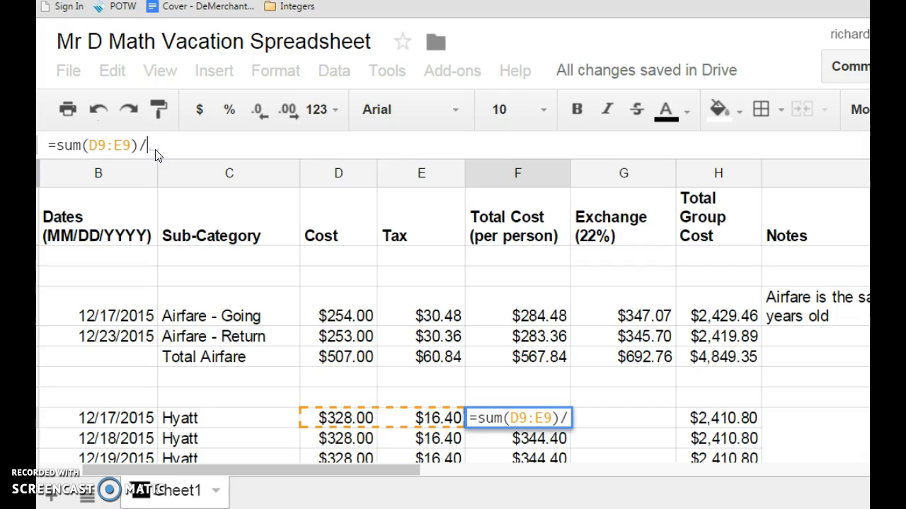
type("7")
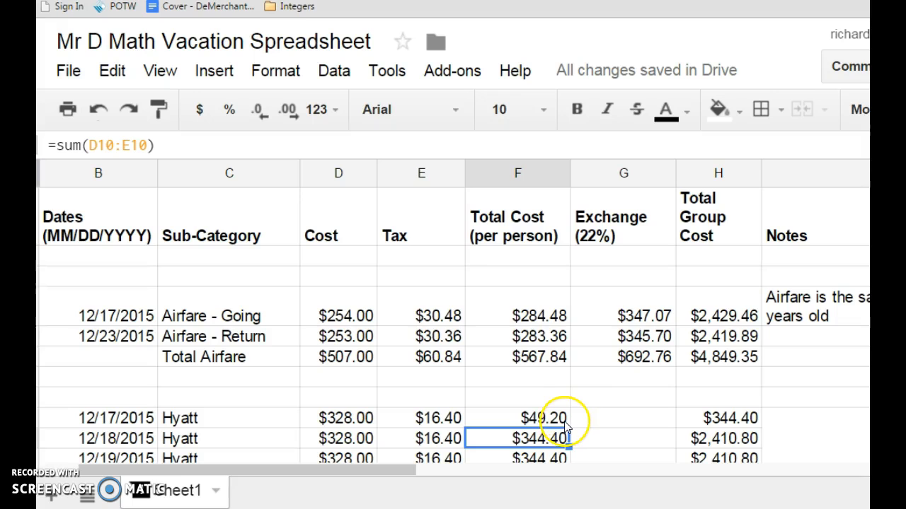
scroll("down", 3)
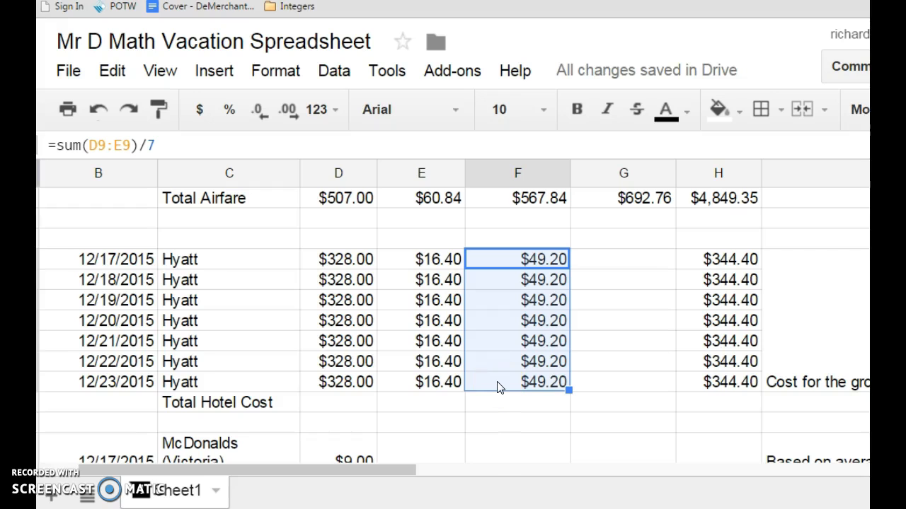
mouse_move(187, 413)
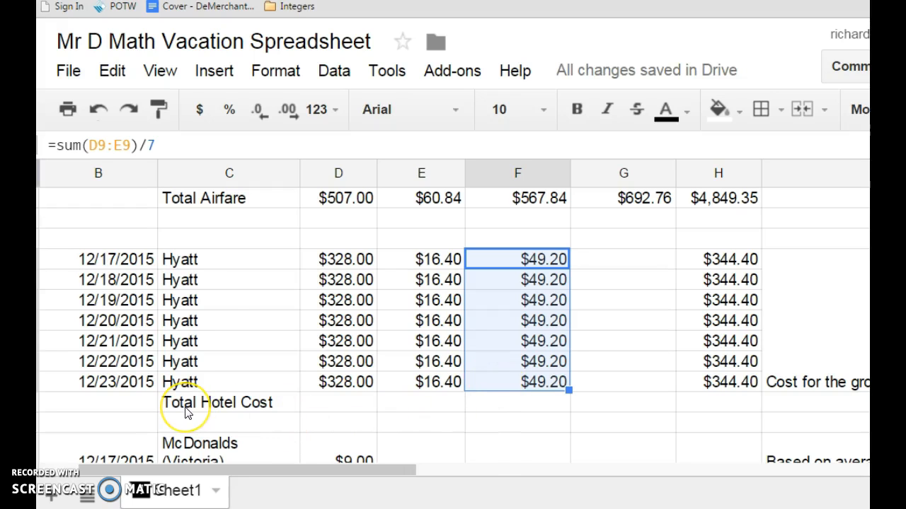
Step: Enter =SUM(H9:H15) in H16 for the Total Hotel Cost
left_click(718, 401)
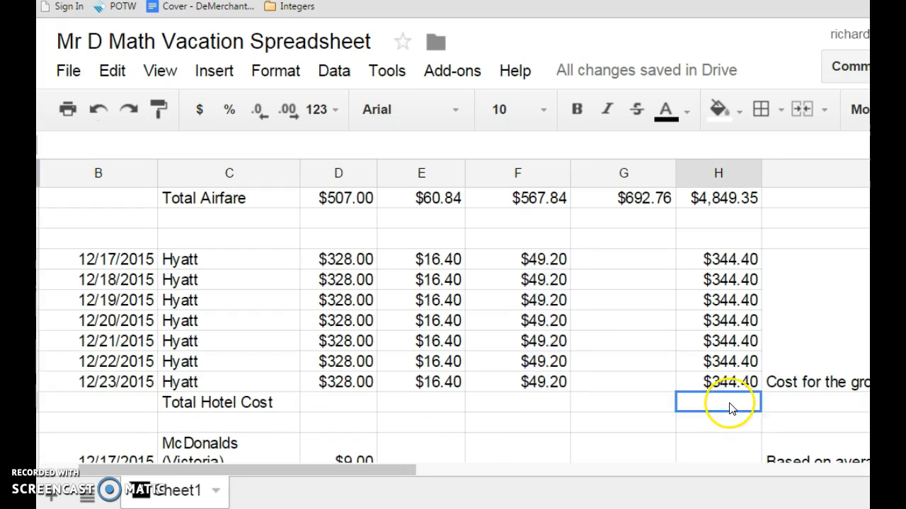
mouse_move(743, 375)
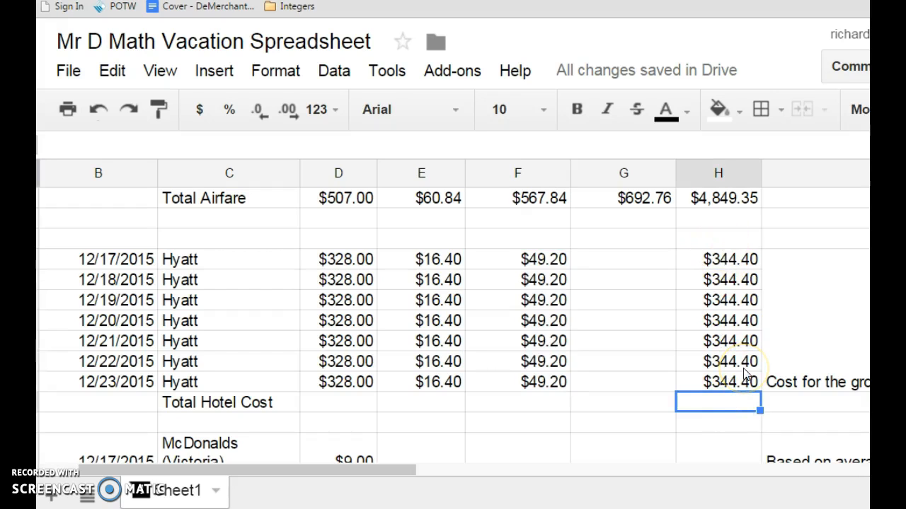
type("=su")
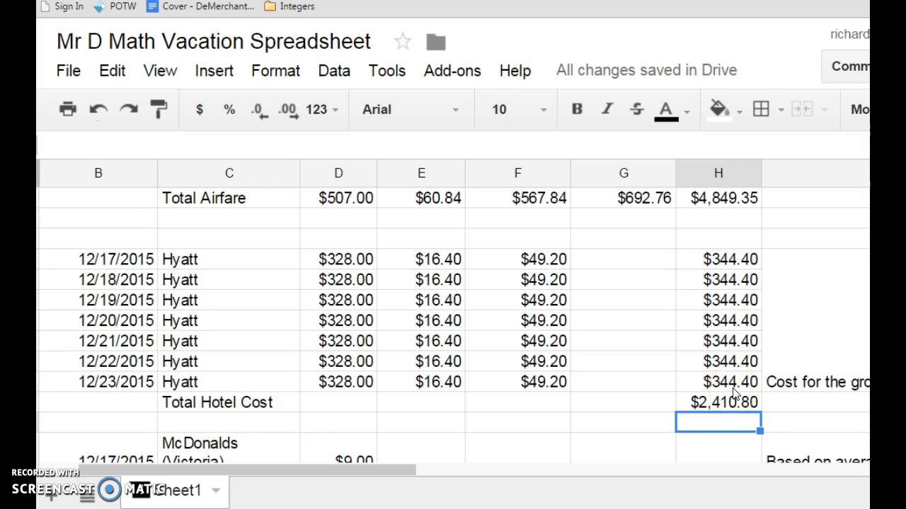
mouse_move(484, 262)
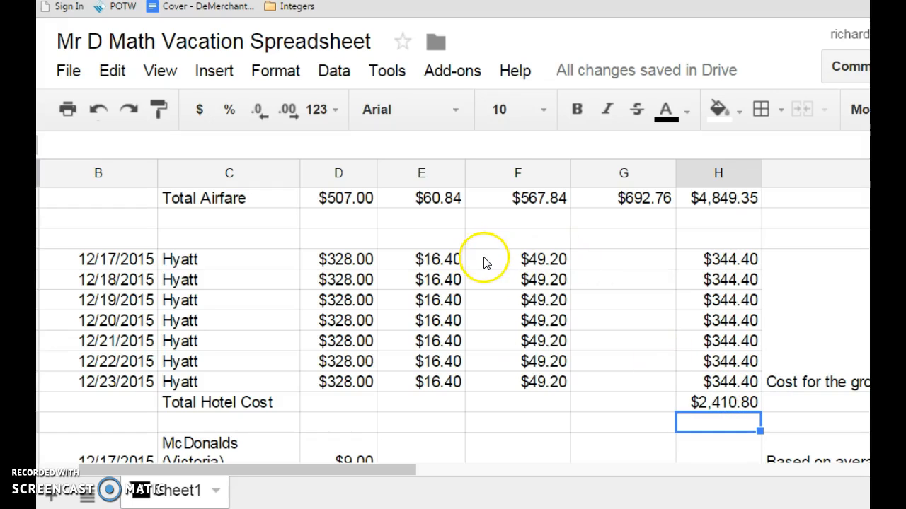
Step: Check F9's formula, then begin a tax formula in E18 for the $9.00 McDonalds meal
left_click(516, 259)
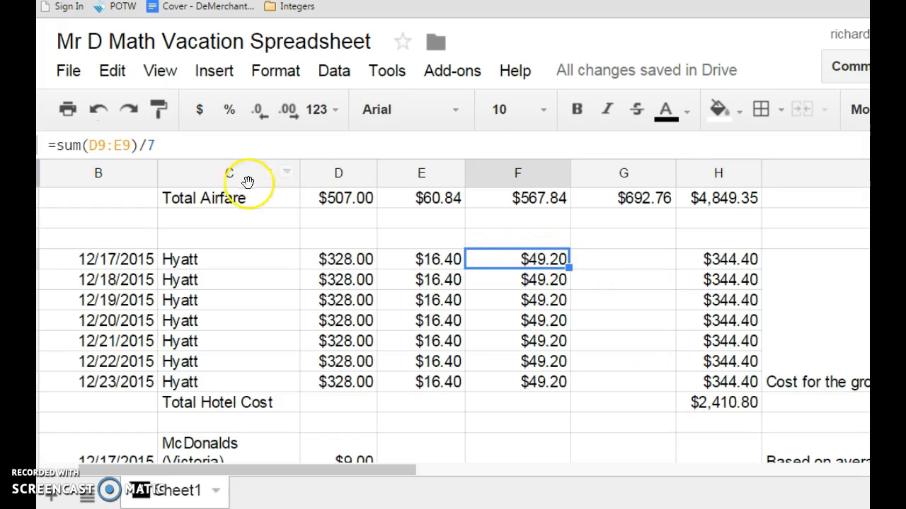
scroll("down", 3)
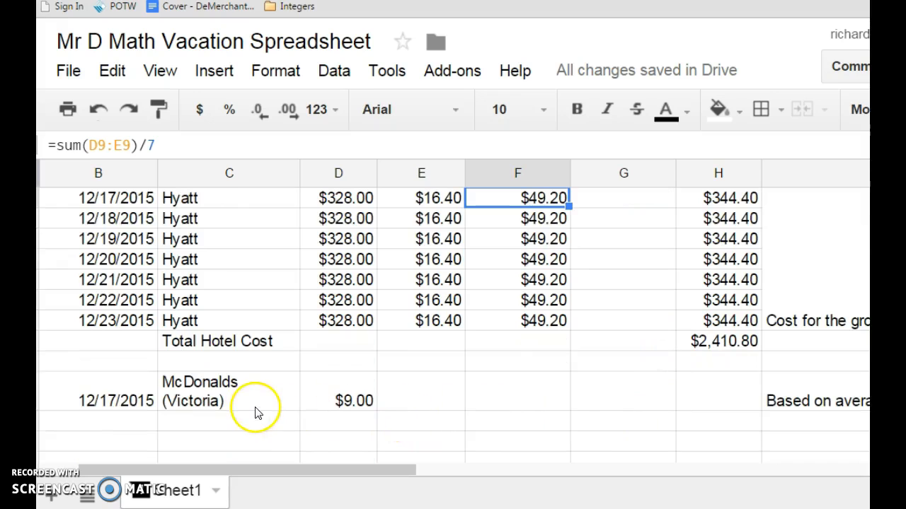
mouse_move(201, 414)
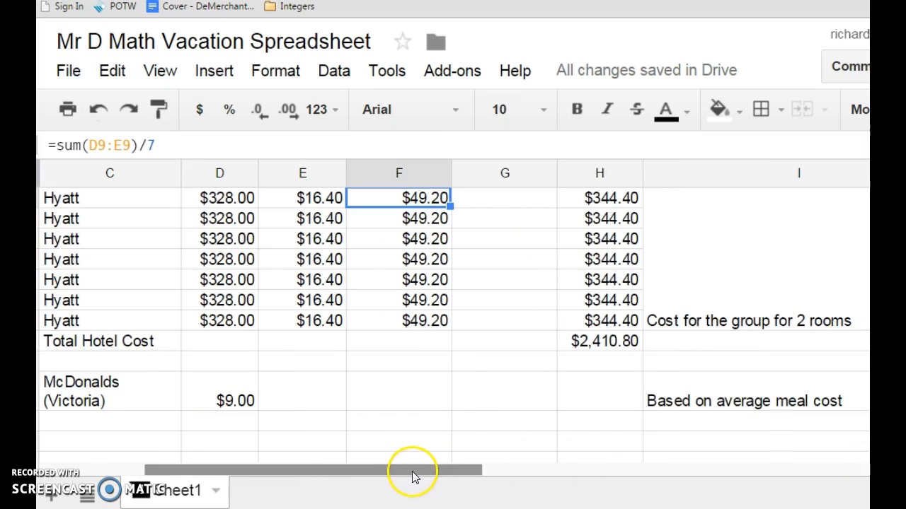
mouse_move(288, 403)
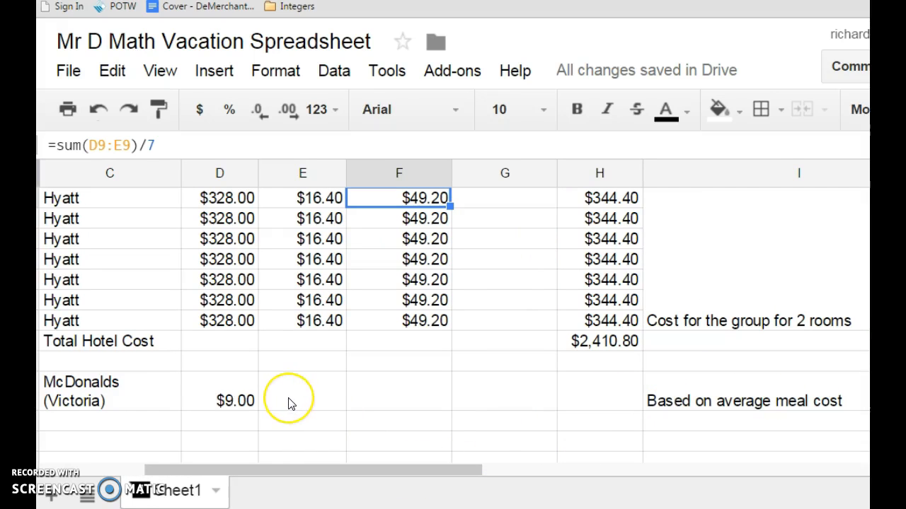
mouse_move(235, 404)
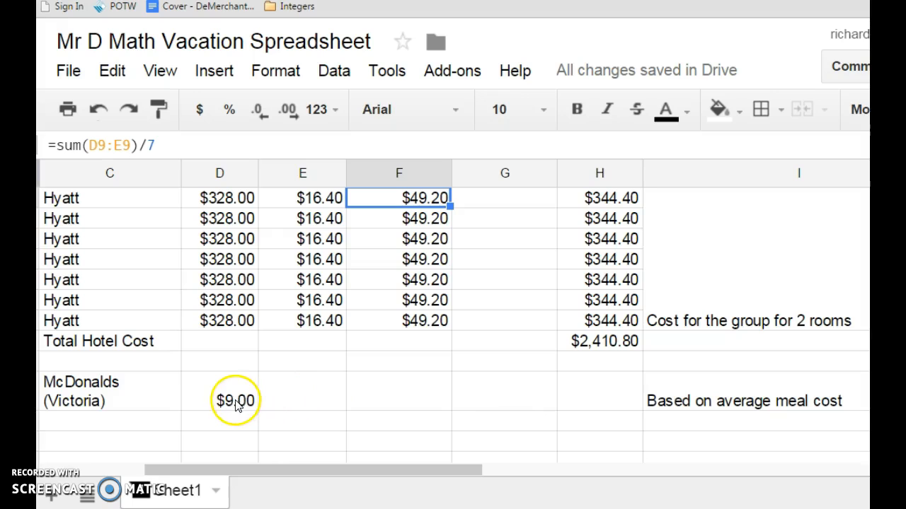
mouse_move(307, 400)
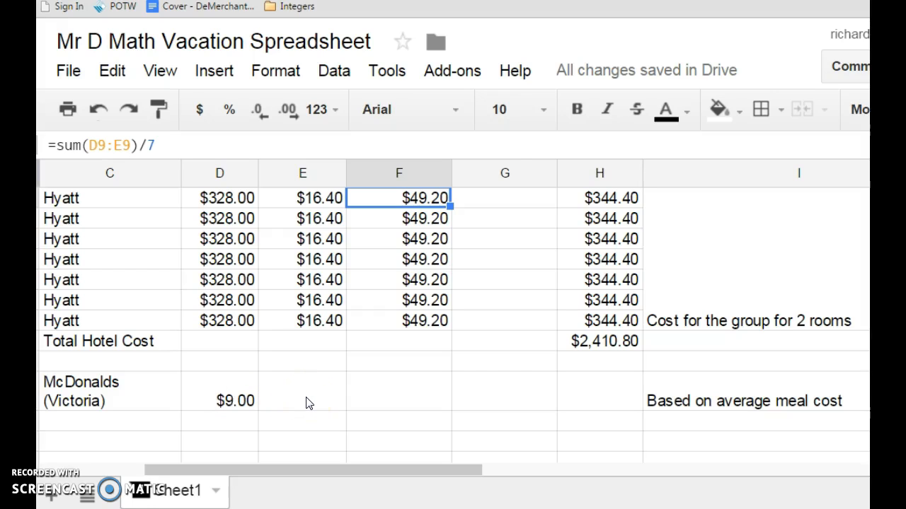
left_click(301, 392)
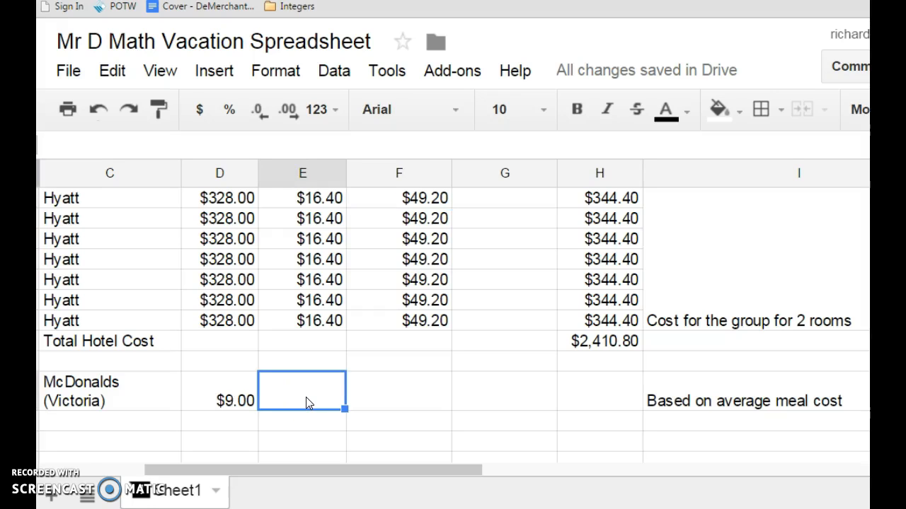
type("=")
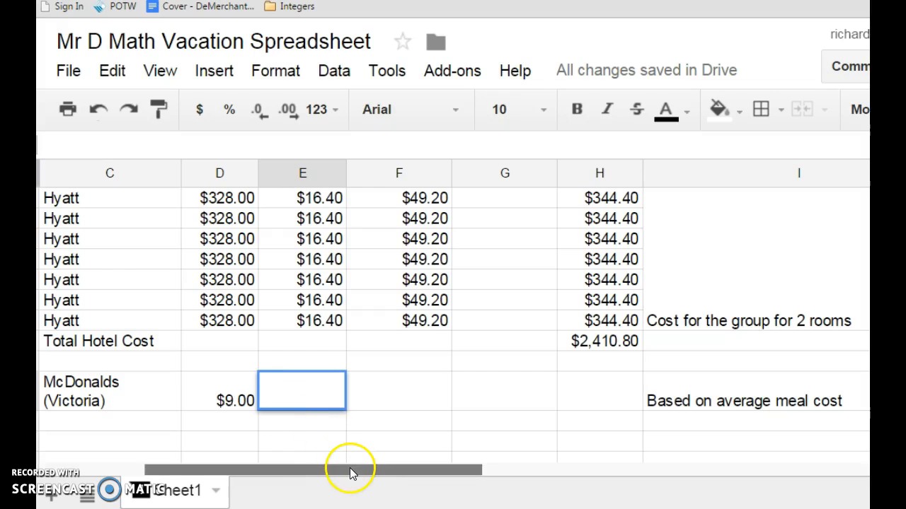
scroll("left", 3)
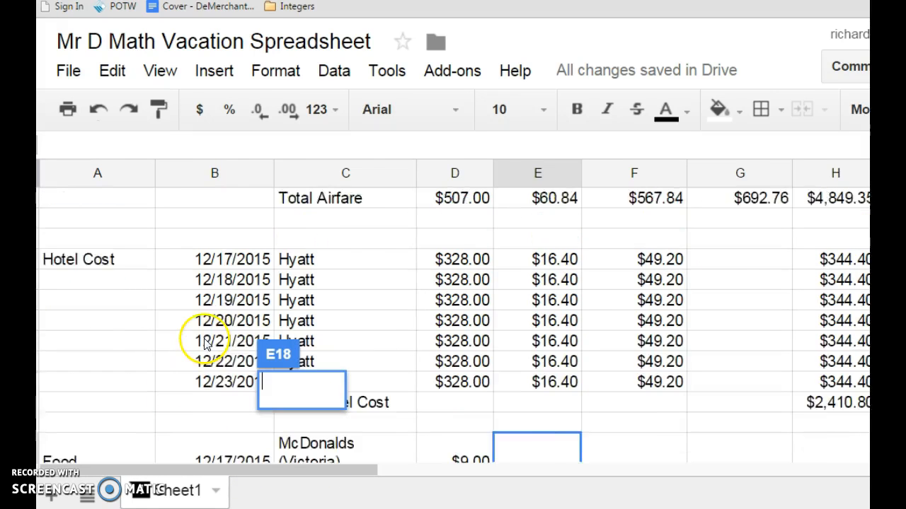